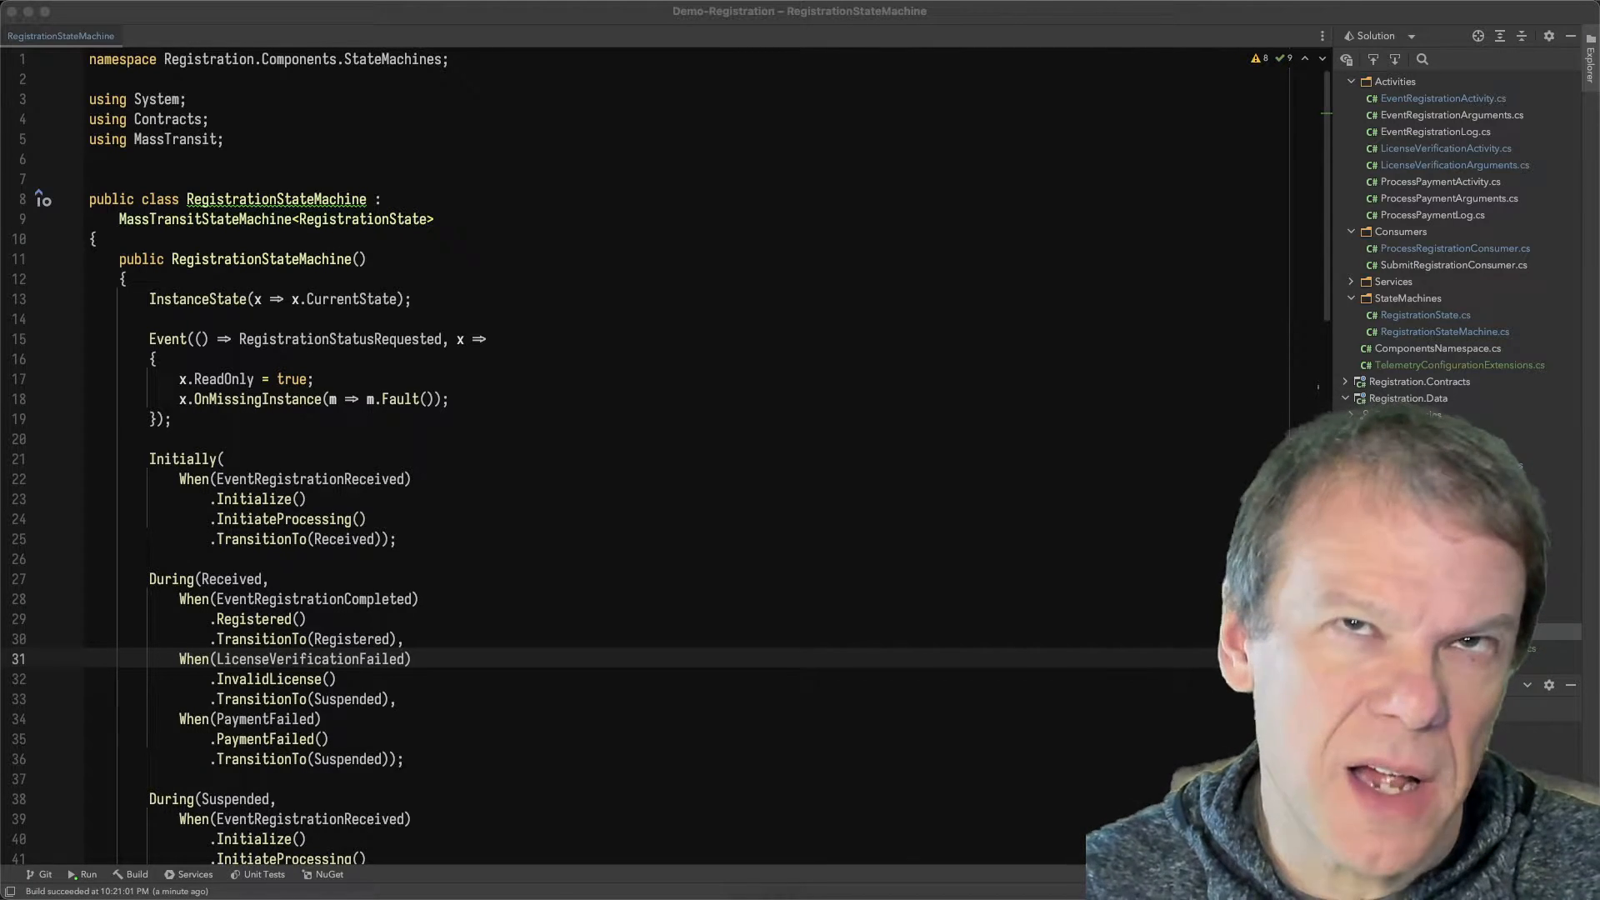
Review the state machine's MassTransitStateMachine base type and open the registration received message definition
click(1349, 398)
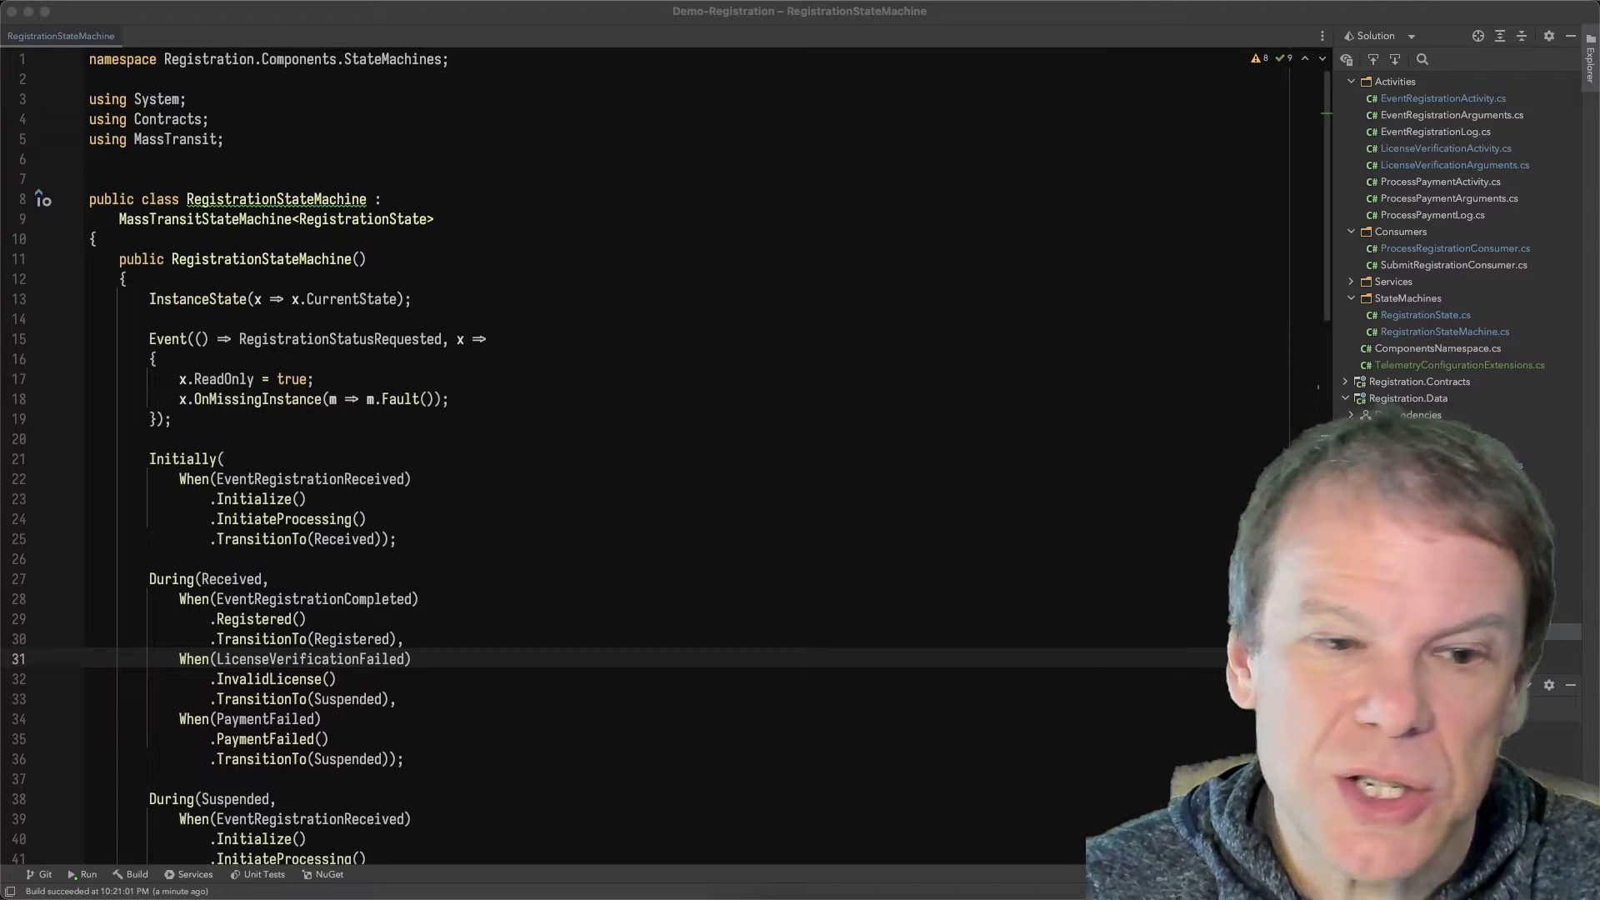
click(1347, 398)
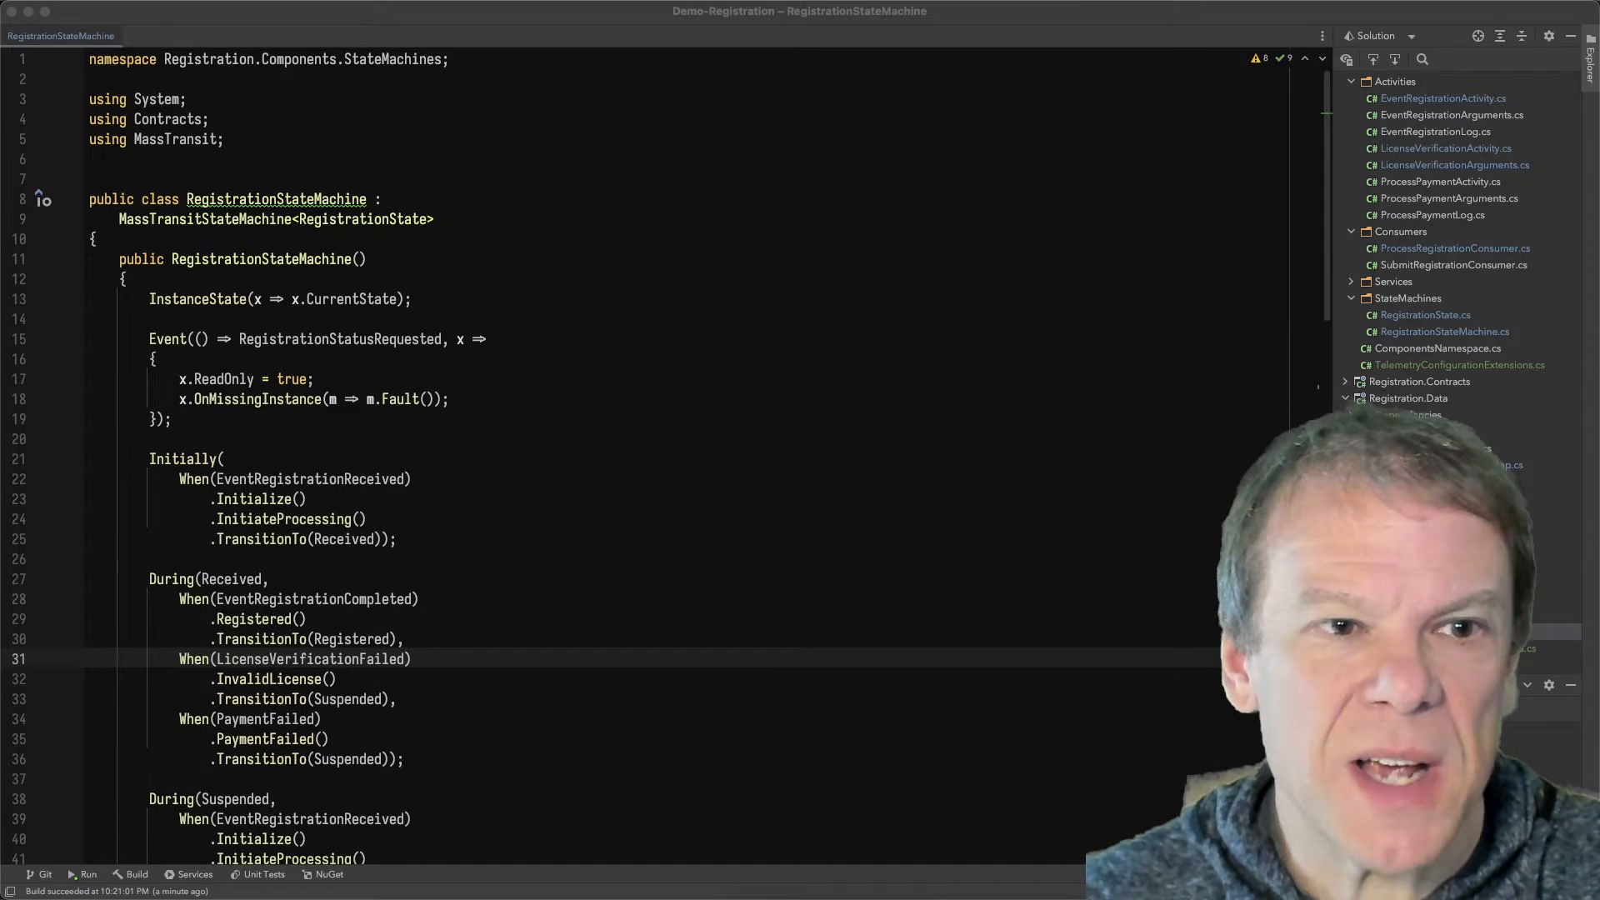
double_click(205, 218)
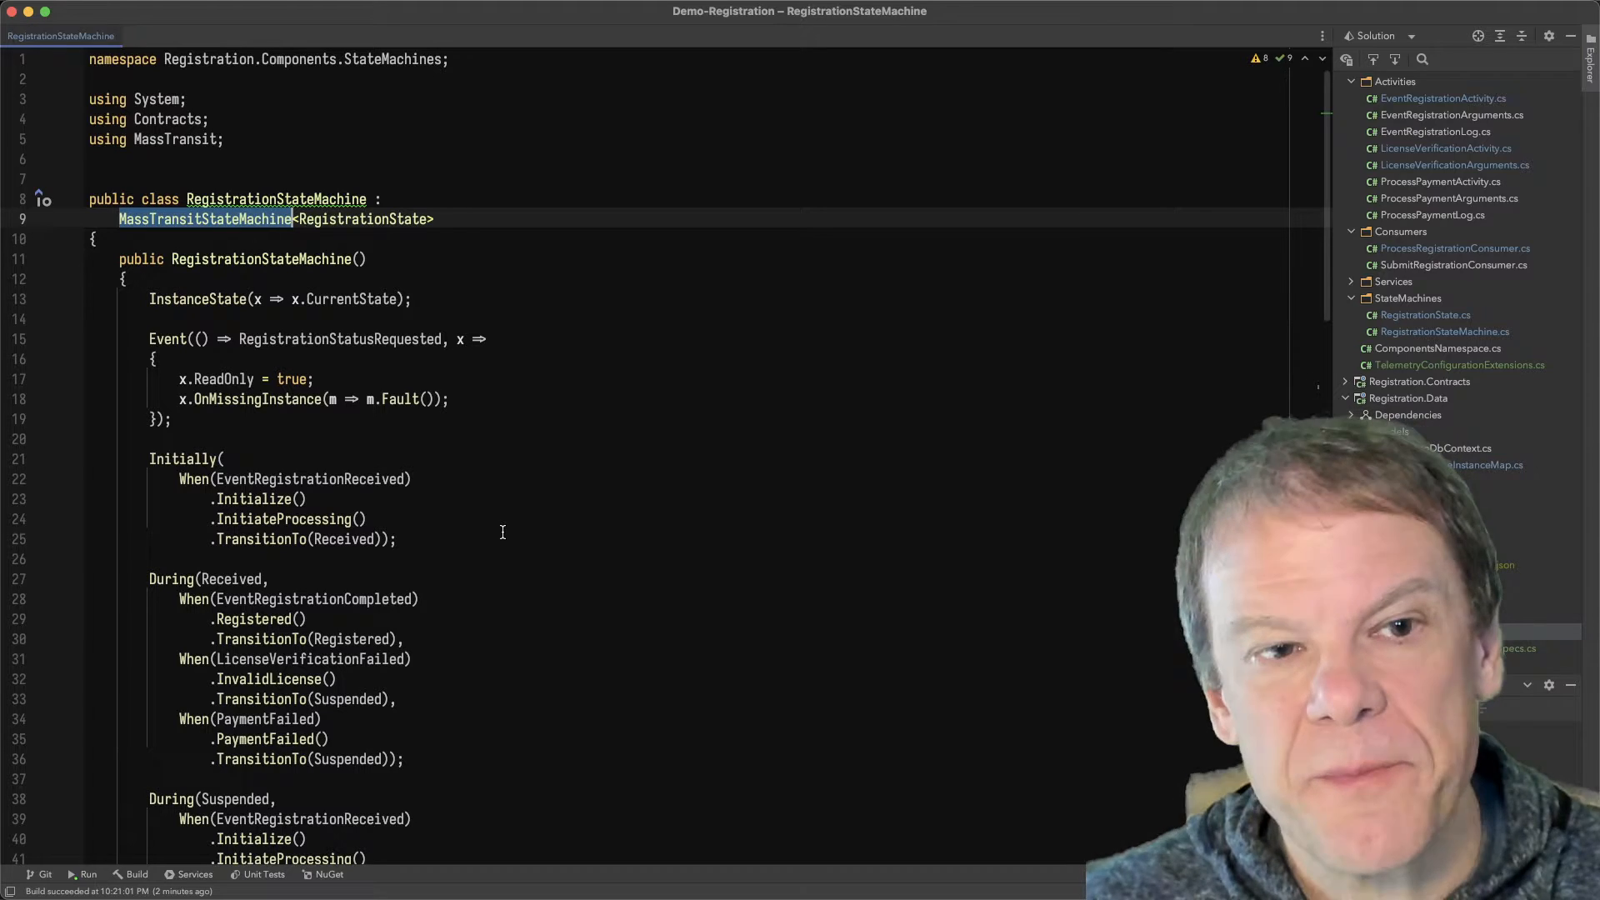
scroll(down, 3)
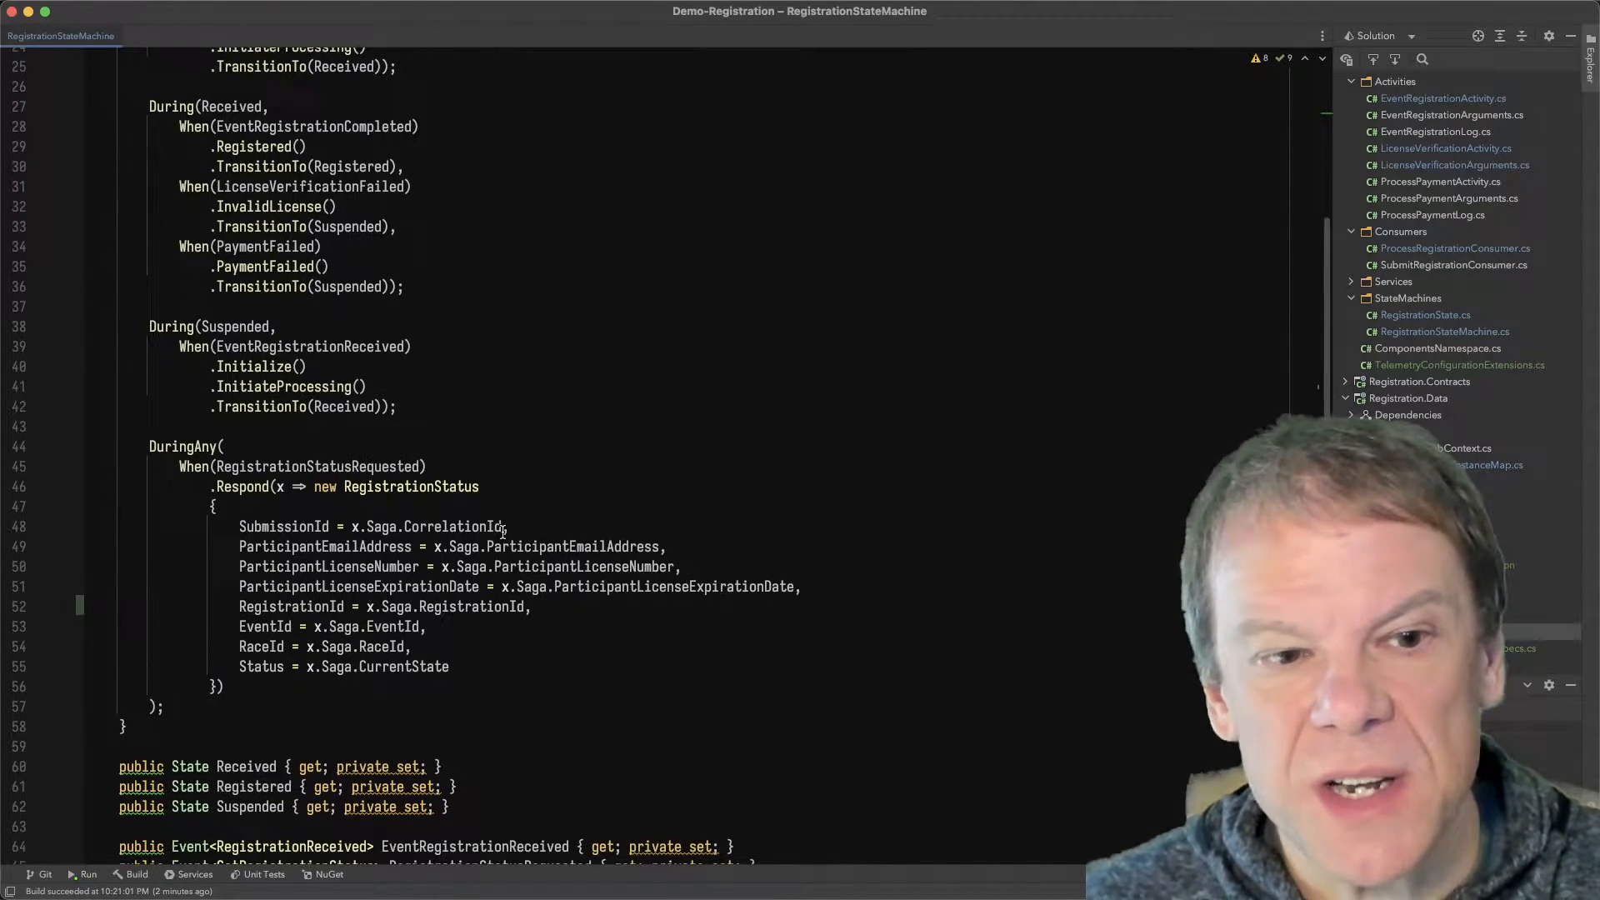
scroll(down, 3)
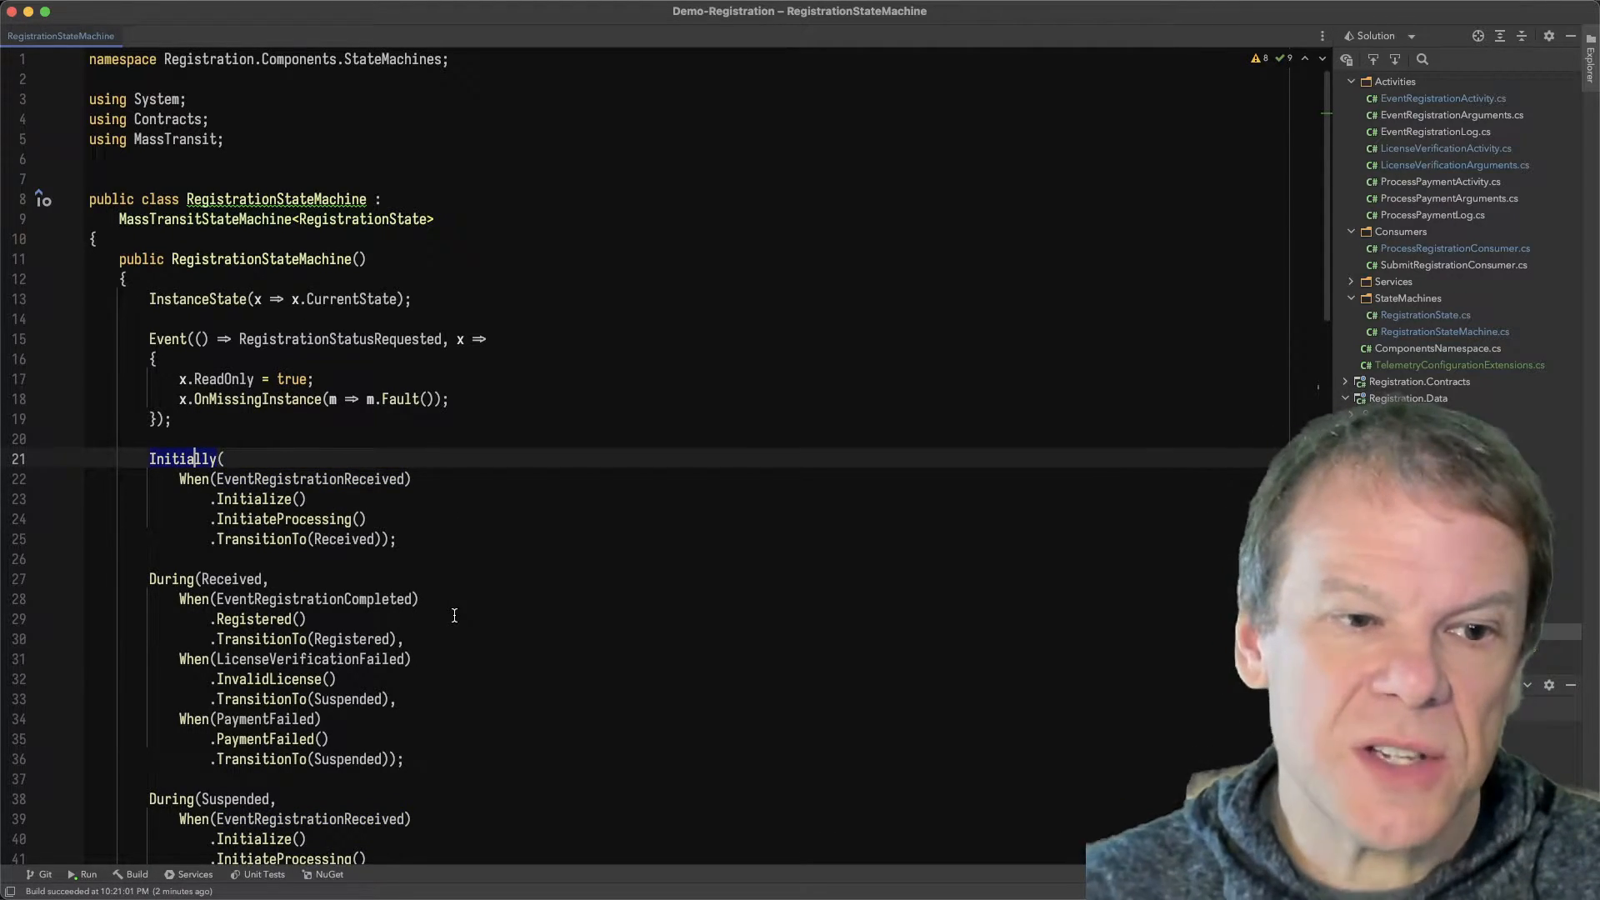
click(1347, 398)
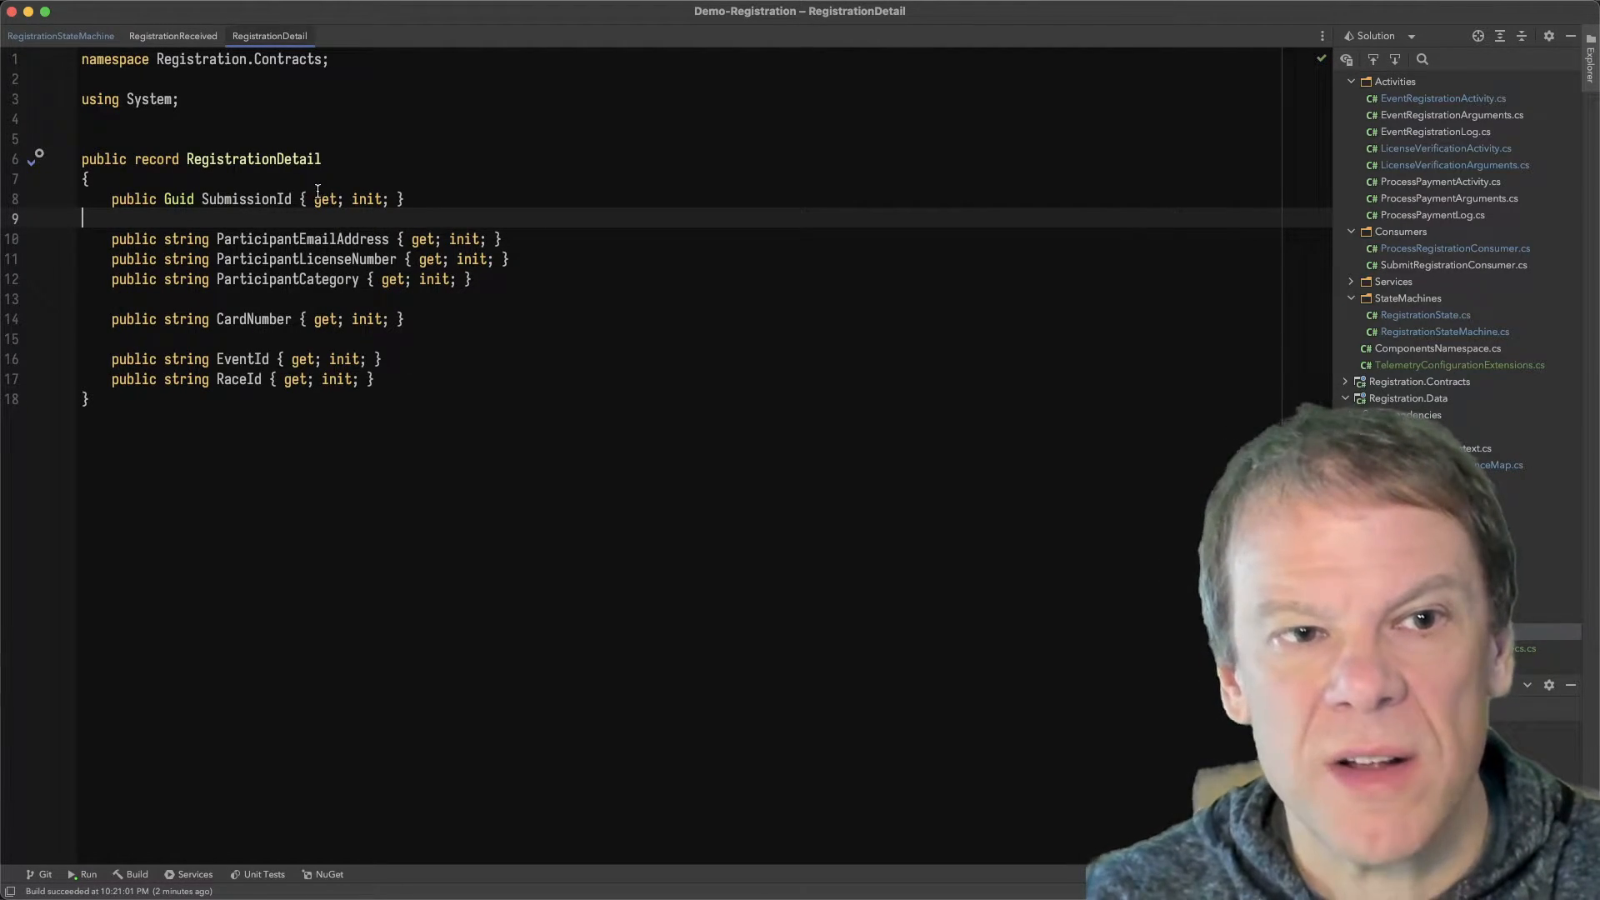
mouse_move(510, 525)
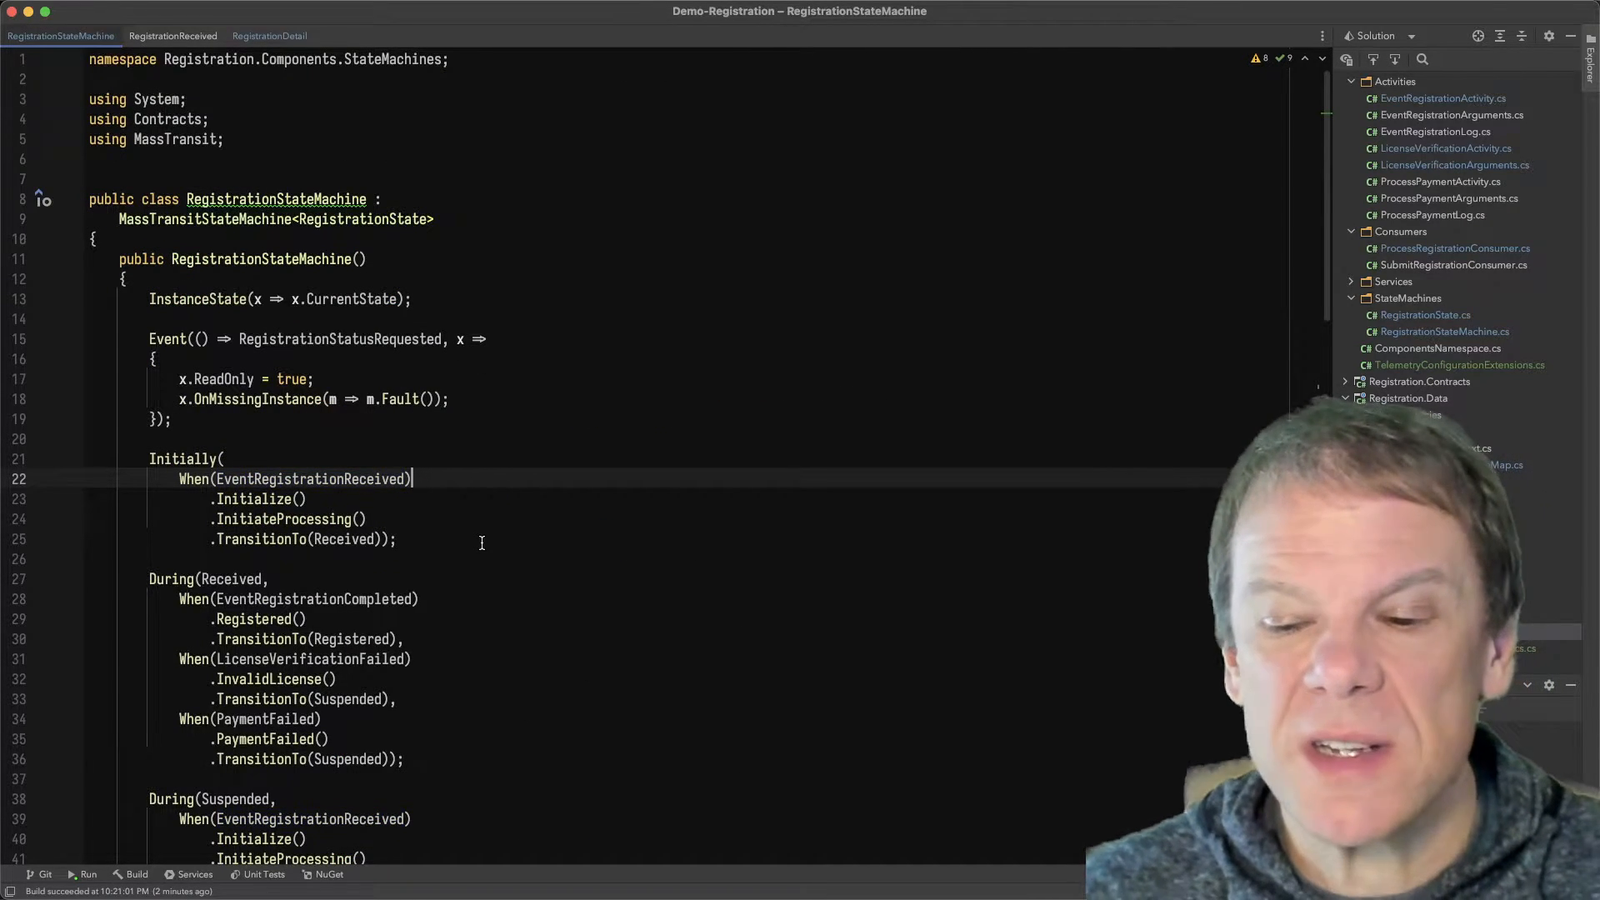
Follow the Initialize and InitiateProcessing behaviors to the ProcessRegistration message, then back to the Initially block
click(1352, 398)
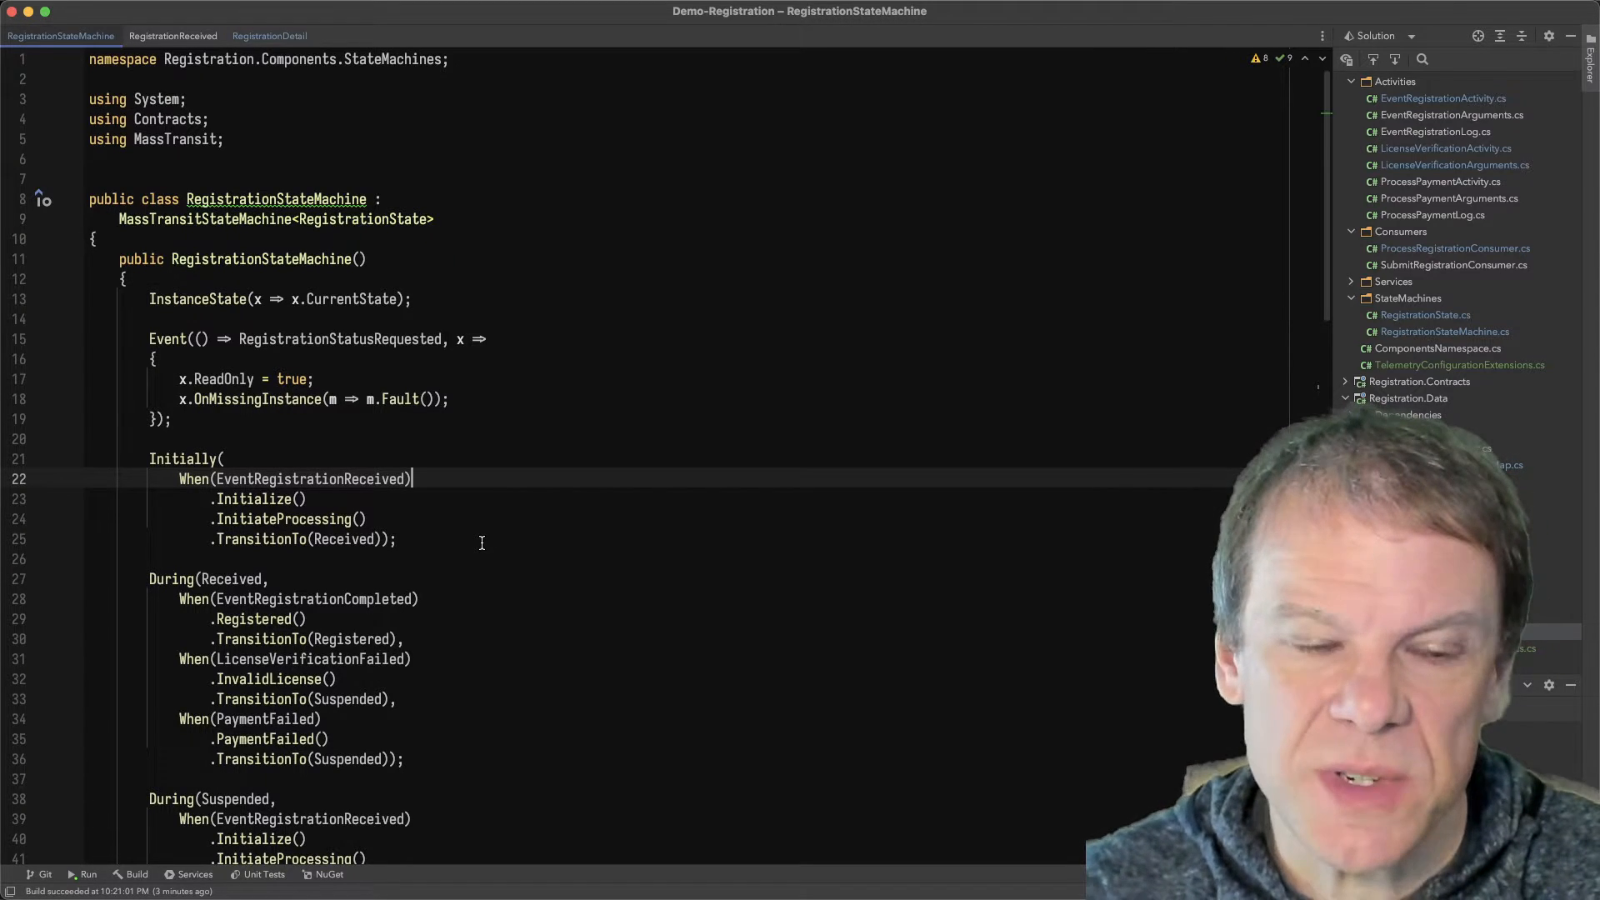
double_click(257, 499)
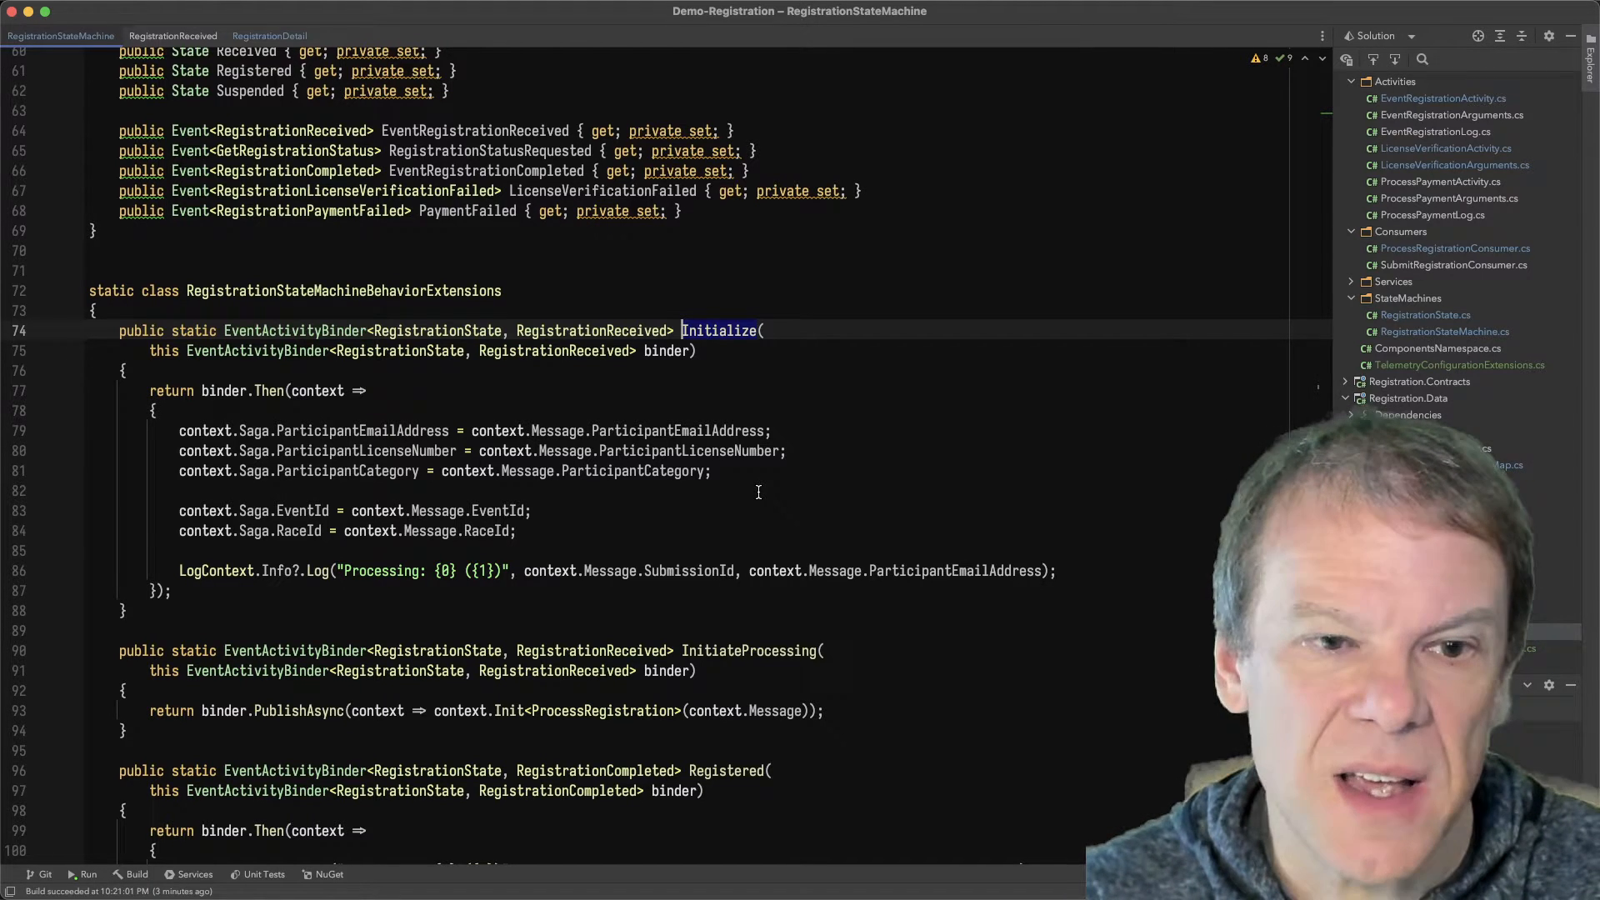
mouse_move(684, 584)
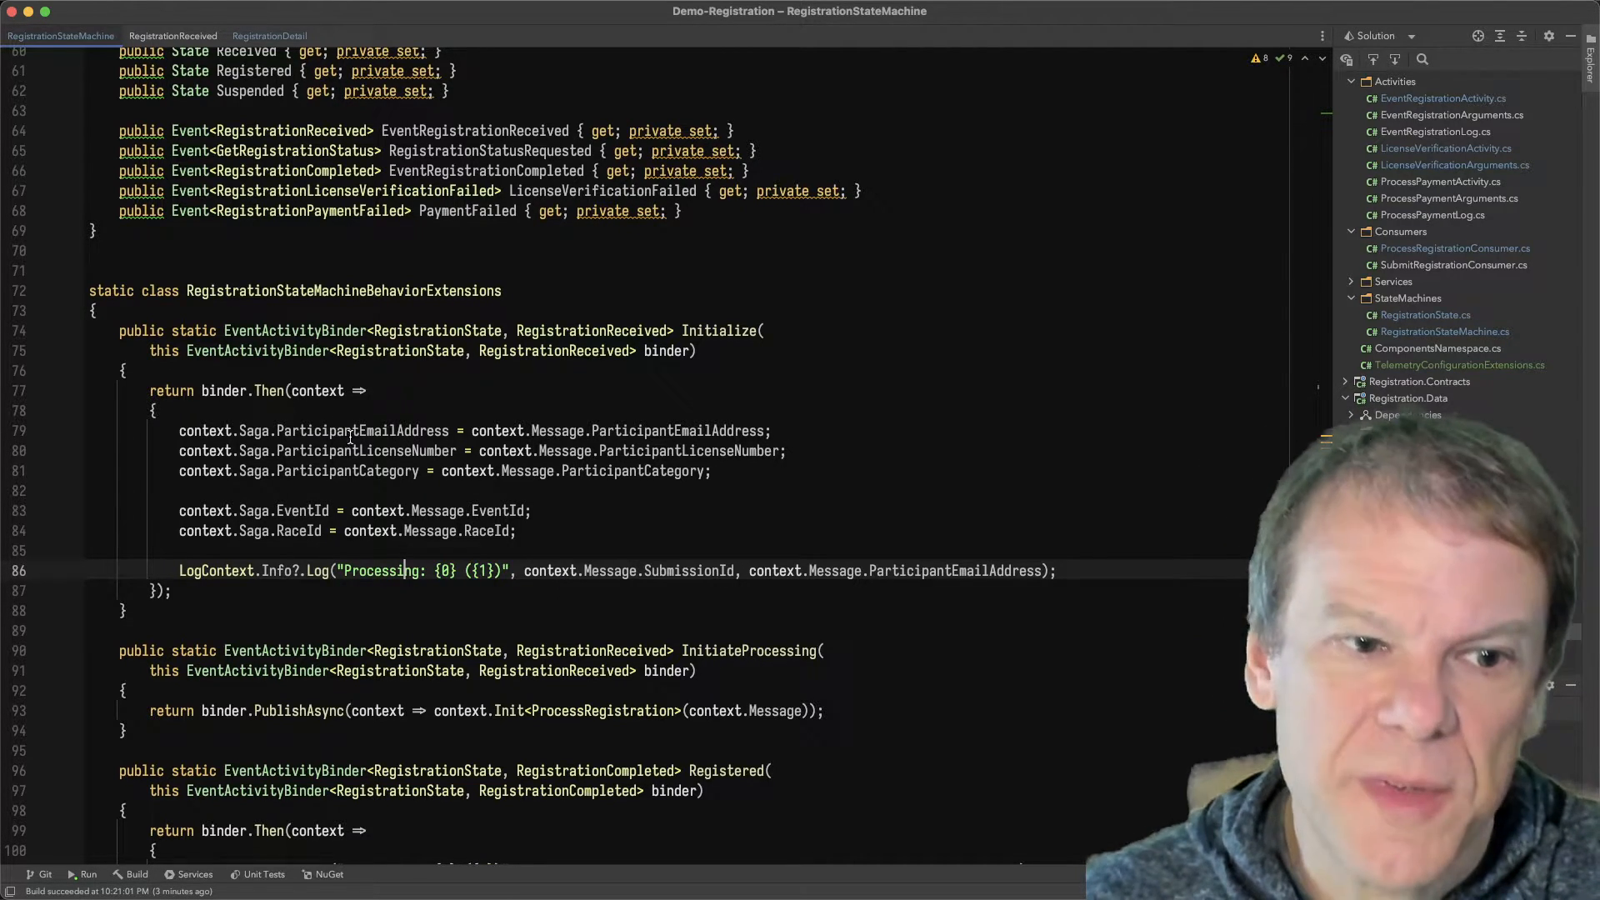
double_click(720, 330)
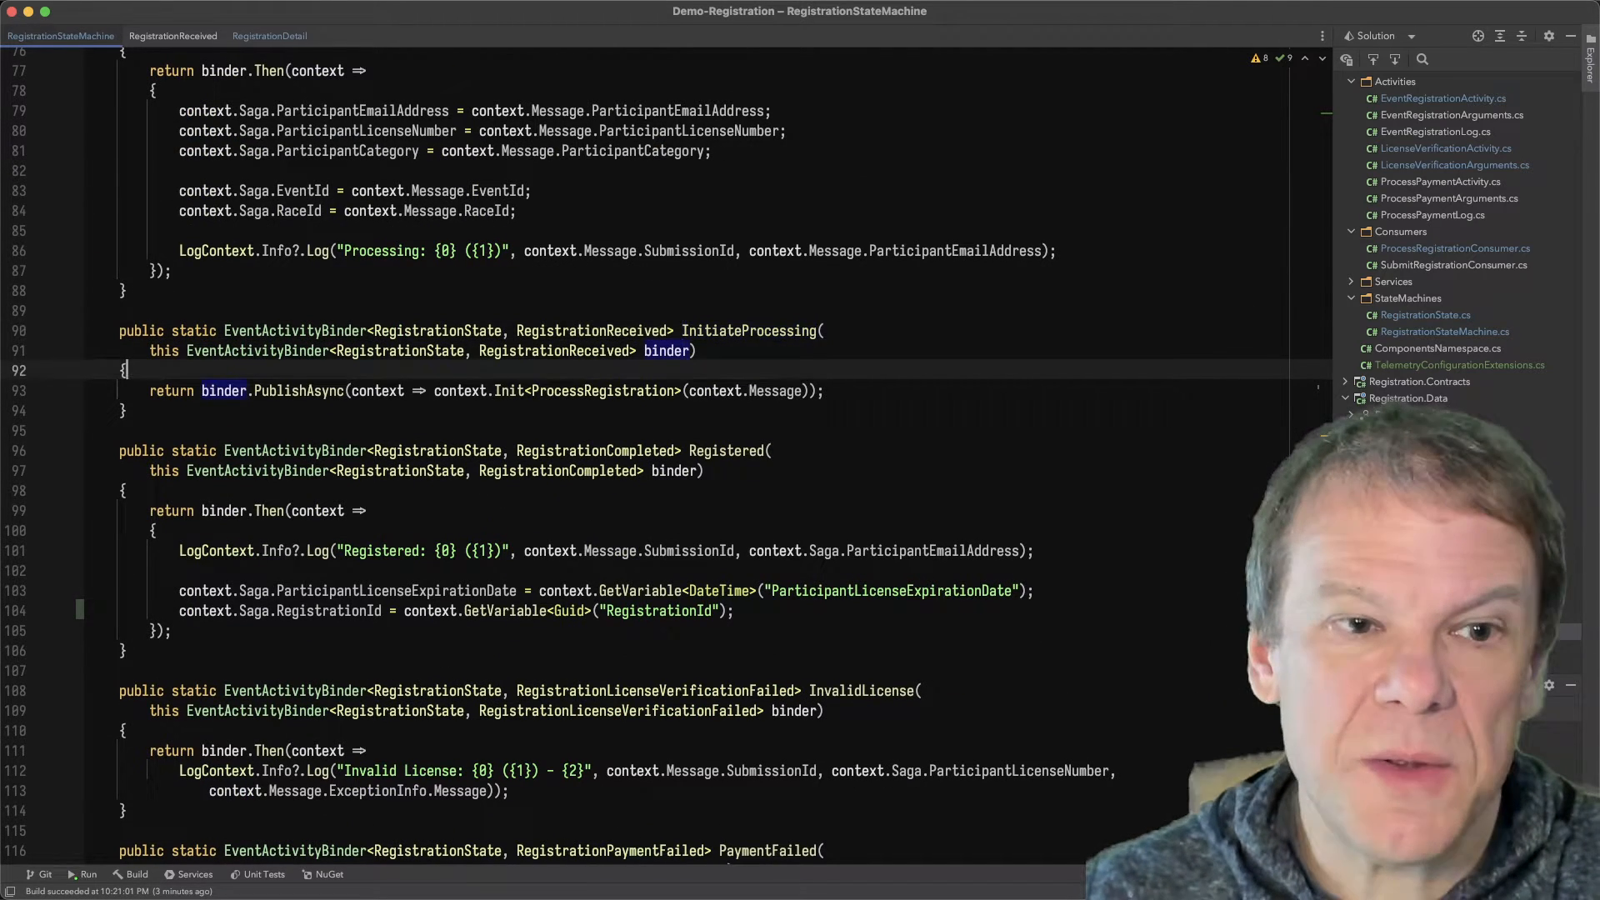
double_click(298, 390)
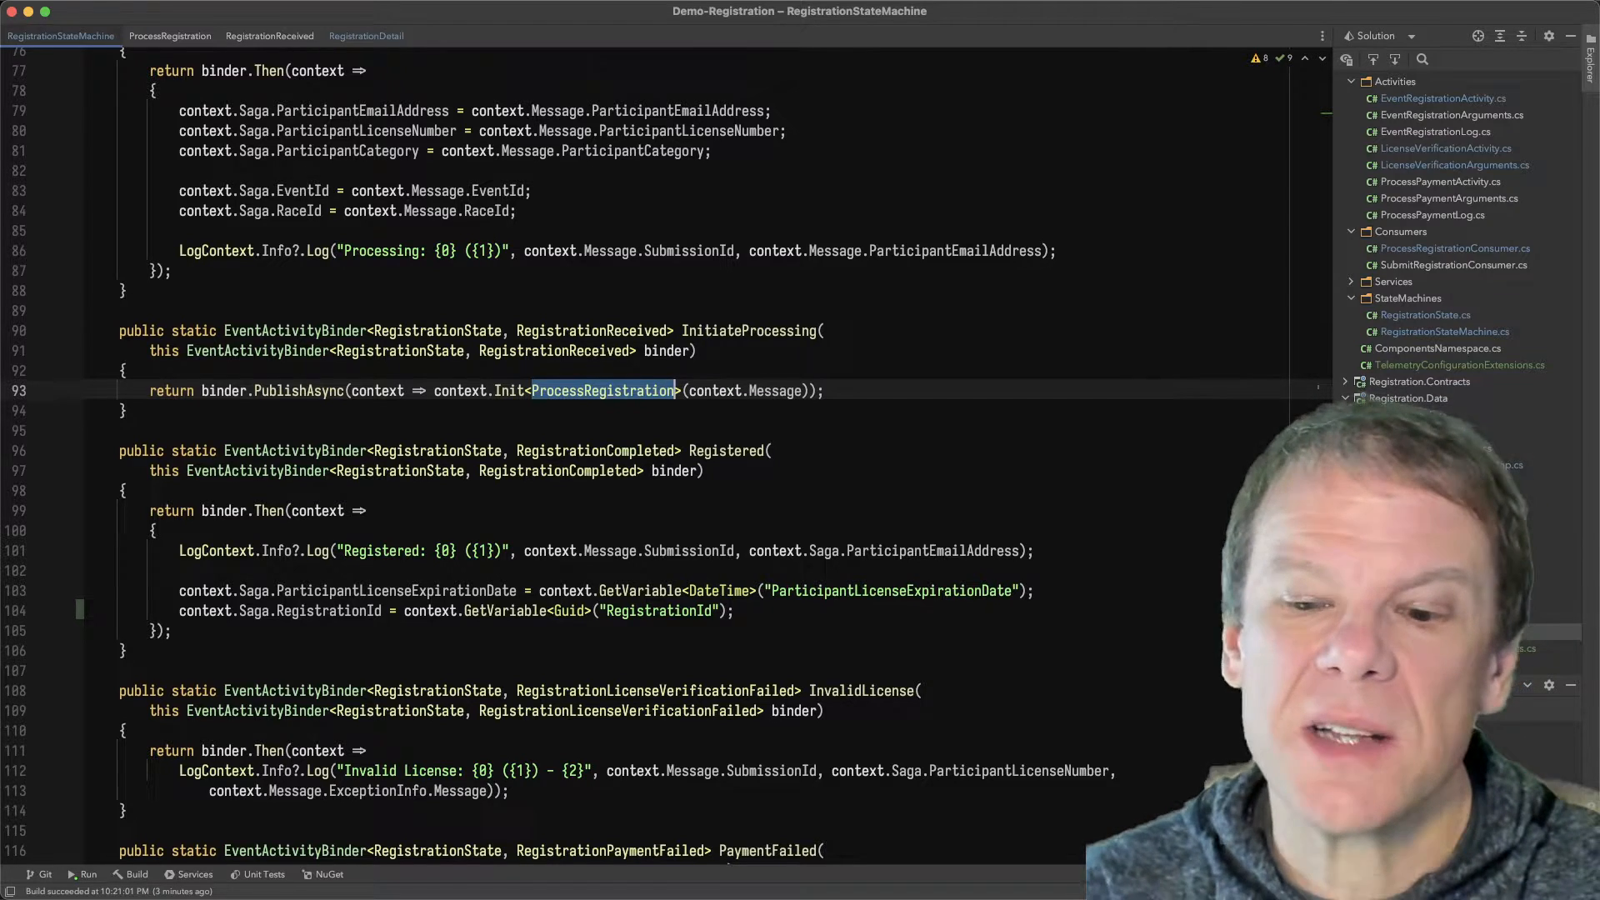
click(1347, 399)
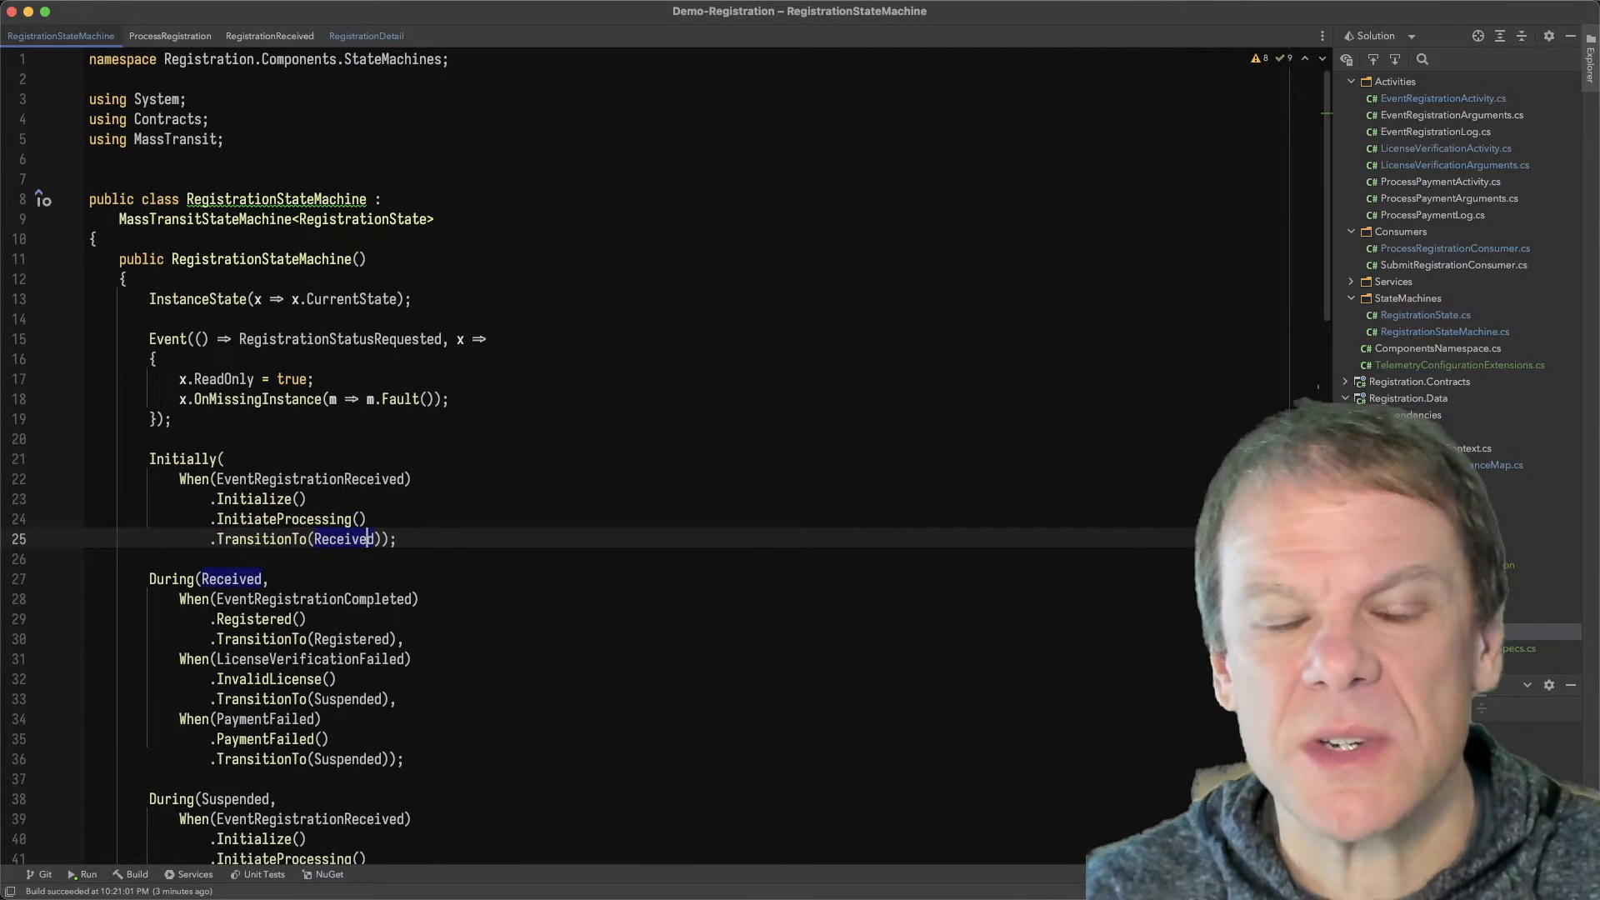
click(1348, 415)
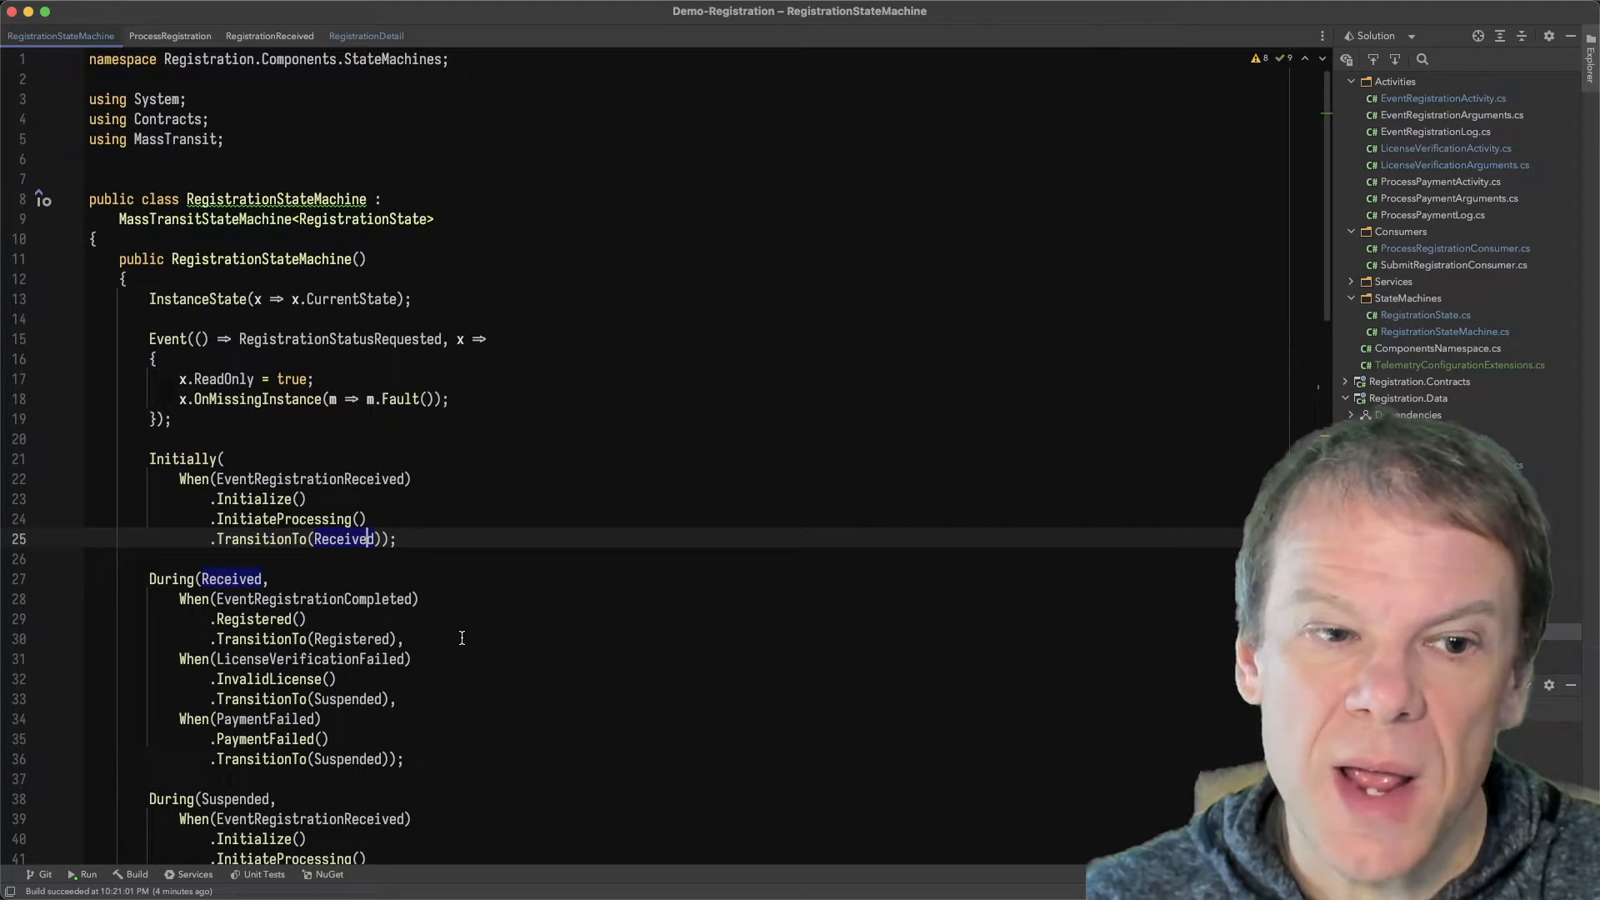
Return to the status request handler and highlight its Respond call
scroll(down, 3)
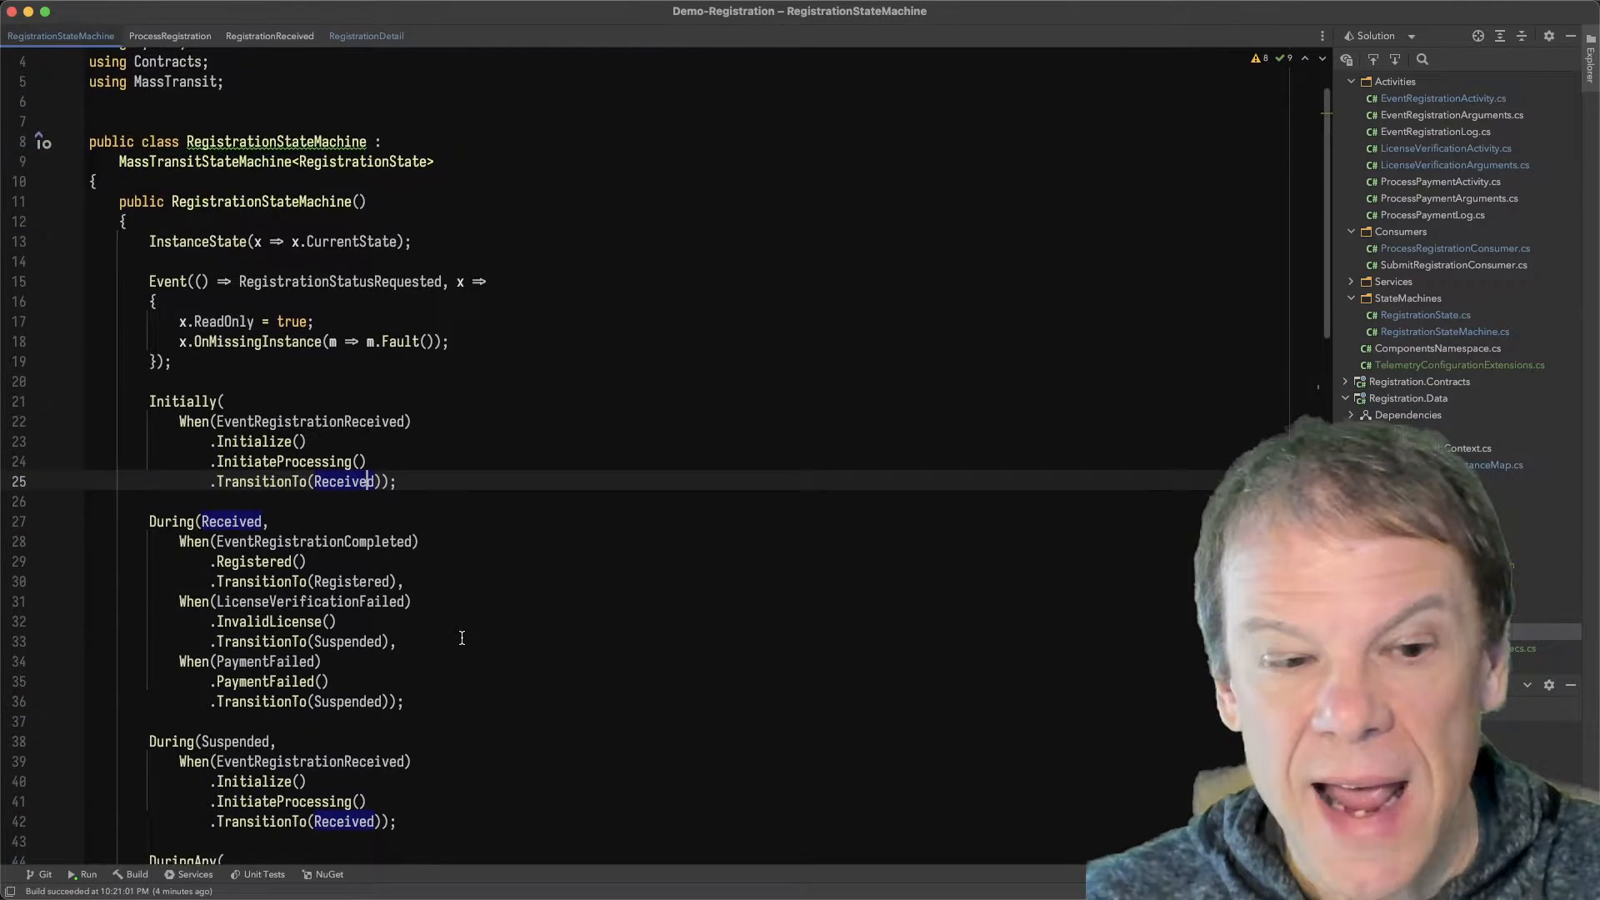
scroll(down, 3)
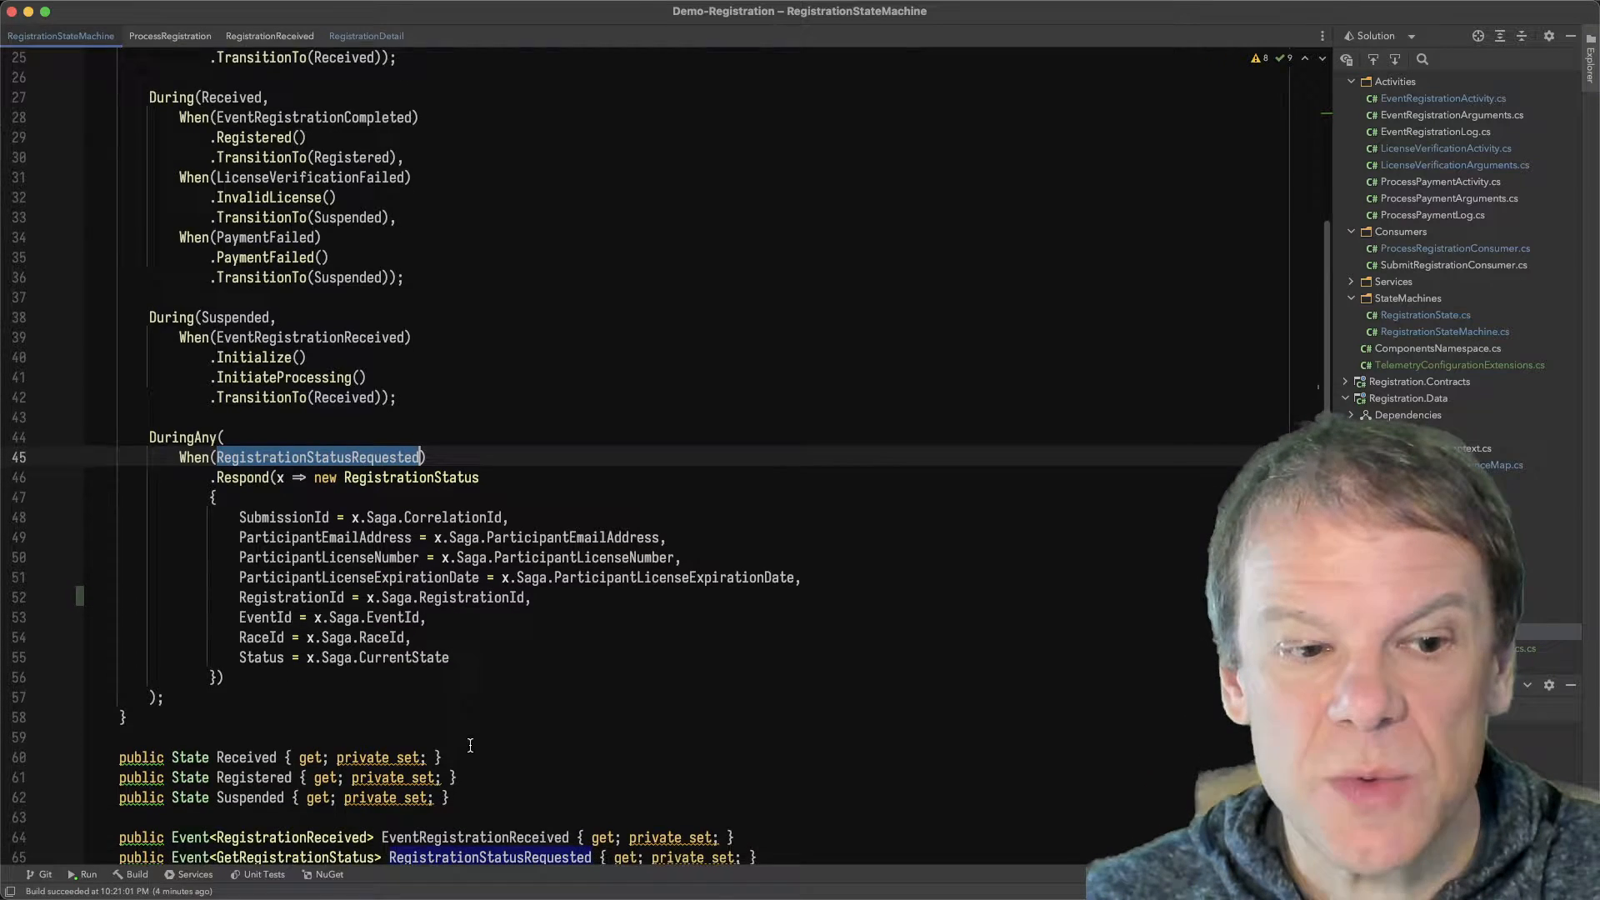
scroll(down, 3)
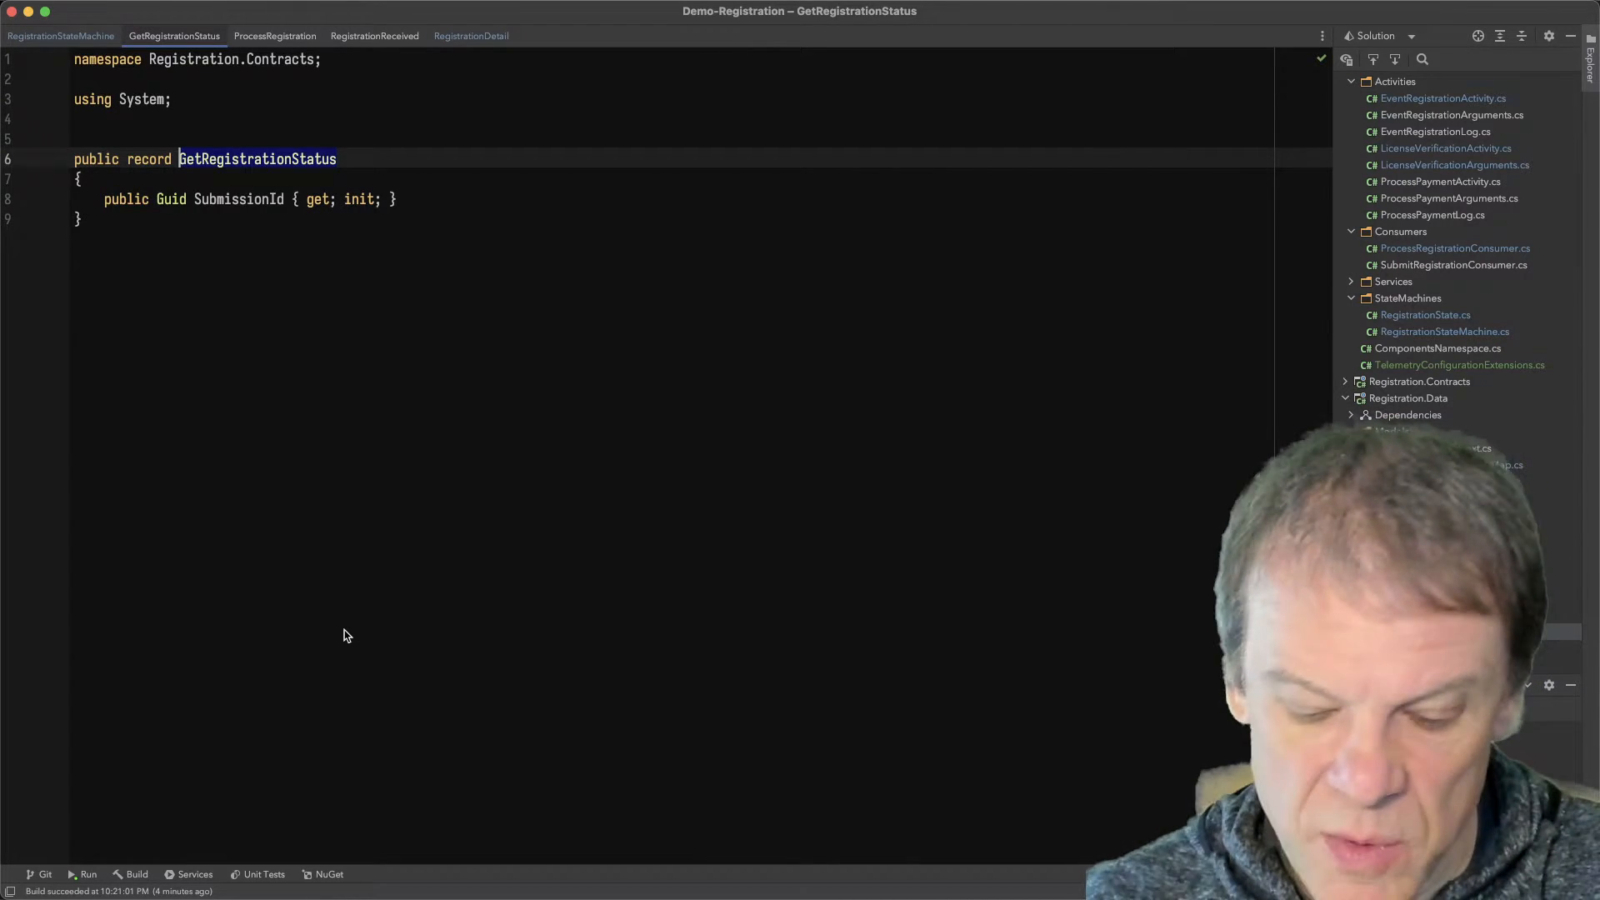
click(60, 35)
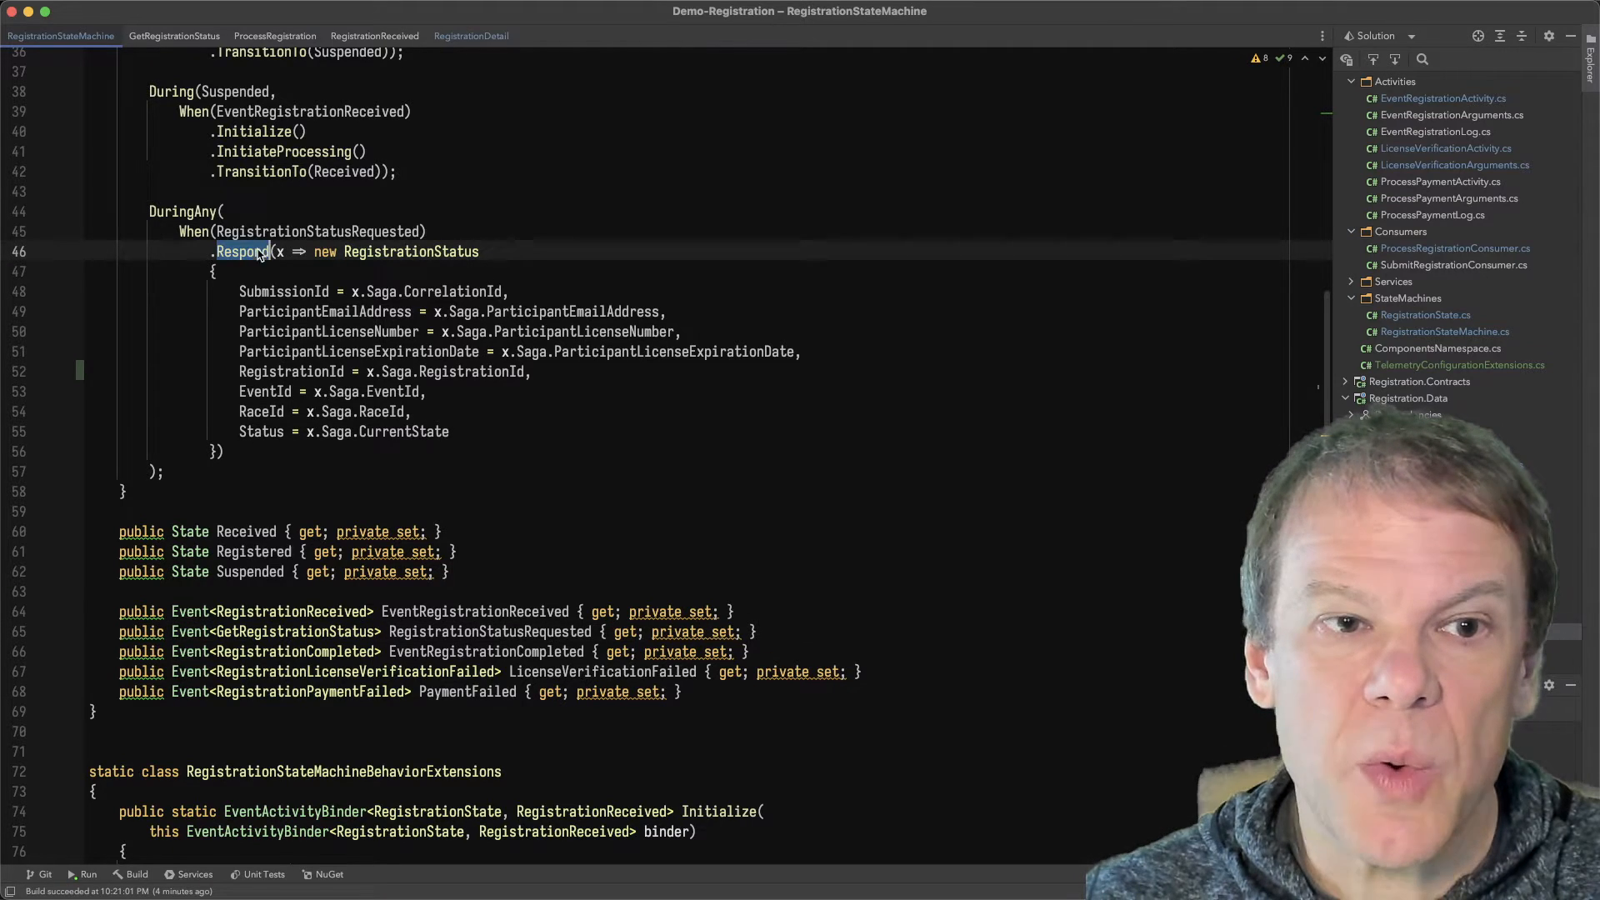
double_click(412, 252)
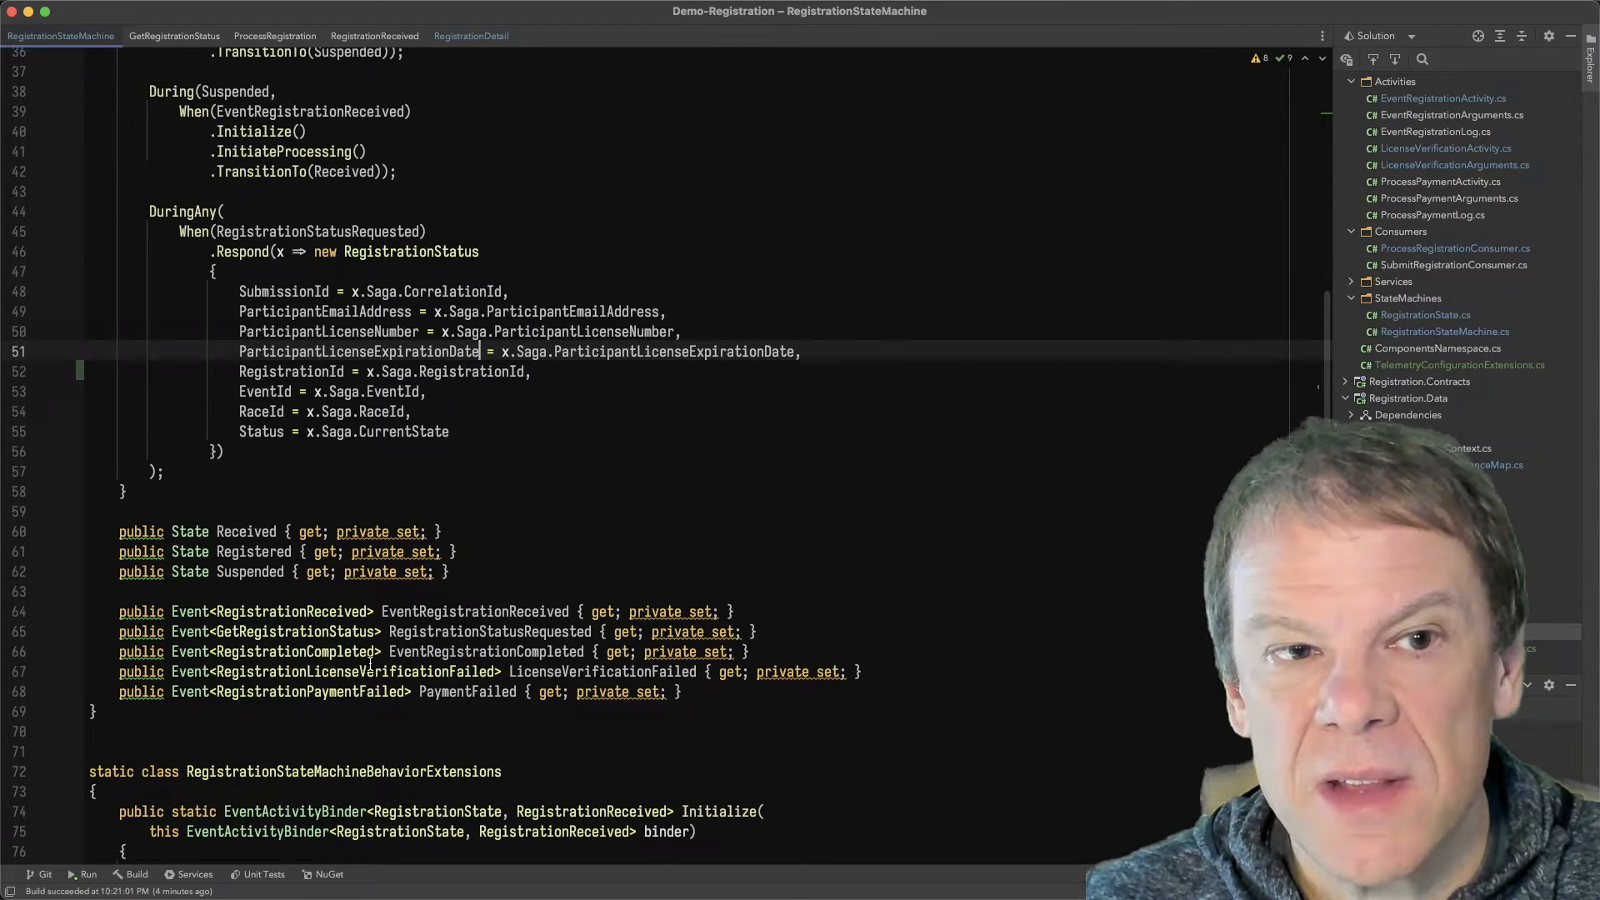
Review the RegistrationStatusRequested event's OnMissingInstance configuration and its Fault response
double_click(297, 230)
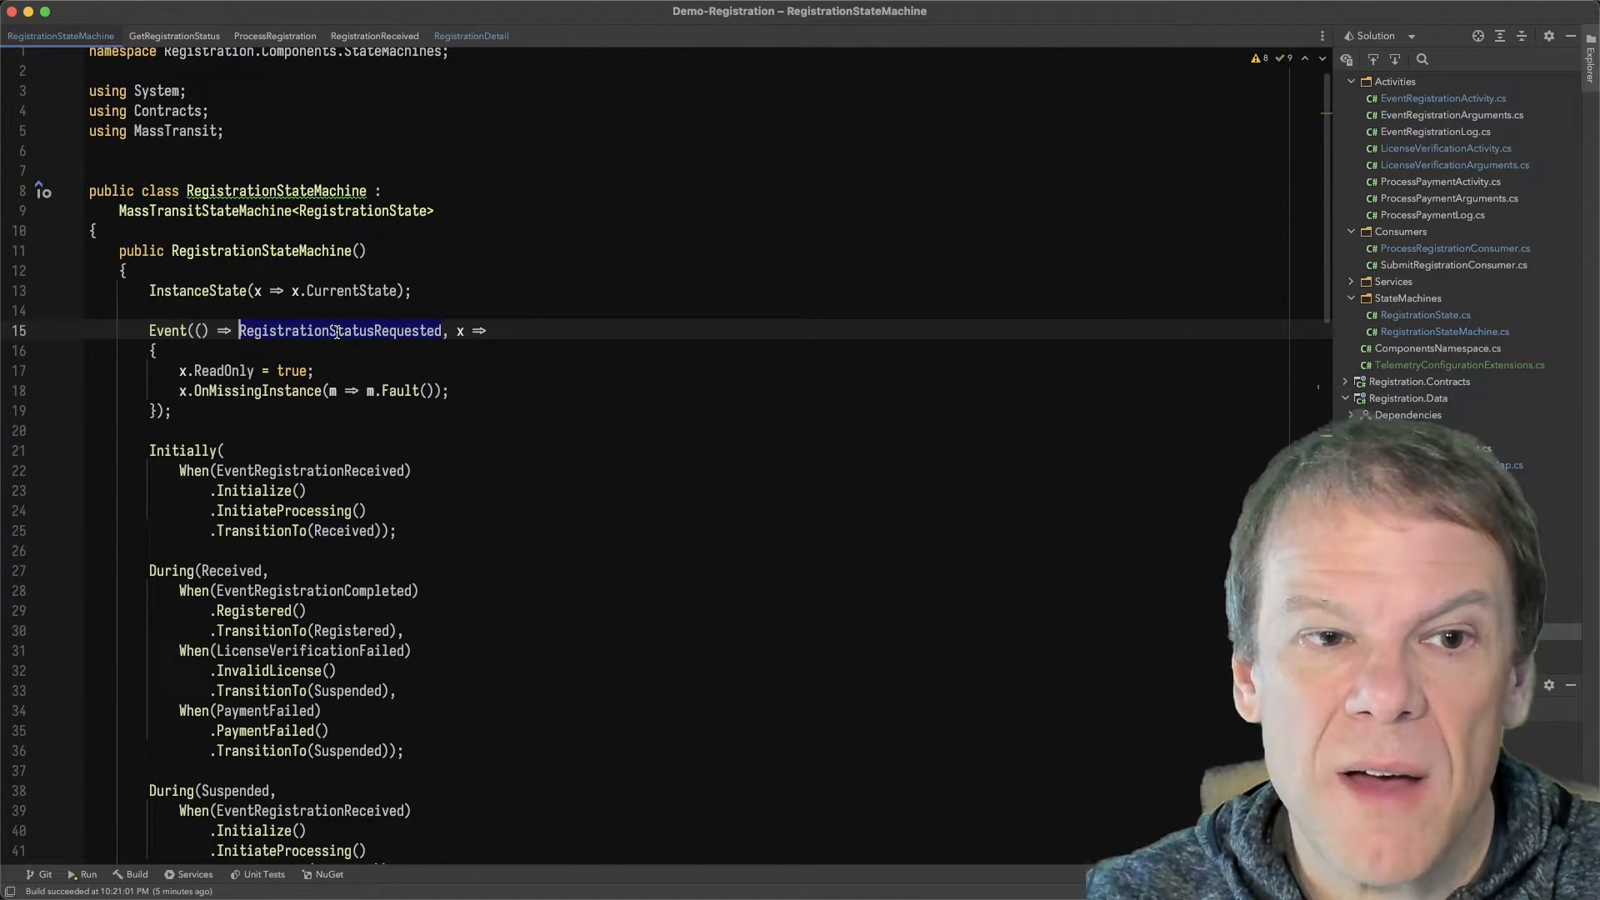
double_click(341, 330)
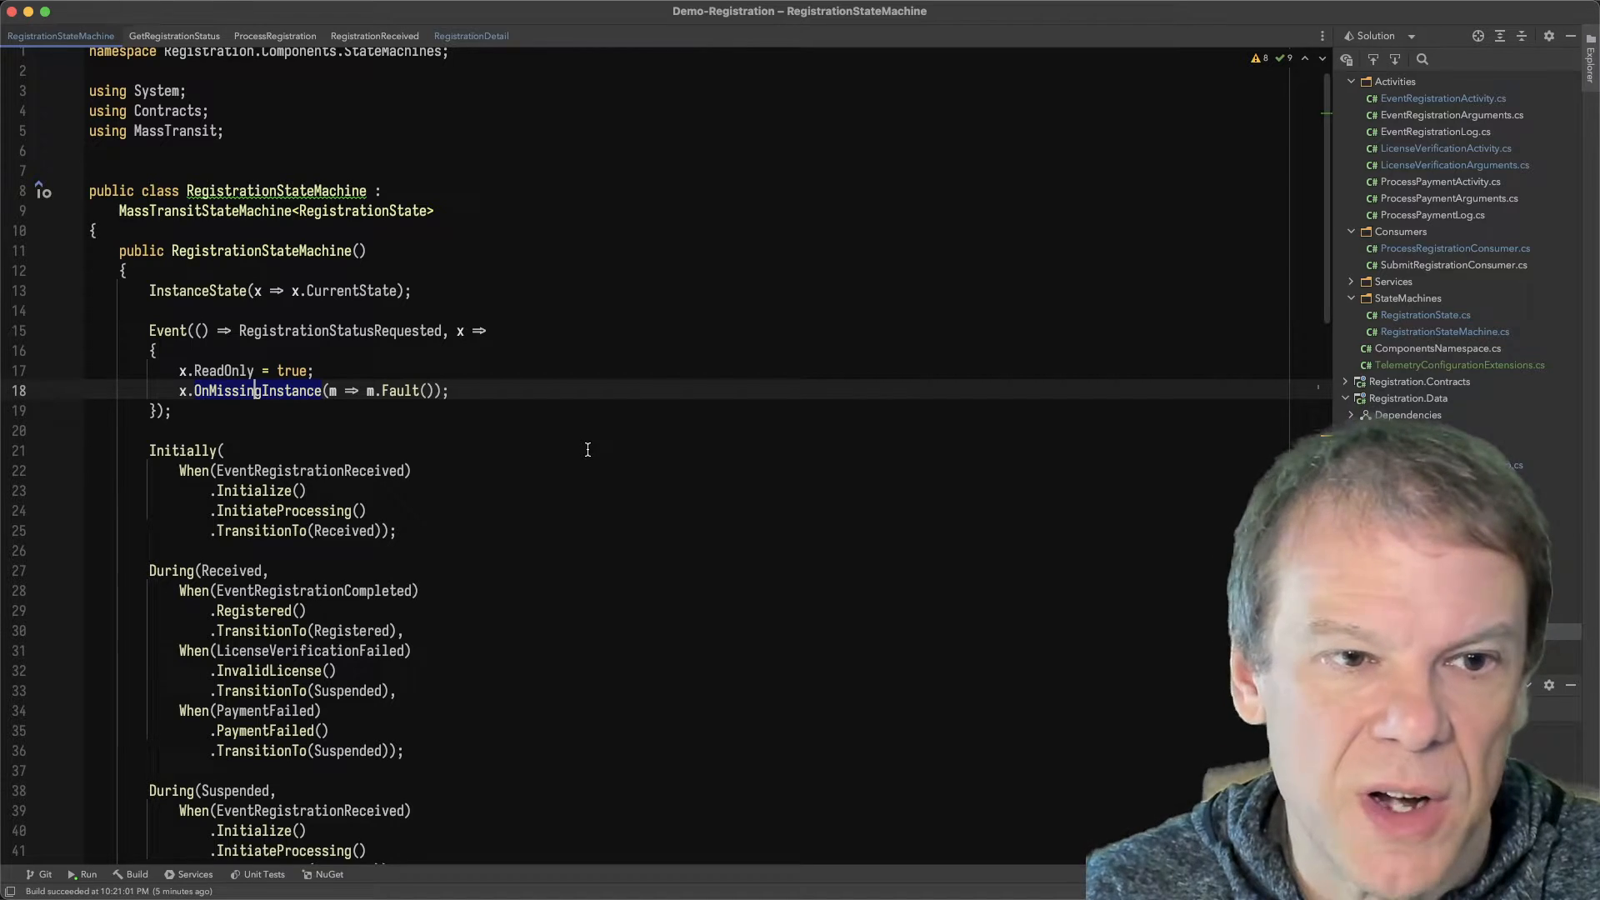
double_click(253, 390)
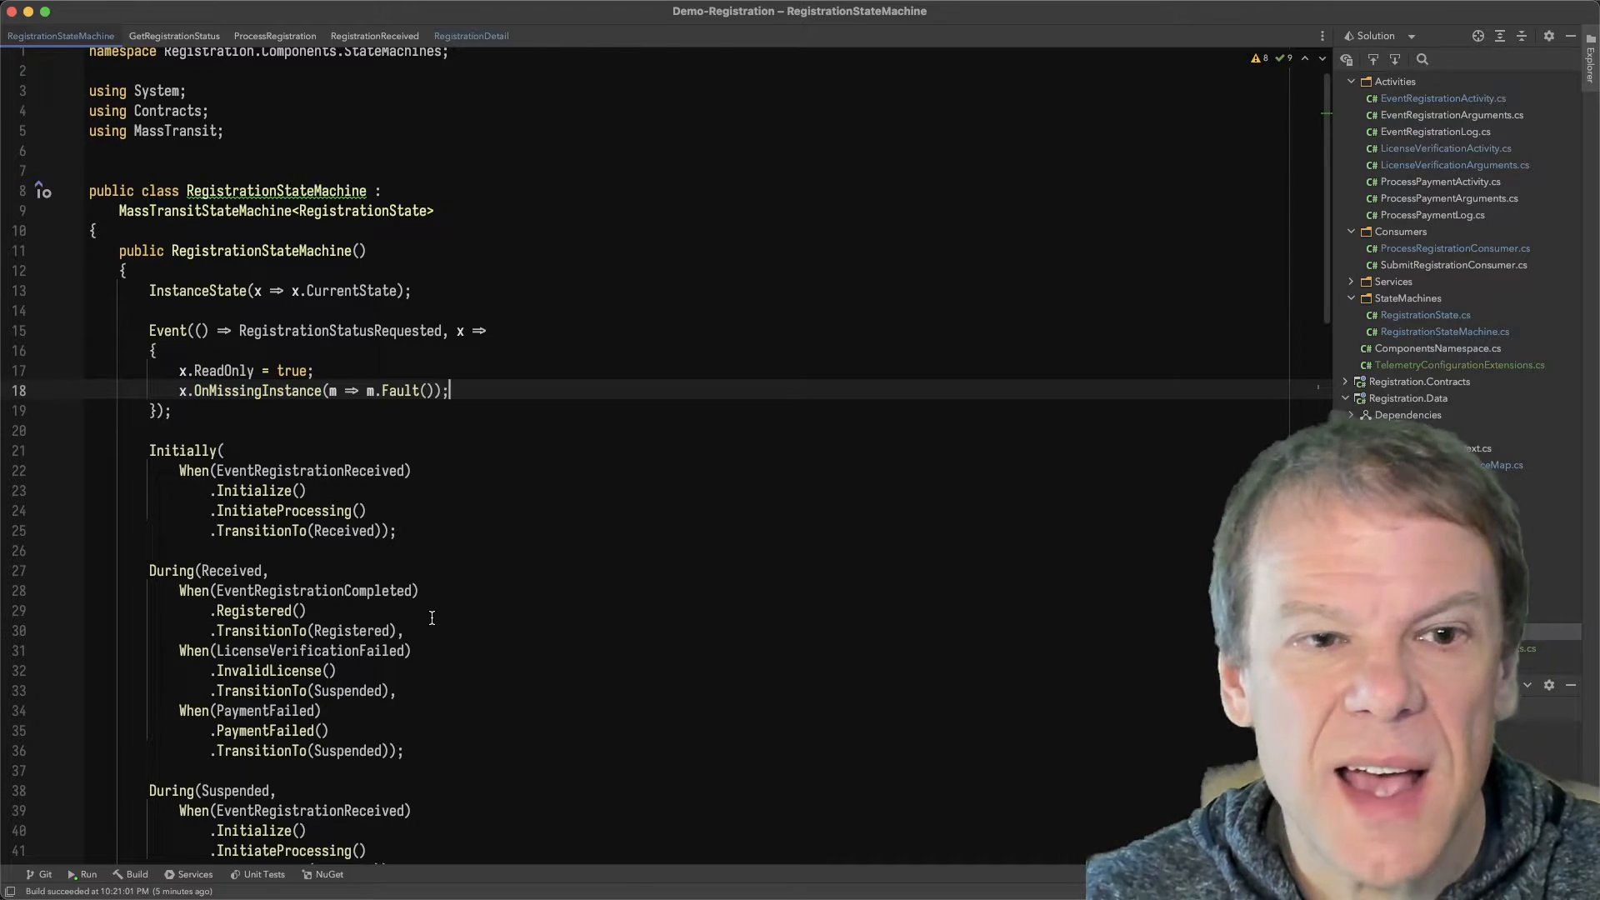
double_click(400, 390)
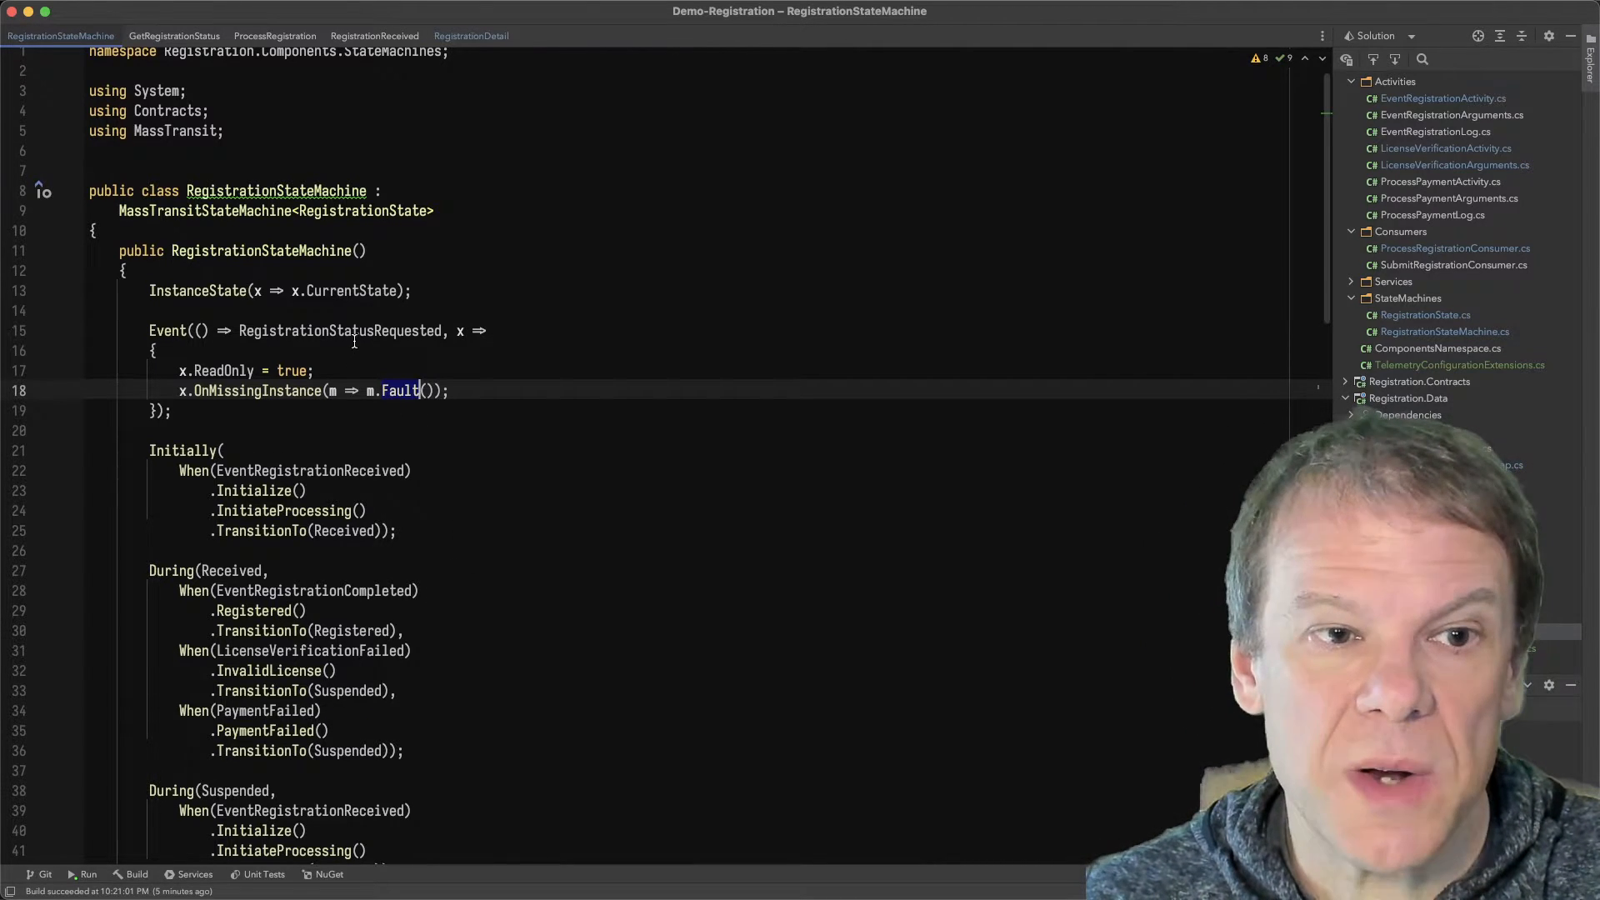
scroll(down, 3)
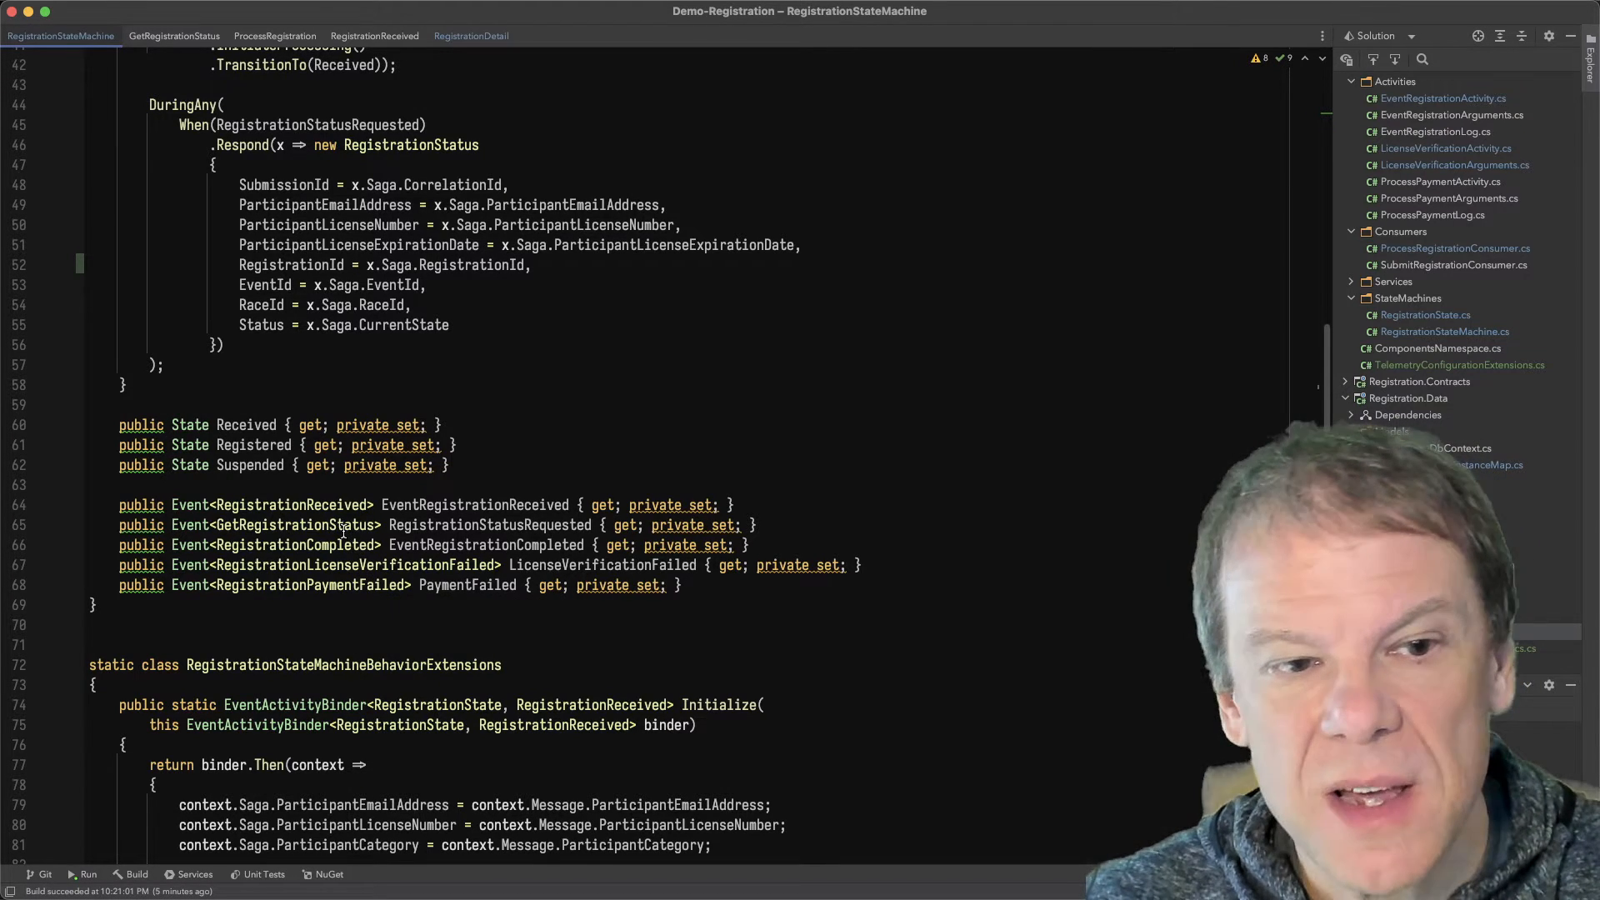
Show the GetRegistrationStatus request's usages and navigate from them into CorrelationInitializer
click(175, 35)
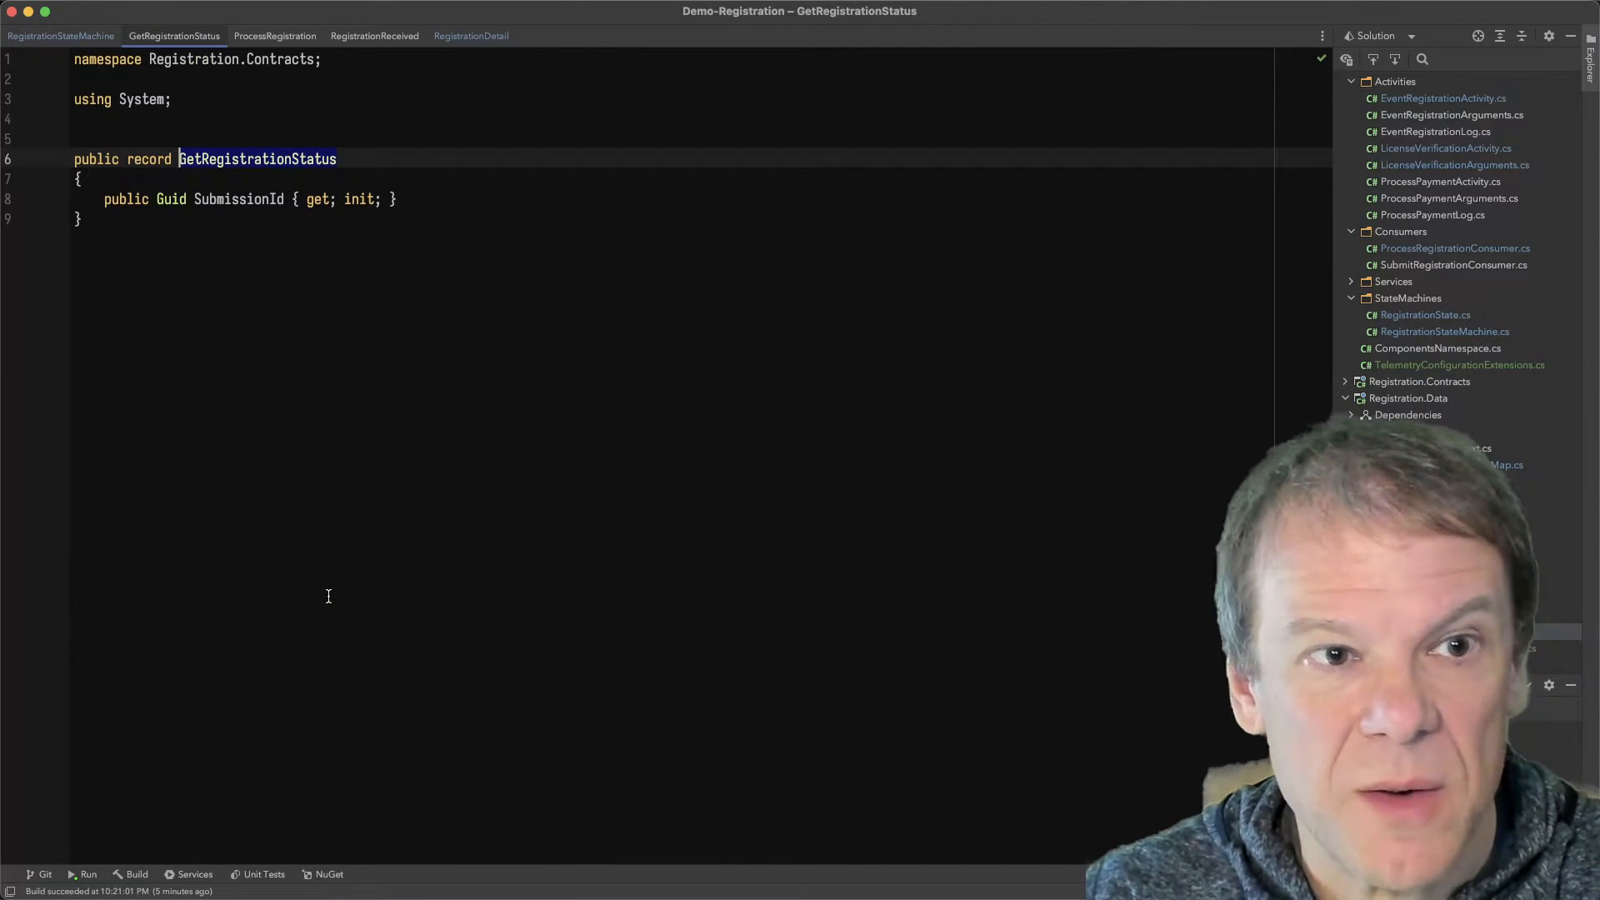
click(256, 158)
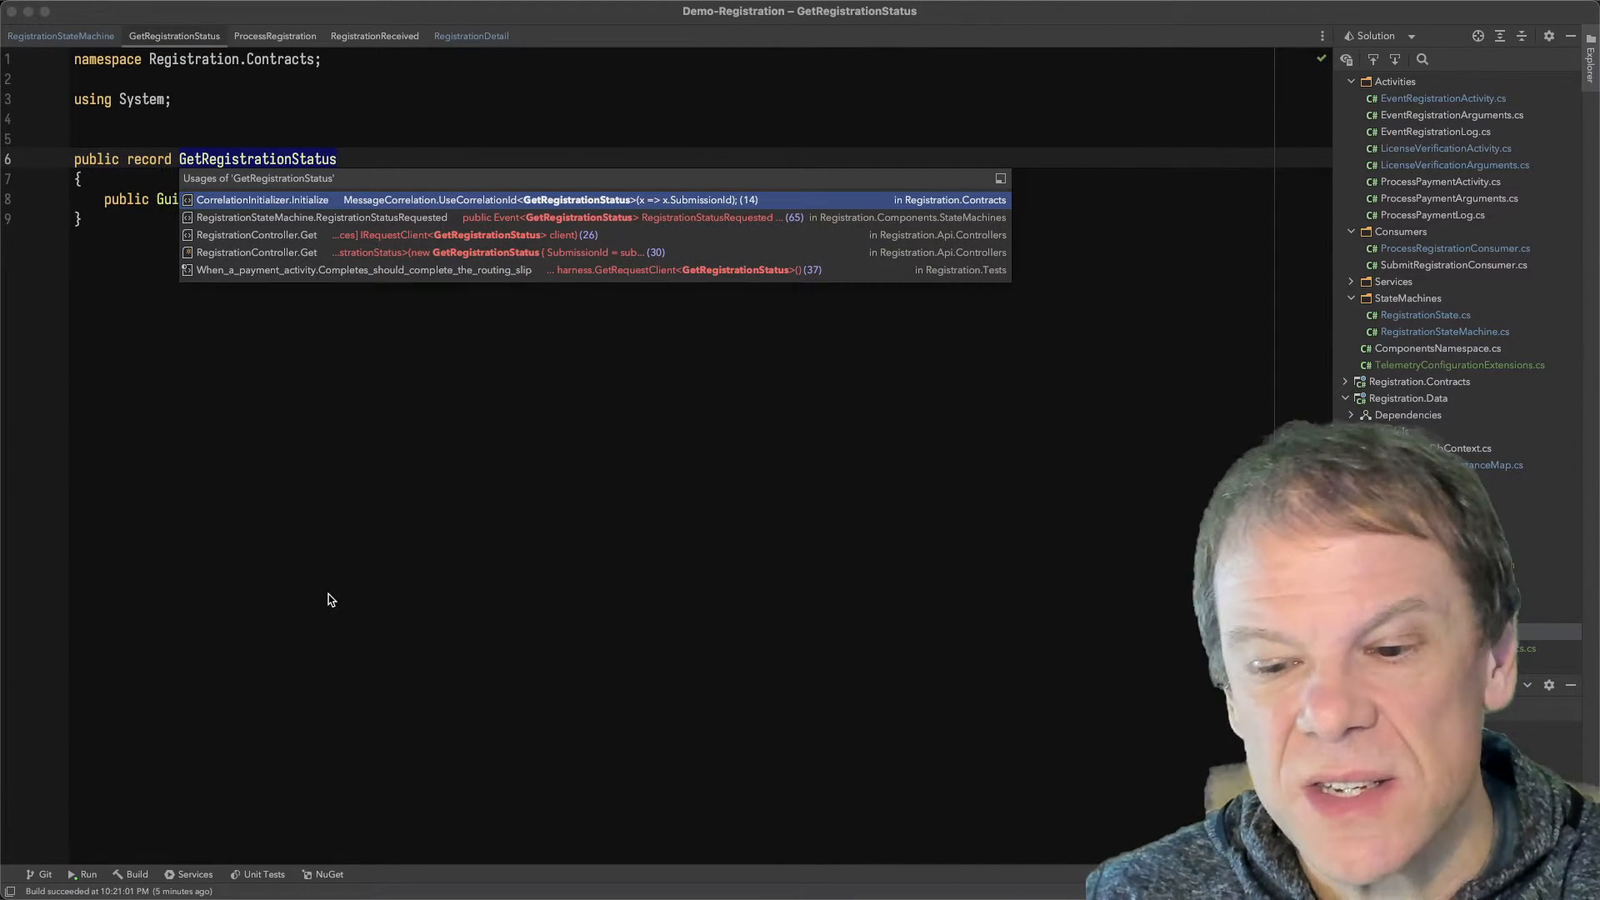
click(262, 199)
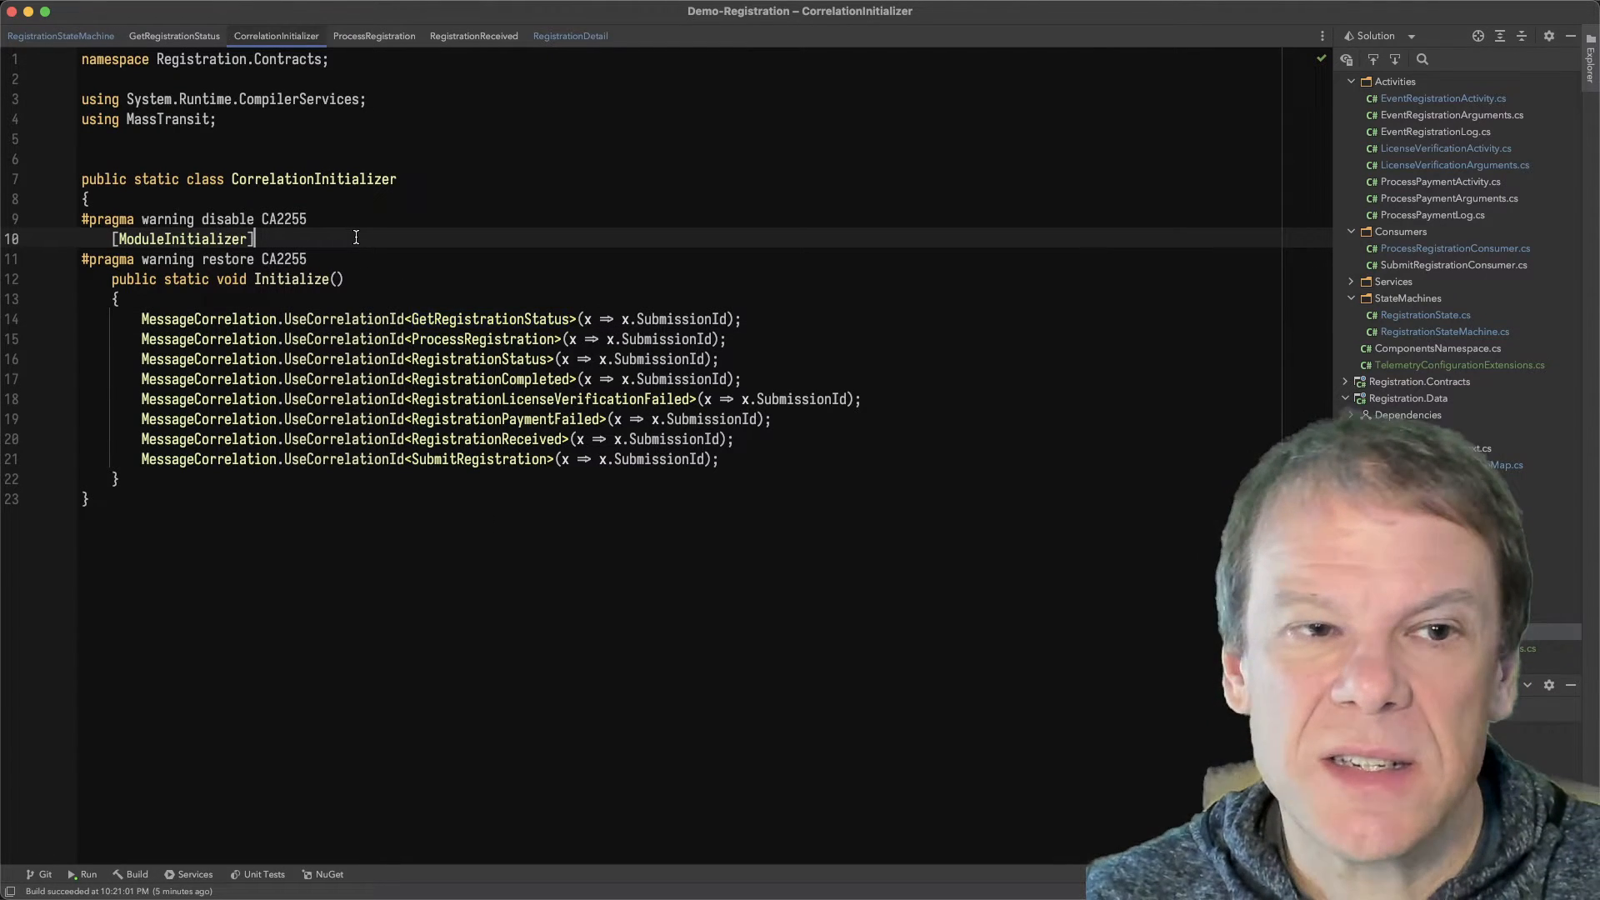
Review the ModuleInitializer's GetRegistrationStatus SubmissionId correlation line, then return to RegistrationStateMachine
double_click(183, 238)
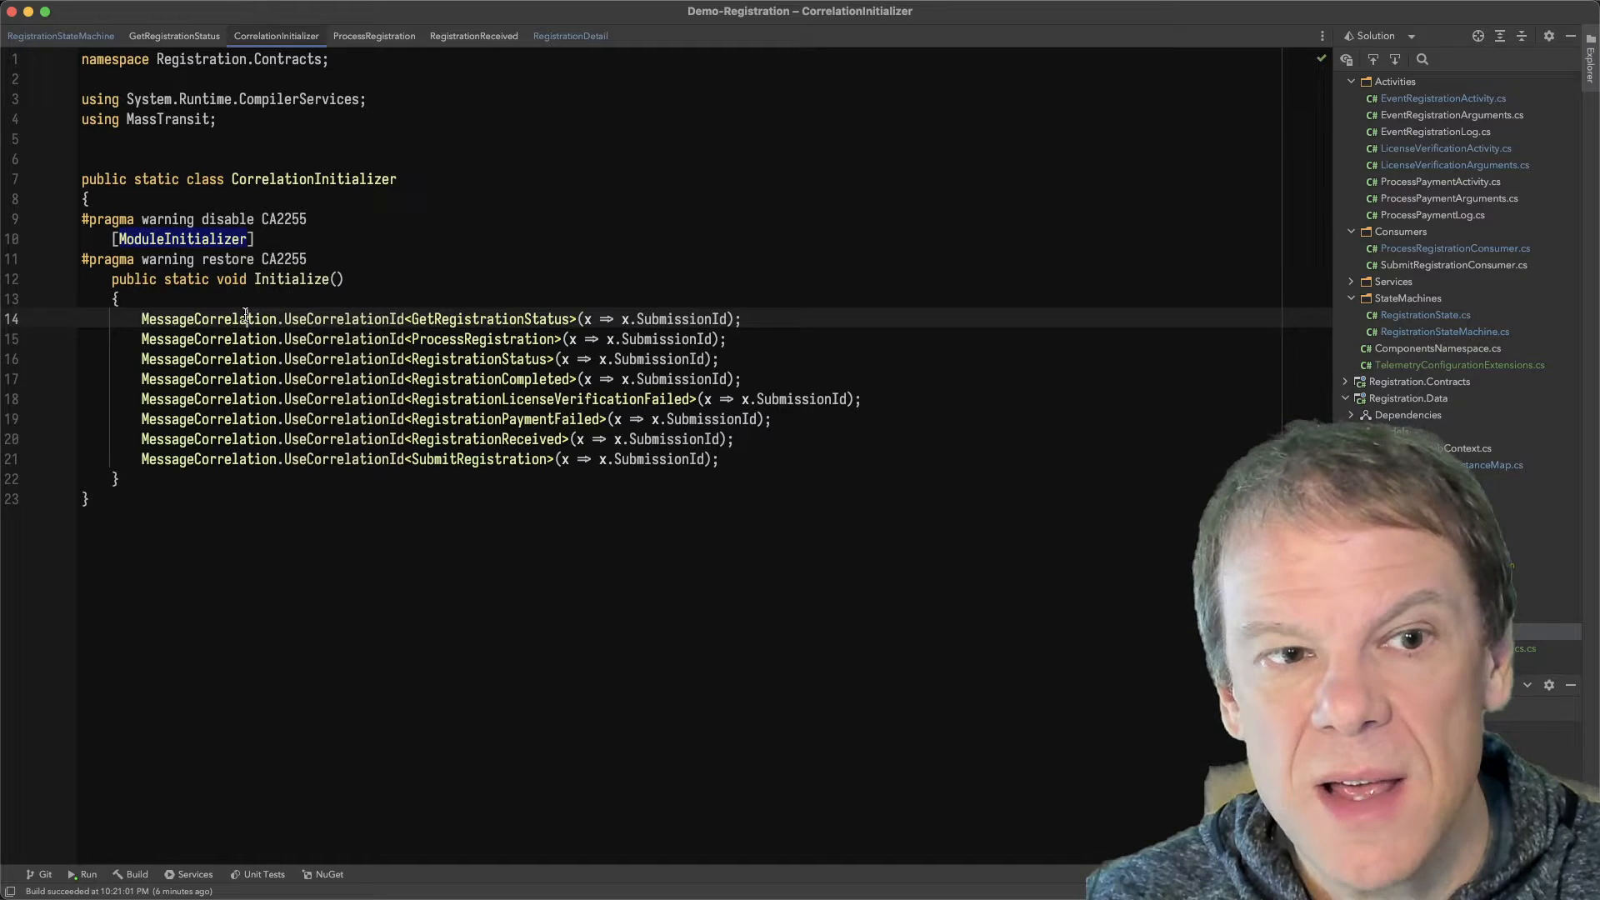
click(245, 318)
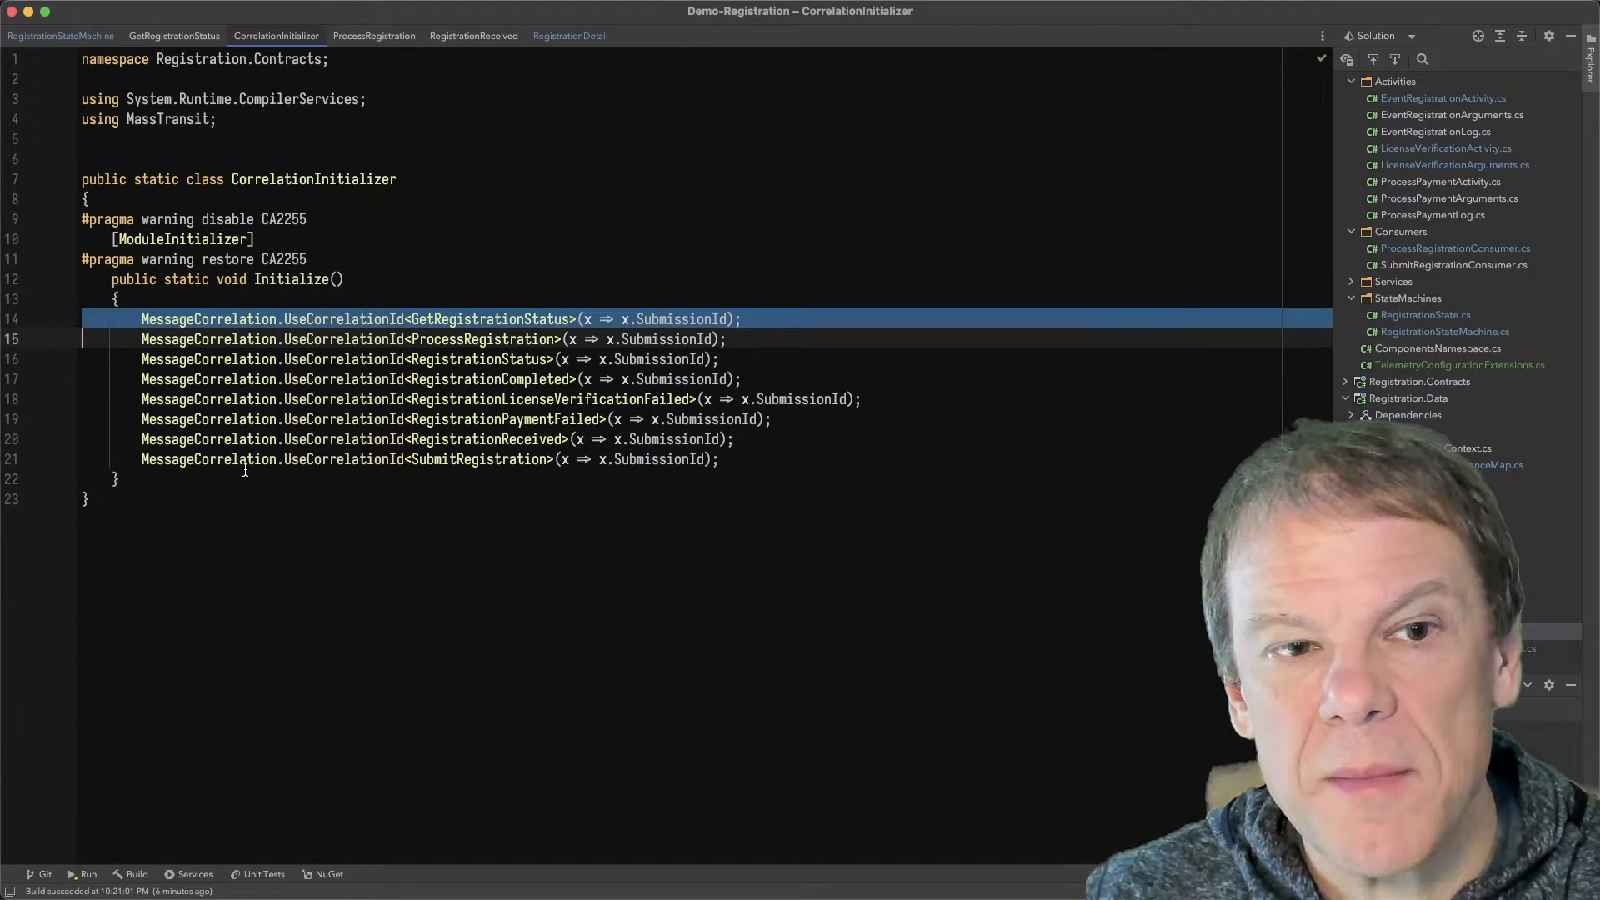
double_click(343, 318)
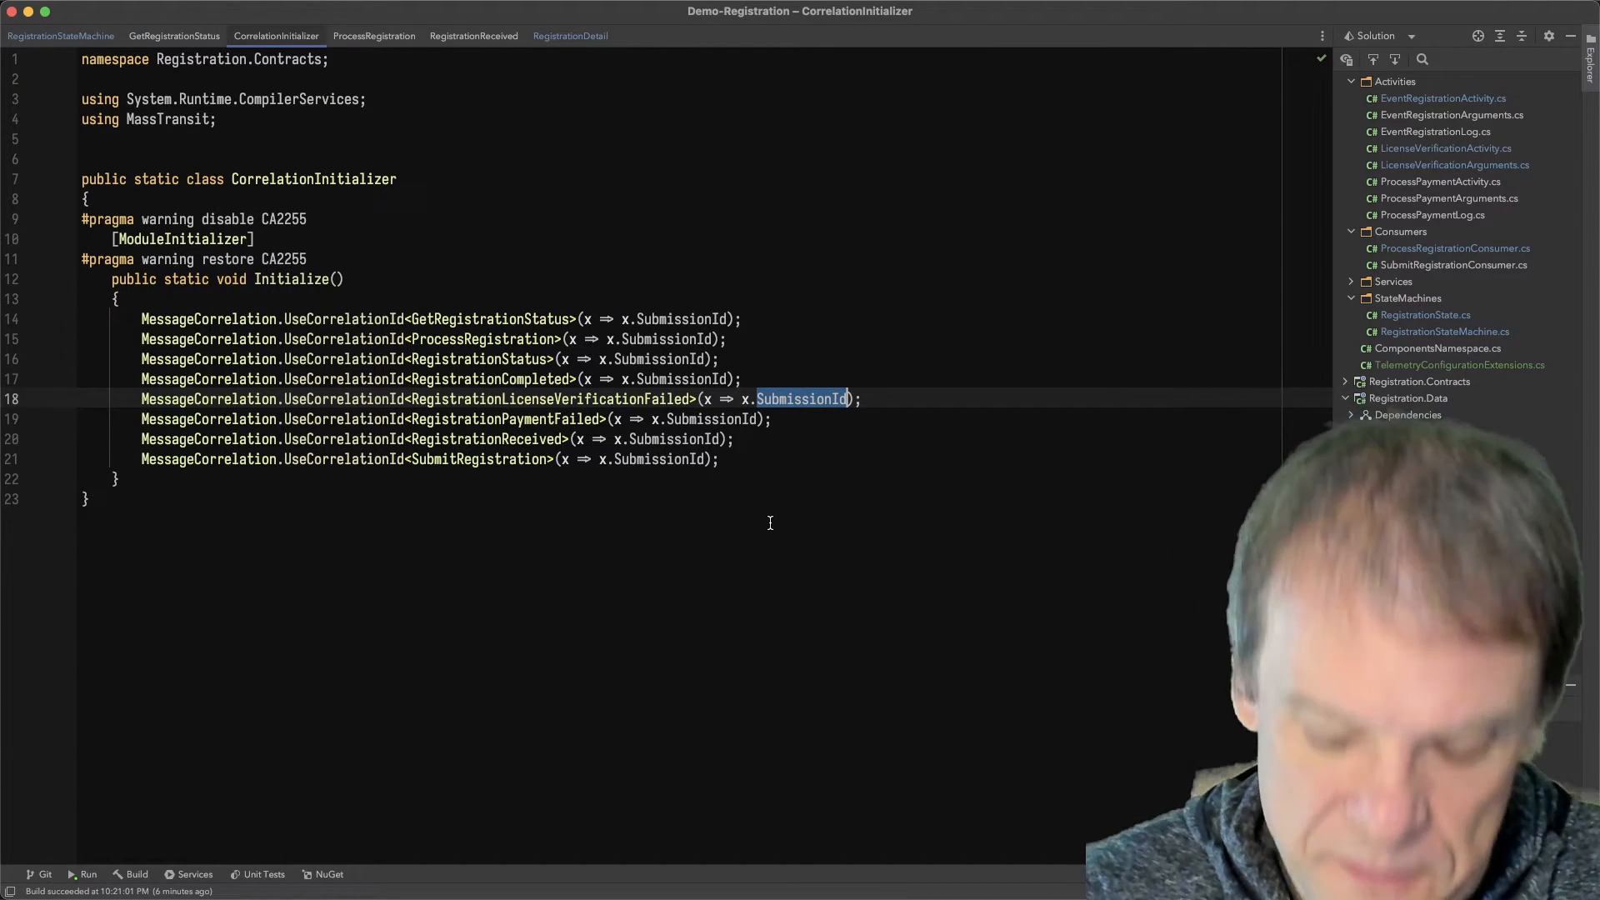
click(60, 35)
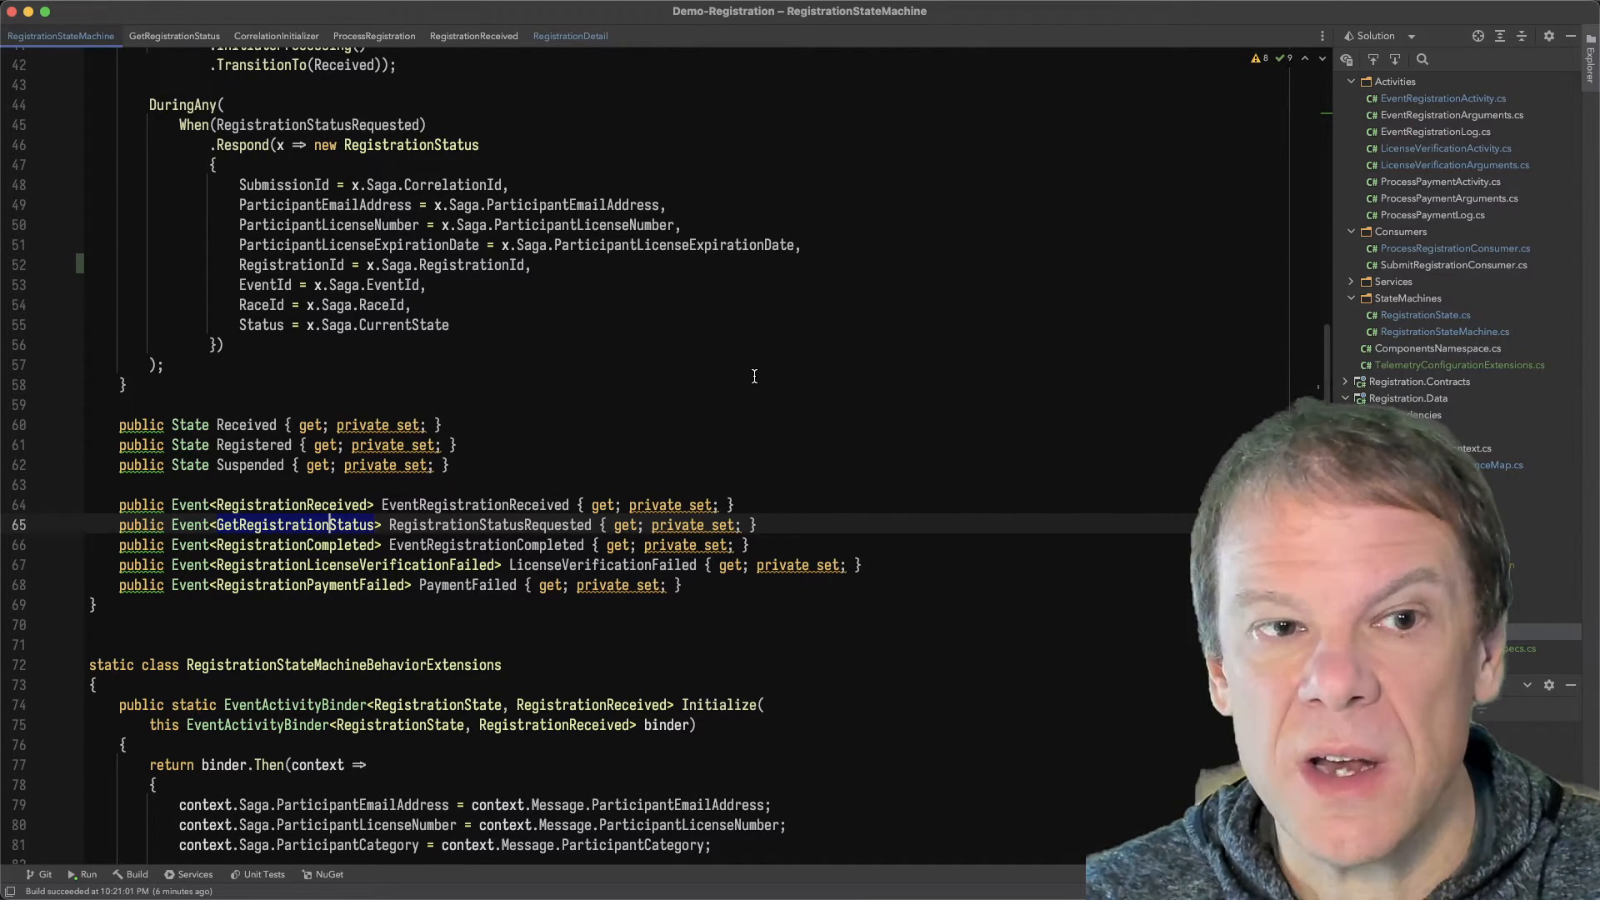
Scroll through RegistrationStateMachine and start a Search Everywhere query for the process registration consumer
scroll(up, 3)
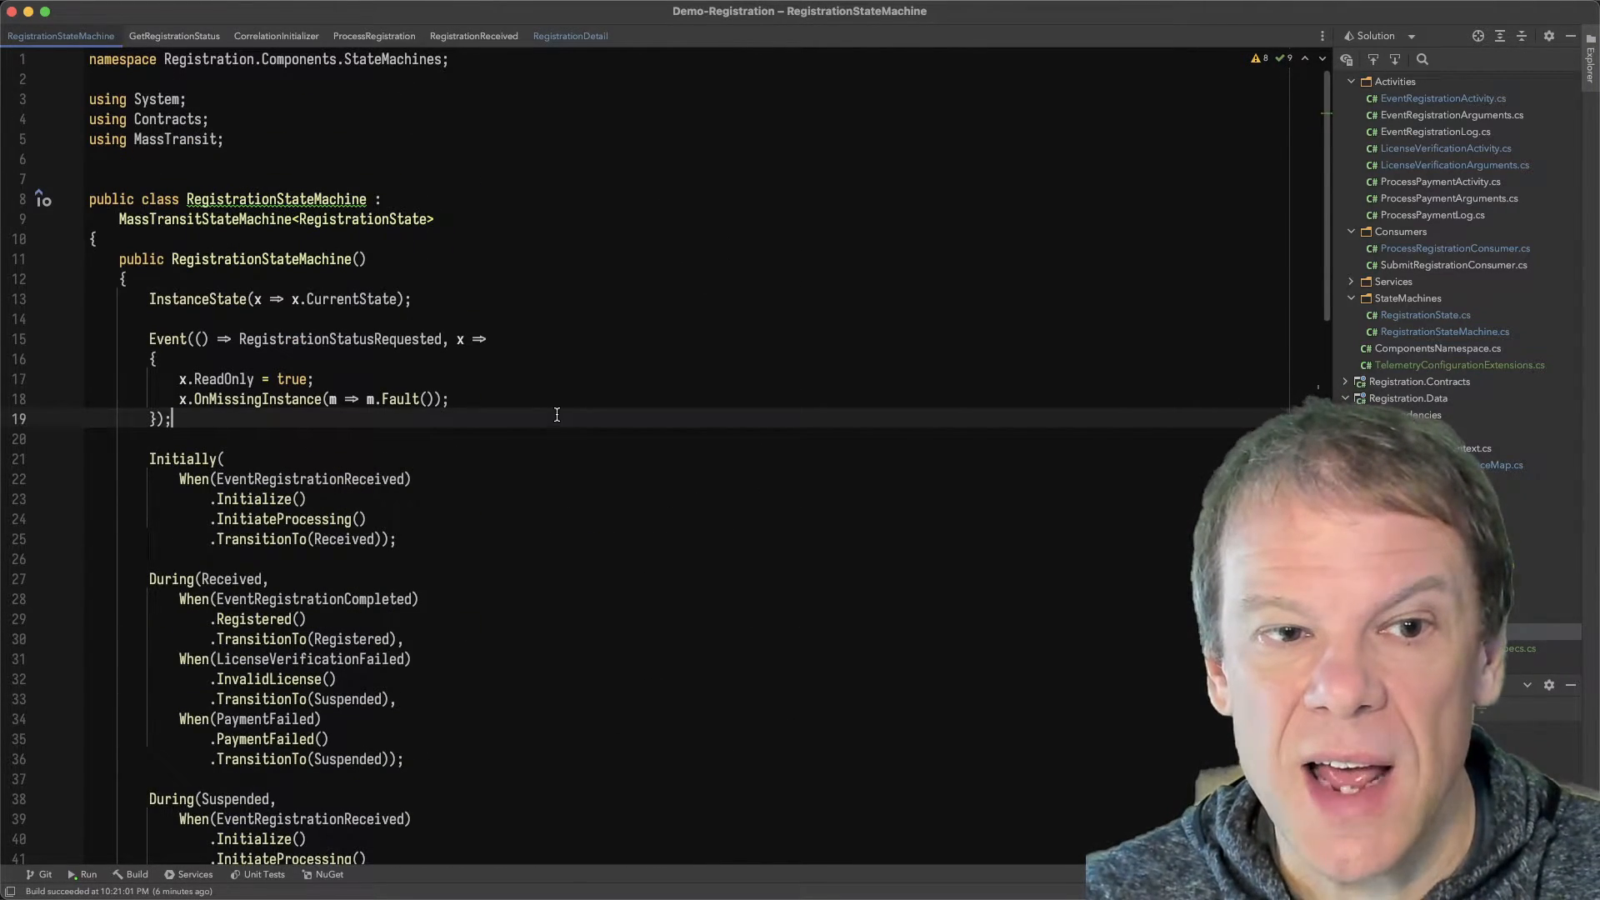
text(x.)
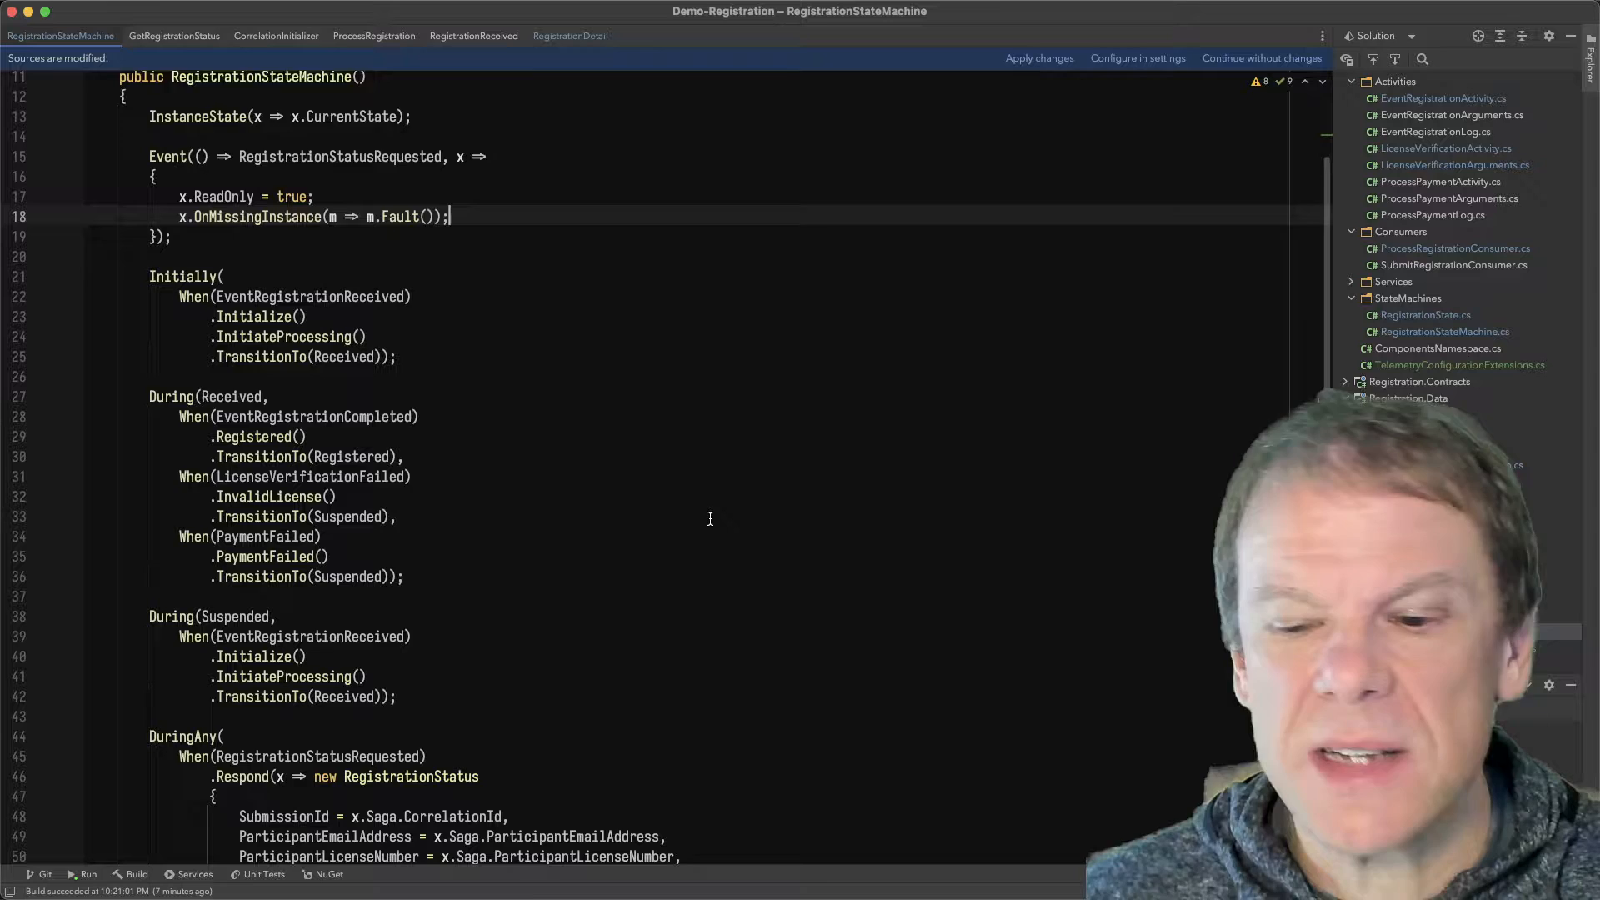
scroll(down, 3)
text(ProC)
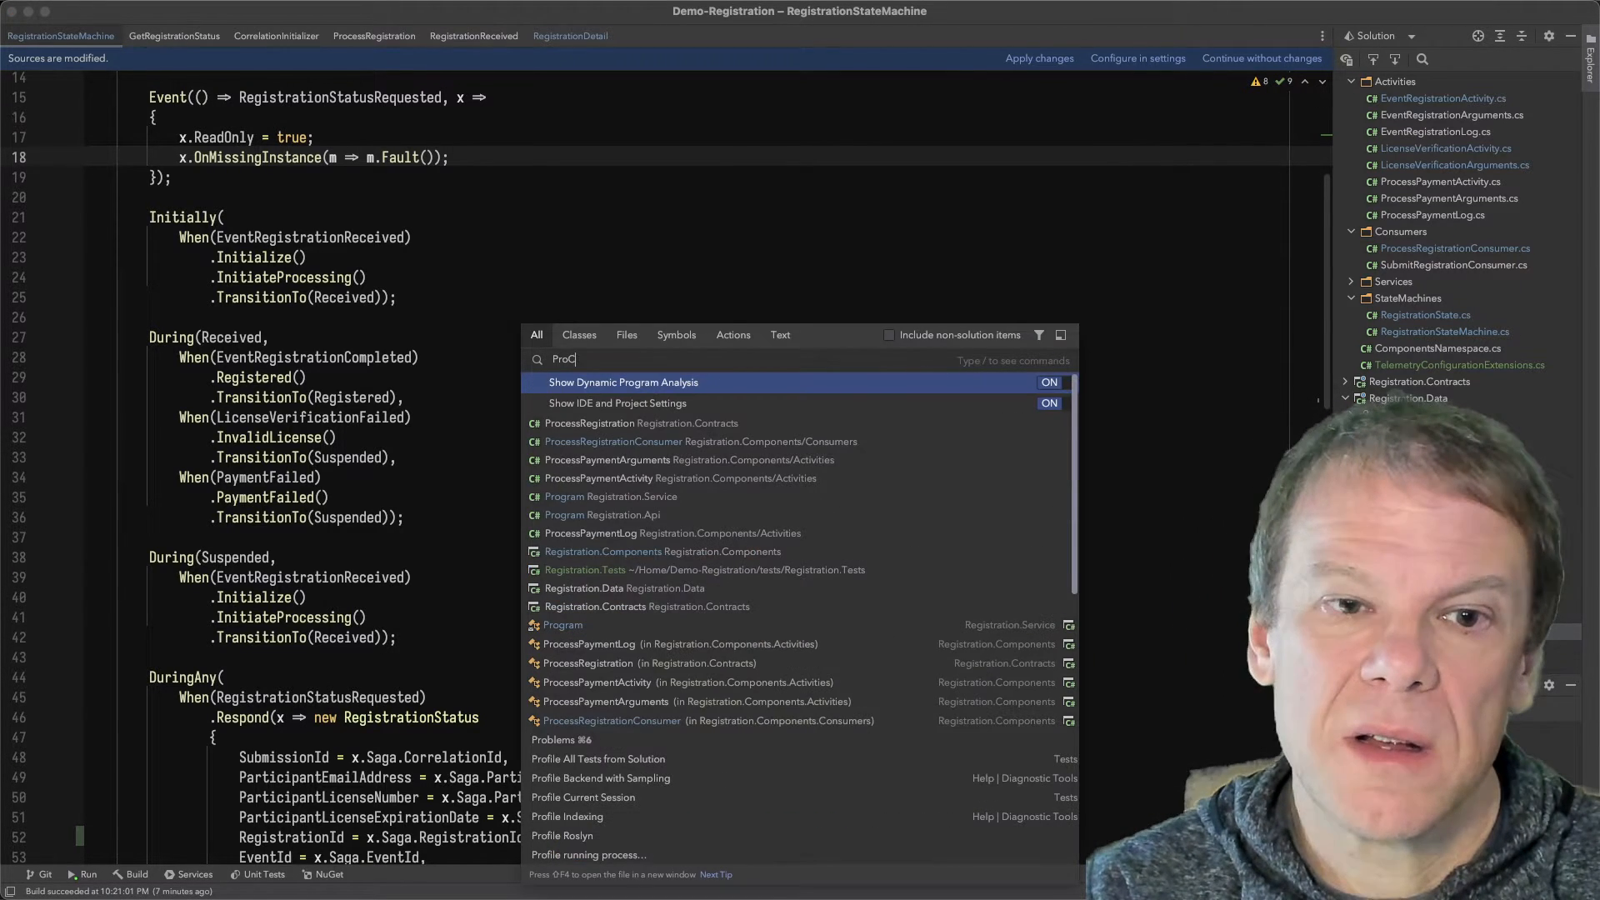
Review ProcessRegistrationConsumer's routing slip and RegistrationCompleted message, then return to RegistrationStateMachine
text(ons)
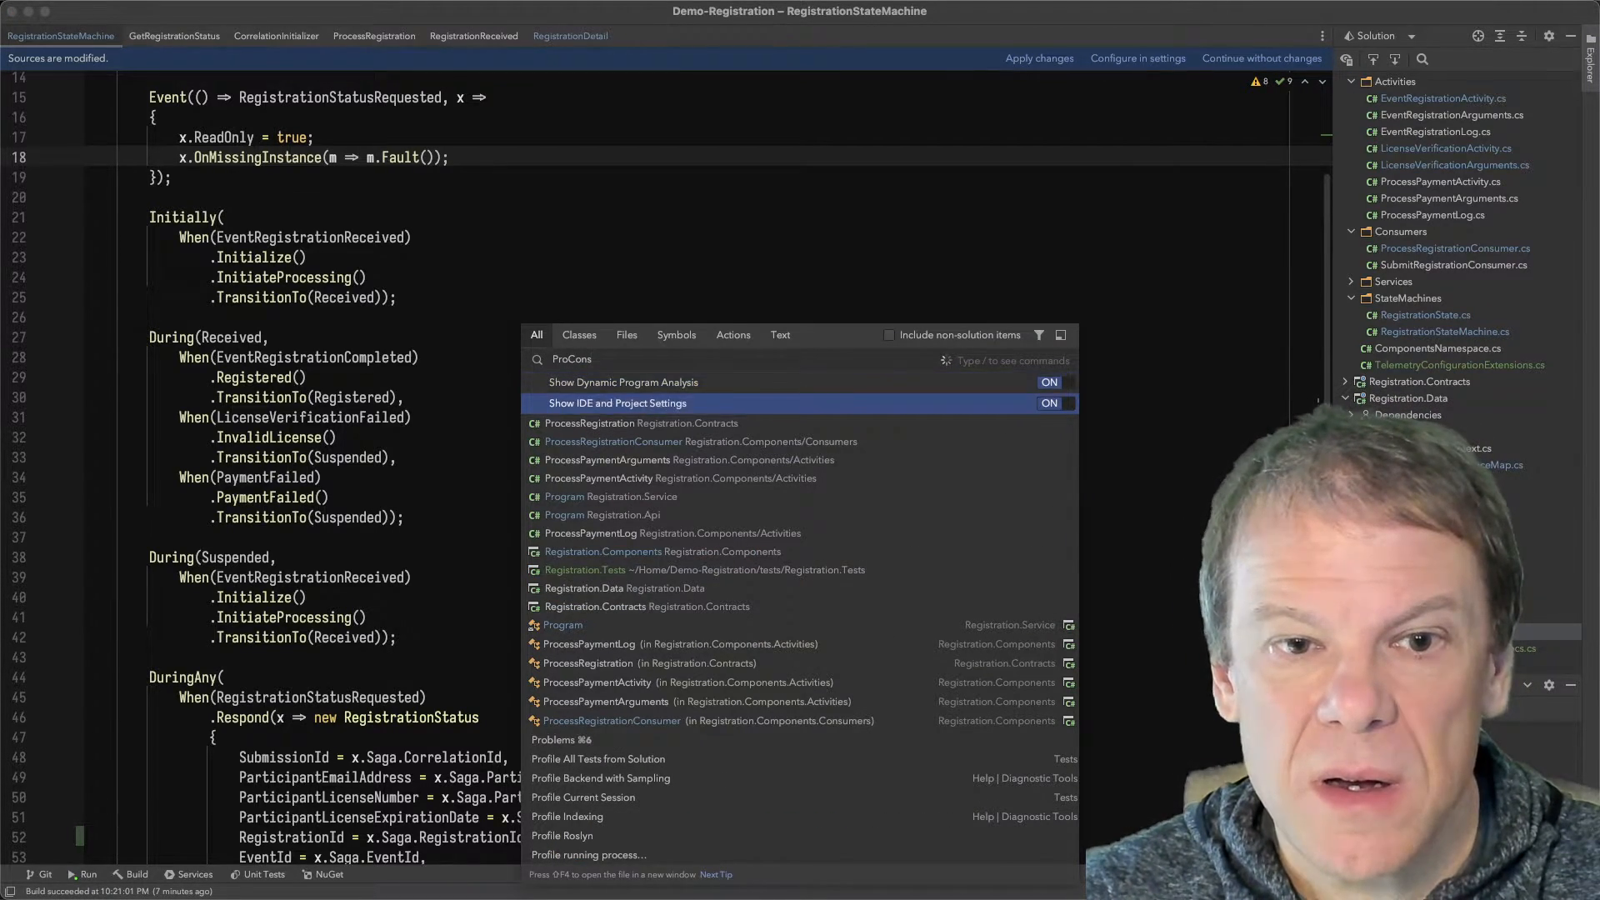
click(611, 720)
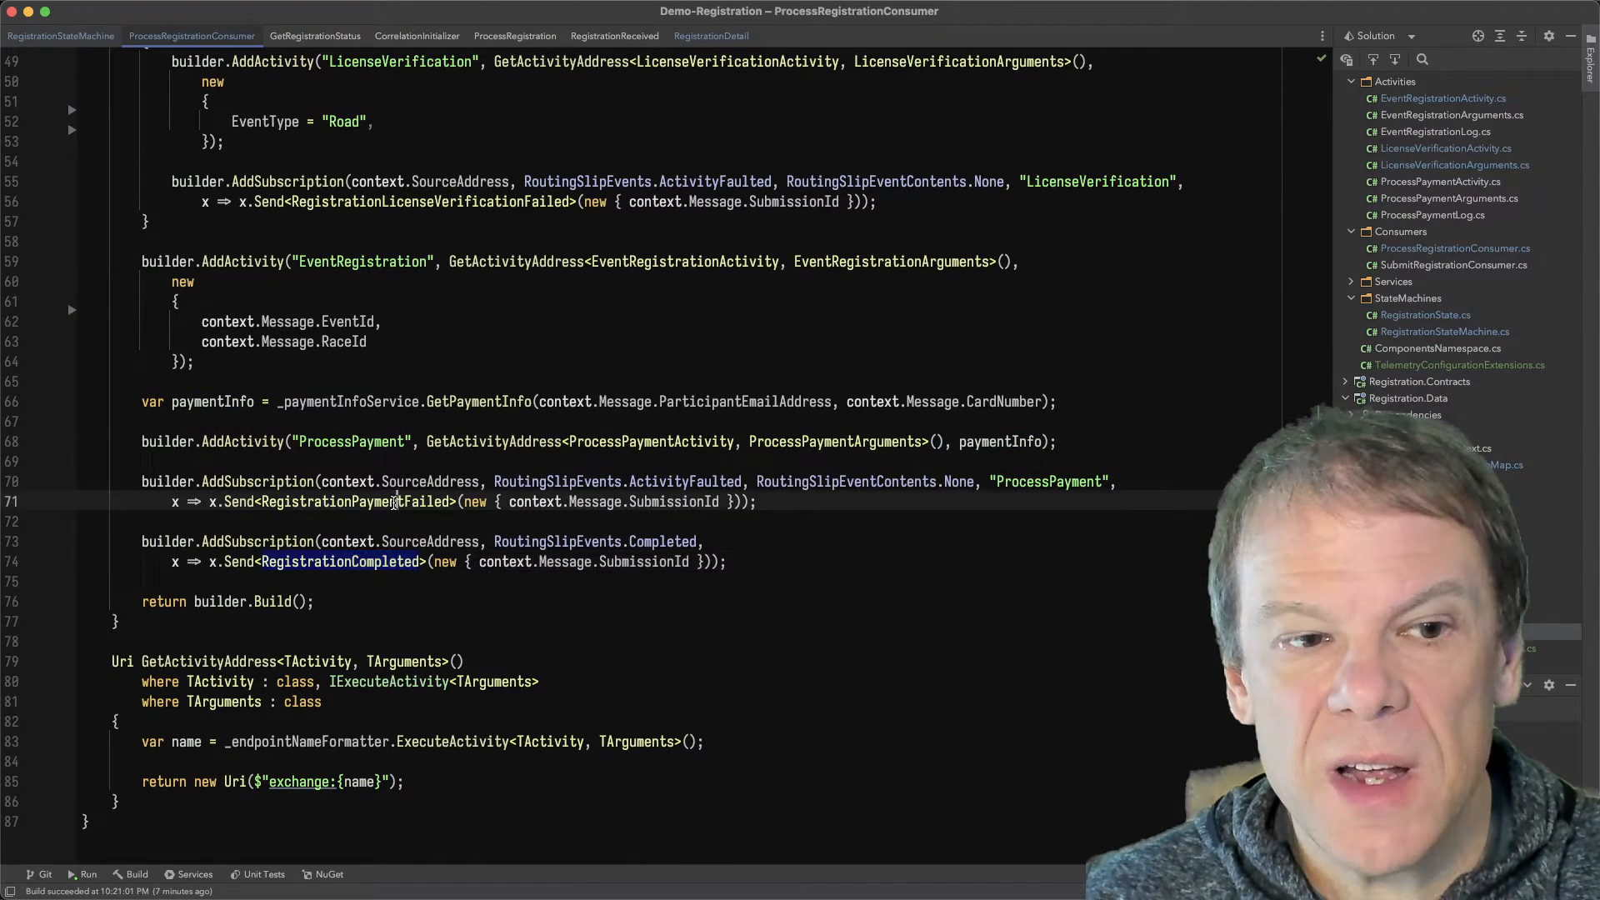
double_click(352, 502)
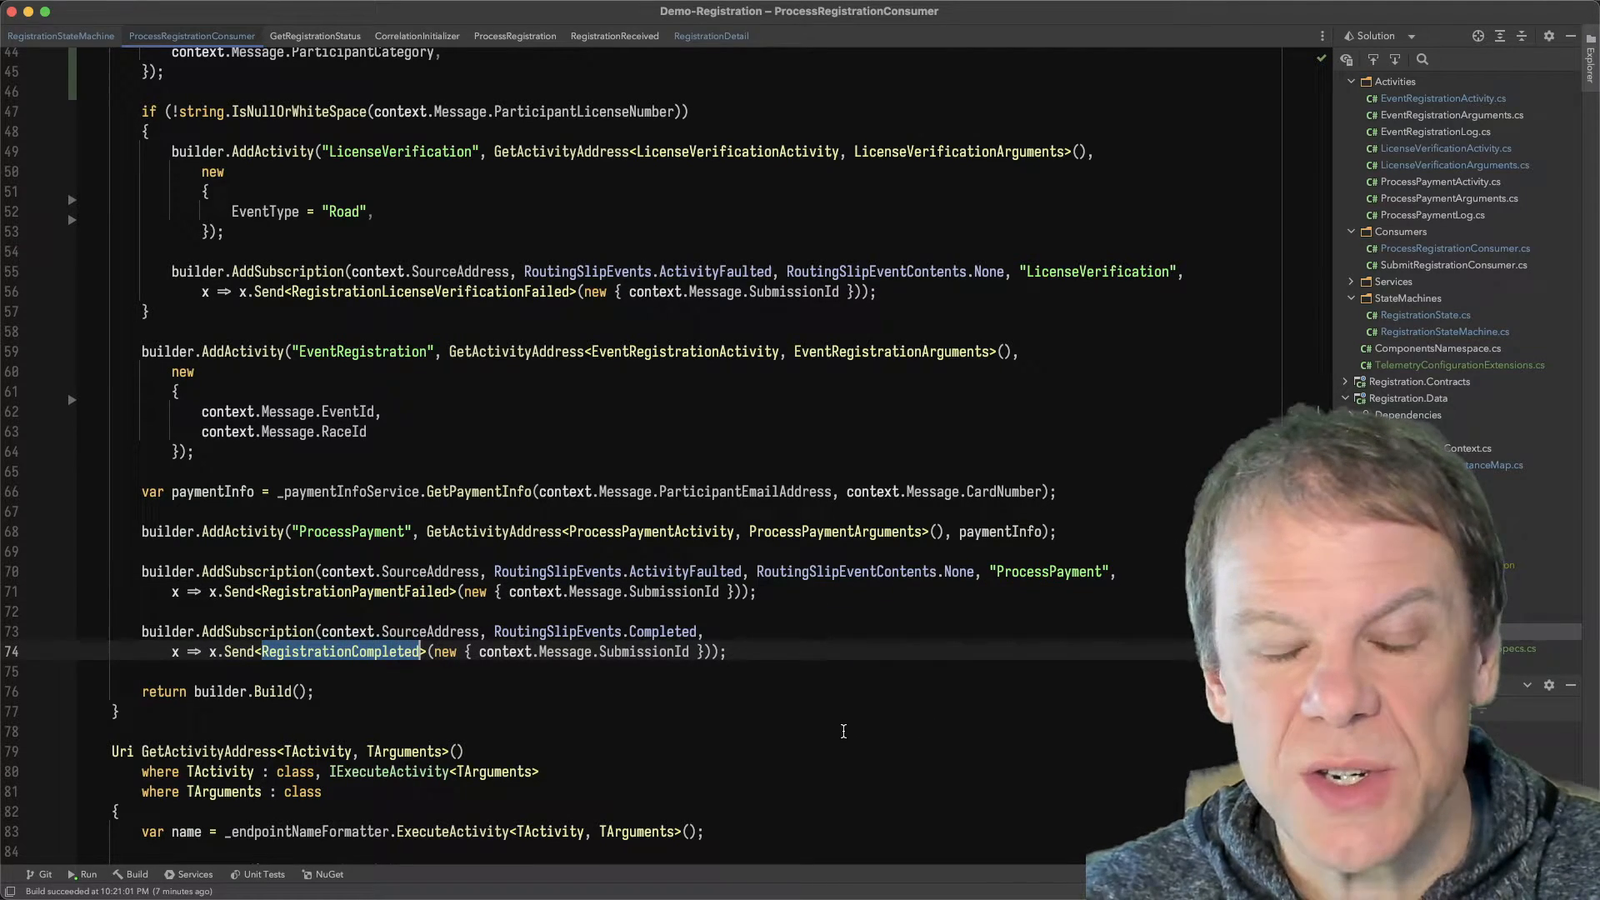
click(60, 35)
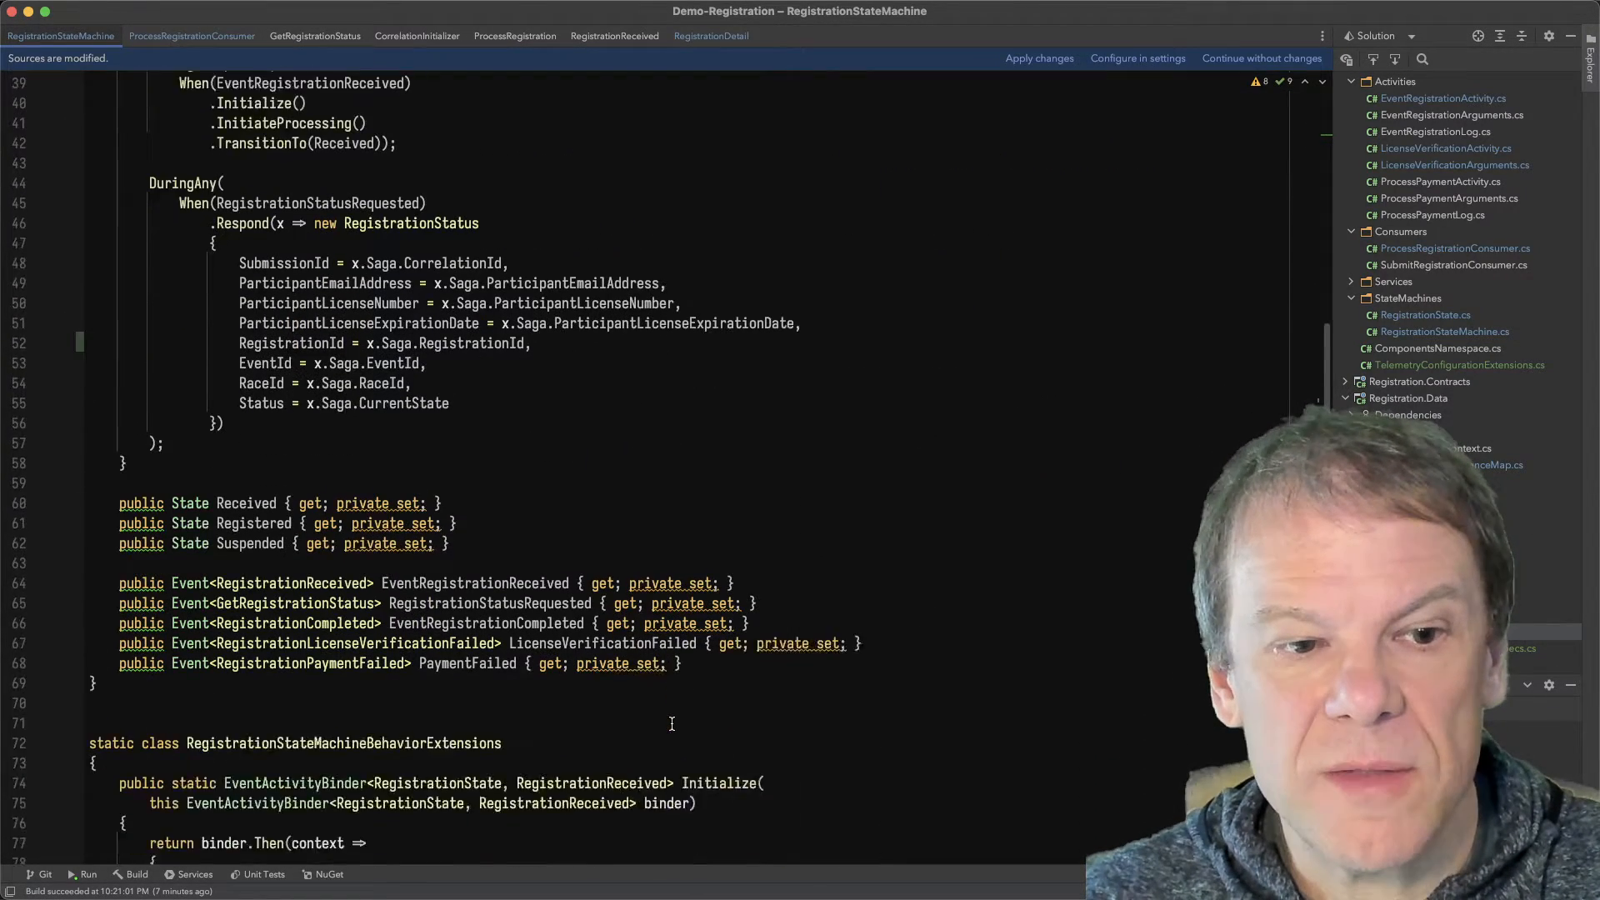
scroll(down, 3)
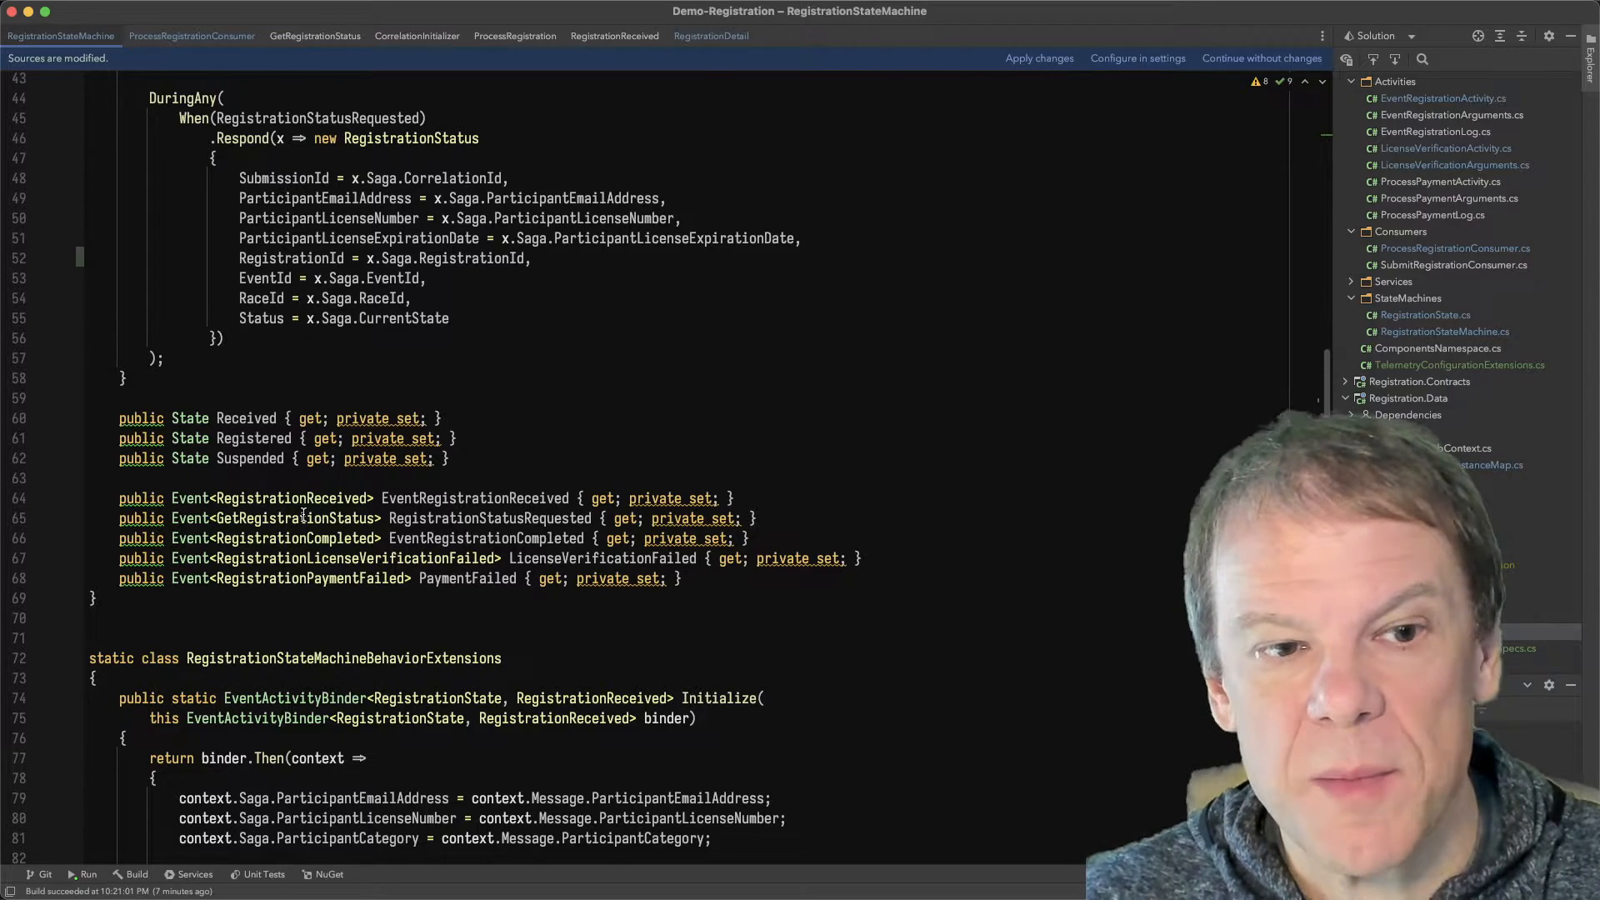
double_click(293, 538)
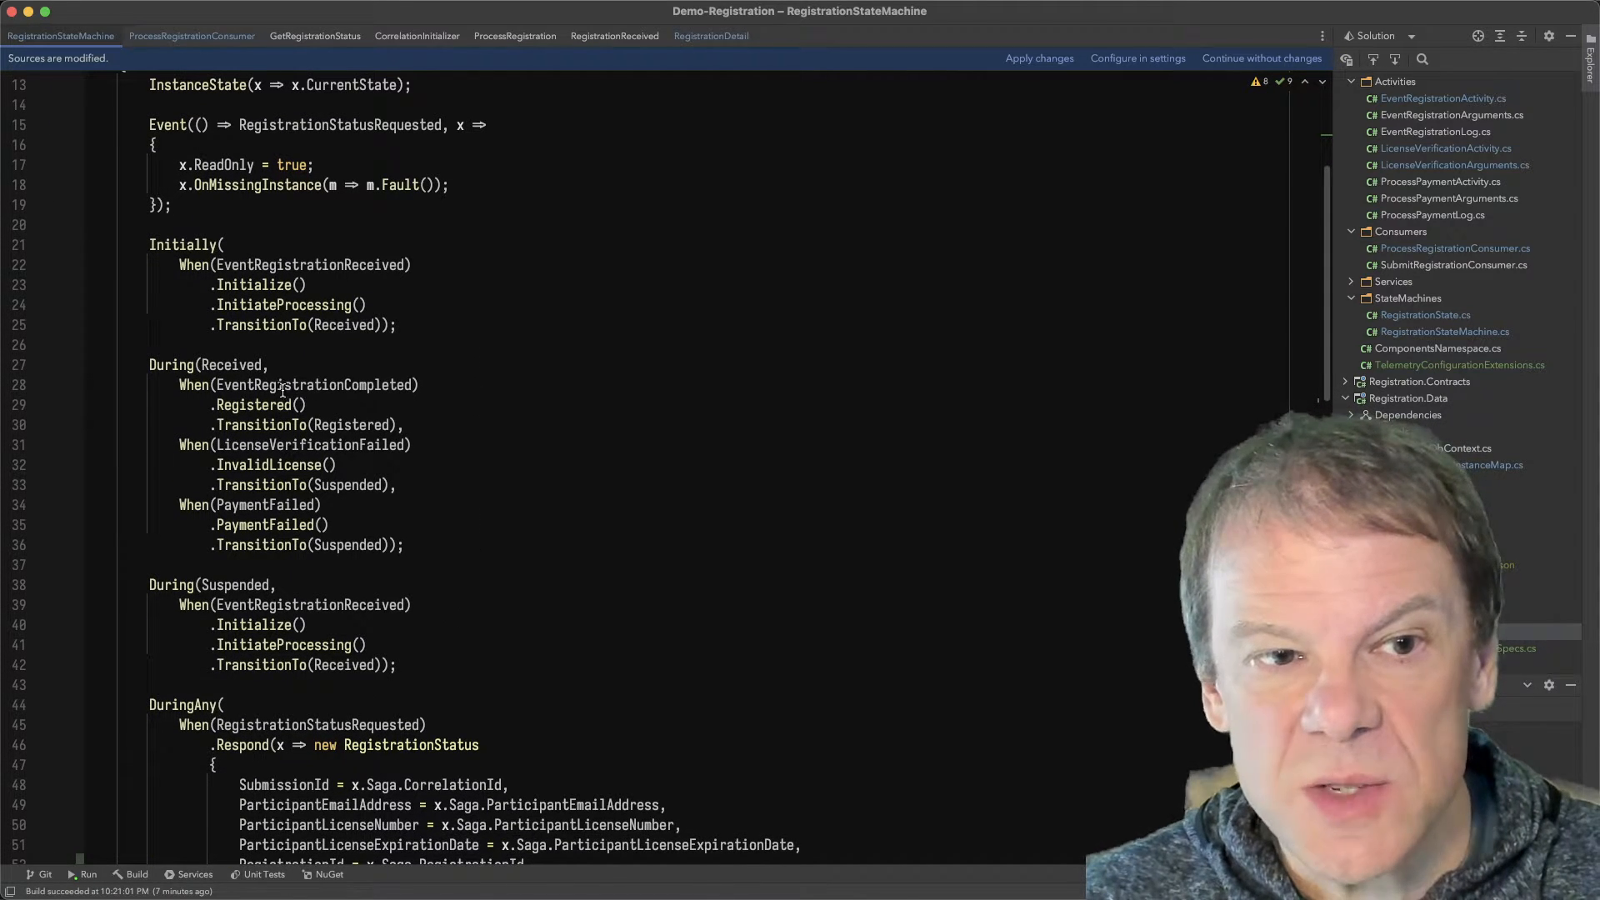
double_click(306, 383)
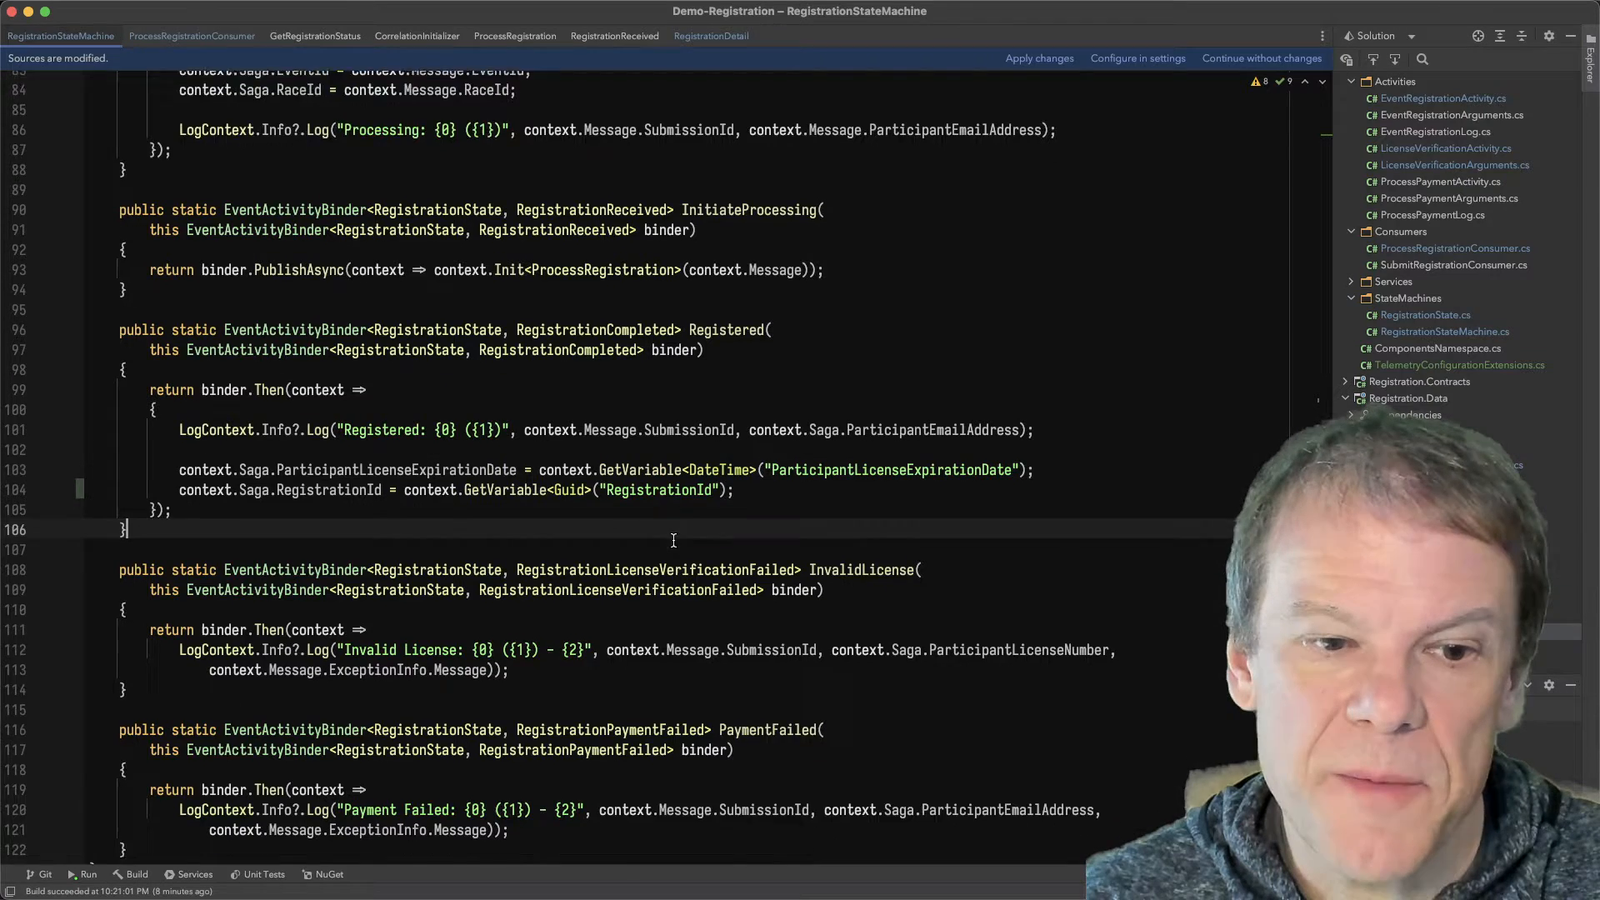
double_click(860, 467)
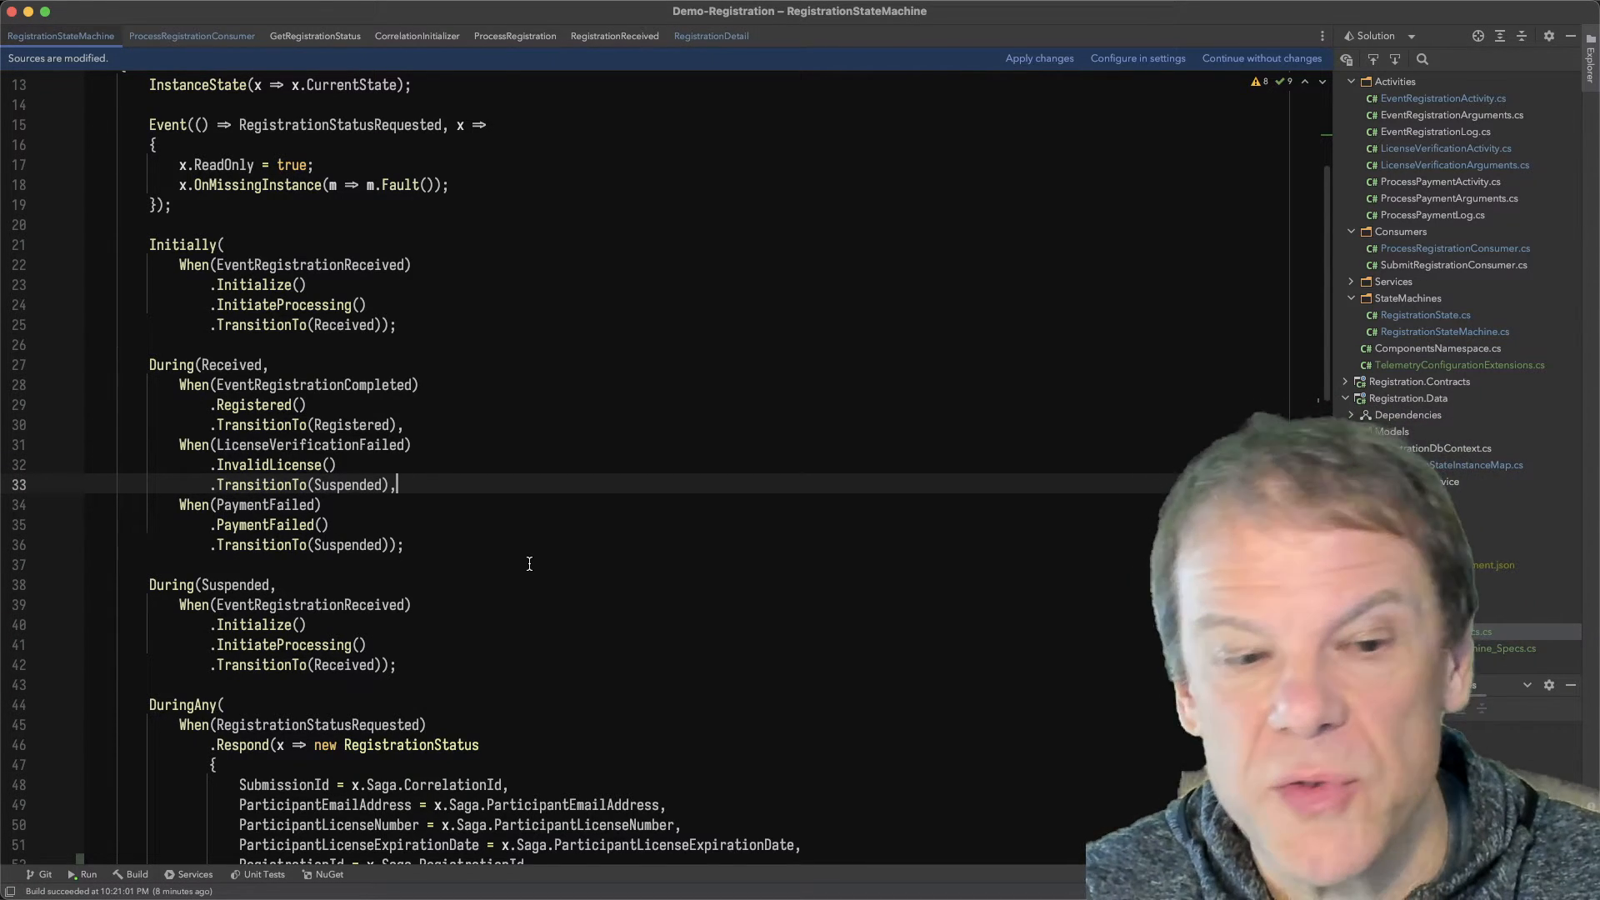
scroll(down, 3)
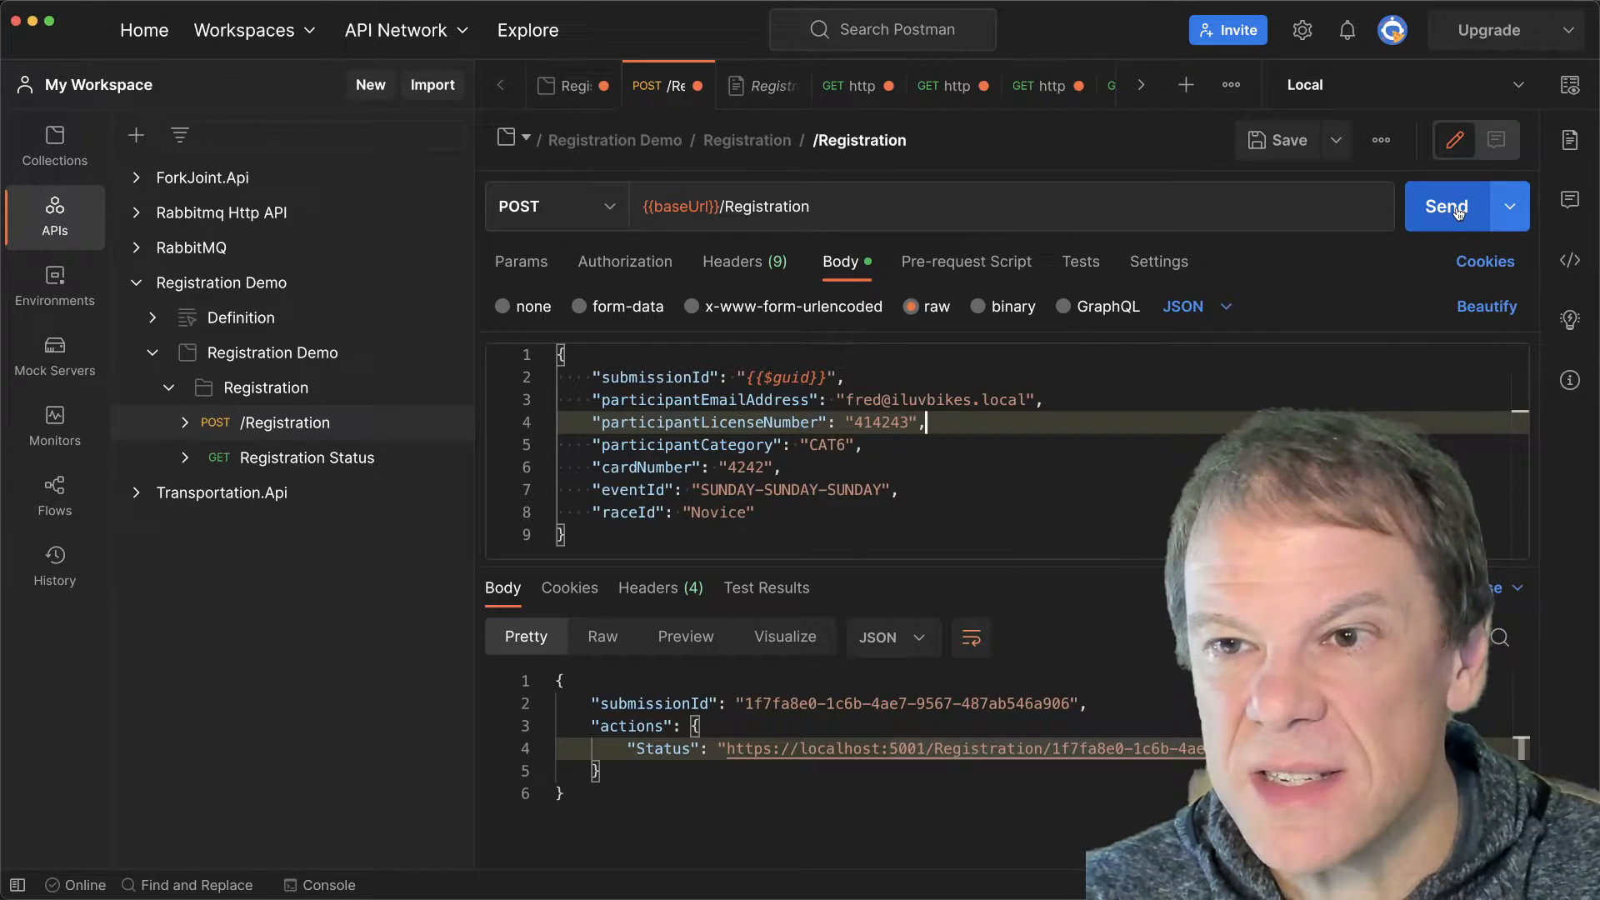
Send the POST /Registration request and highlight the license expiration date in the returned status details
click(1447, 207)
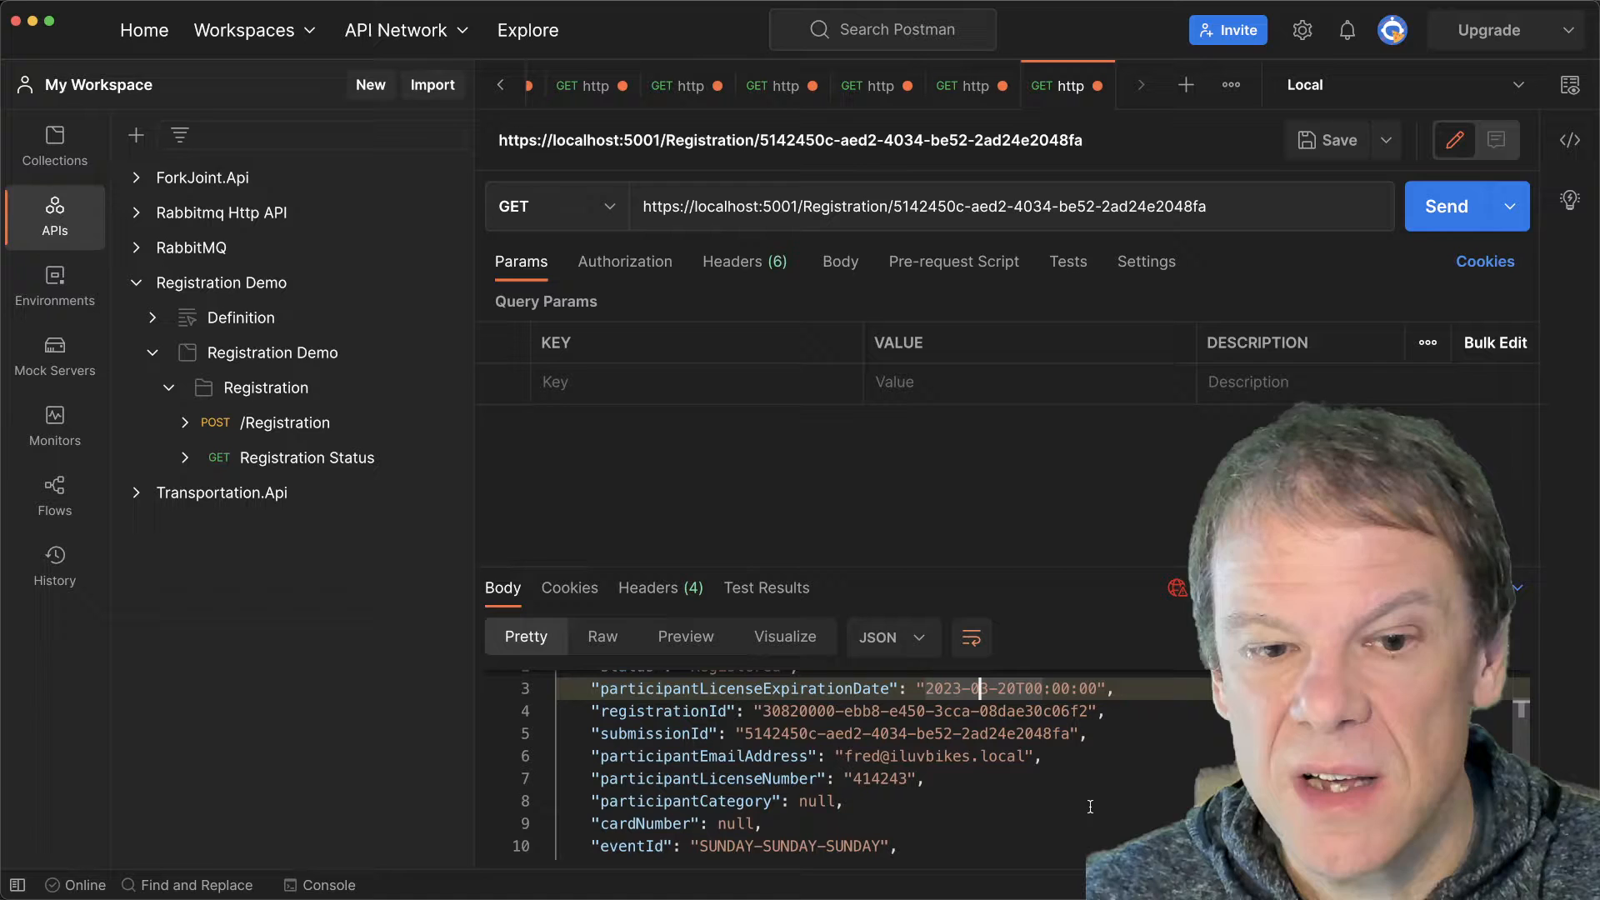
double_click(662, 710)
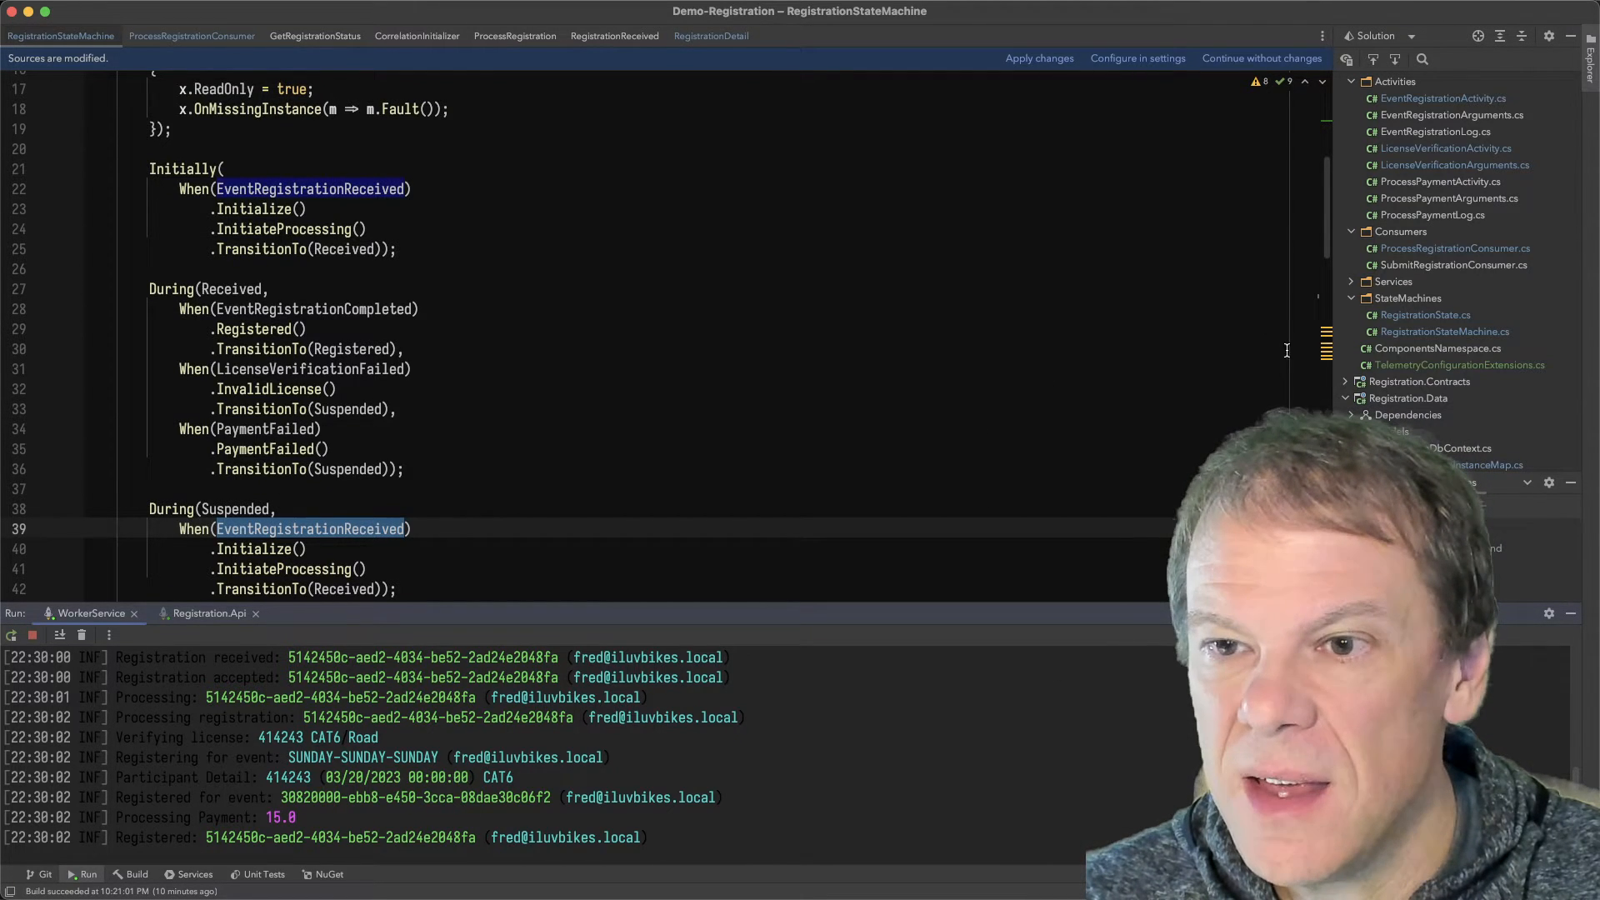
Scroll through TelemetryConfigurationExtensions' WithMetrics and WithTracing OpenTelemetry exporter configuration
click(1462, 365)
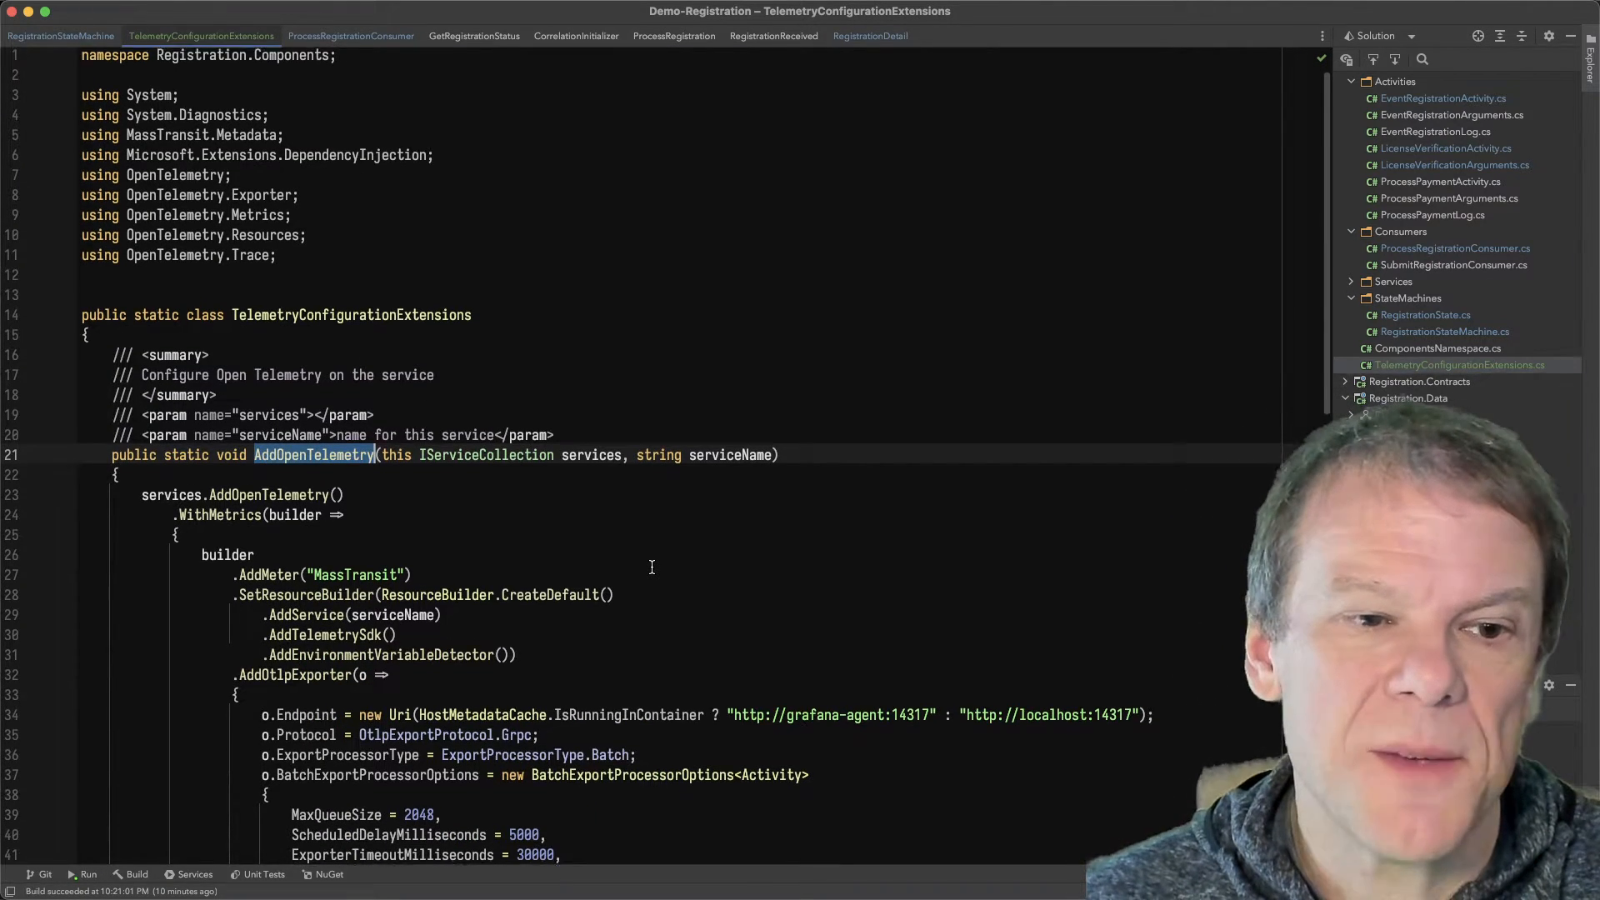
scroll(down, 3)
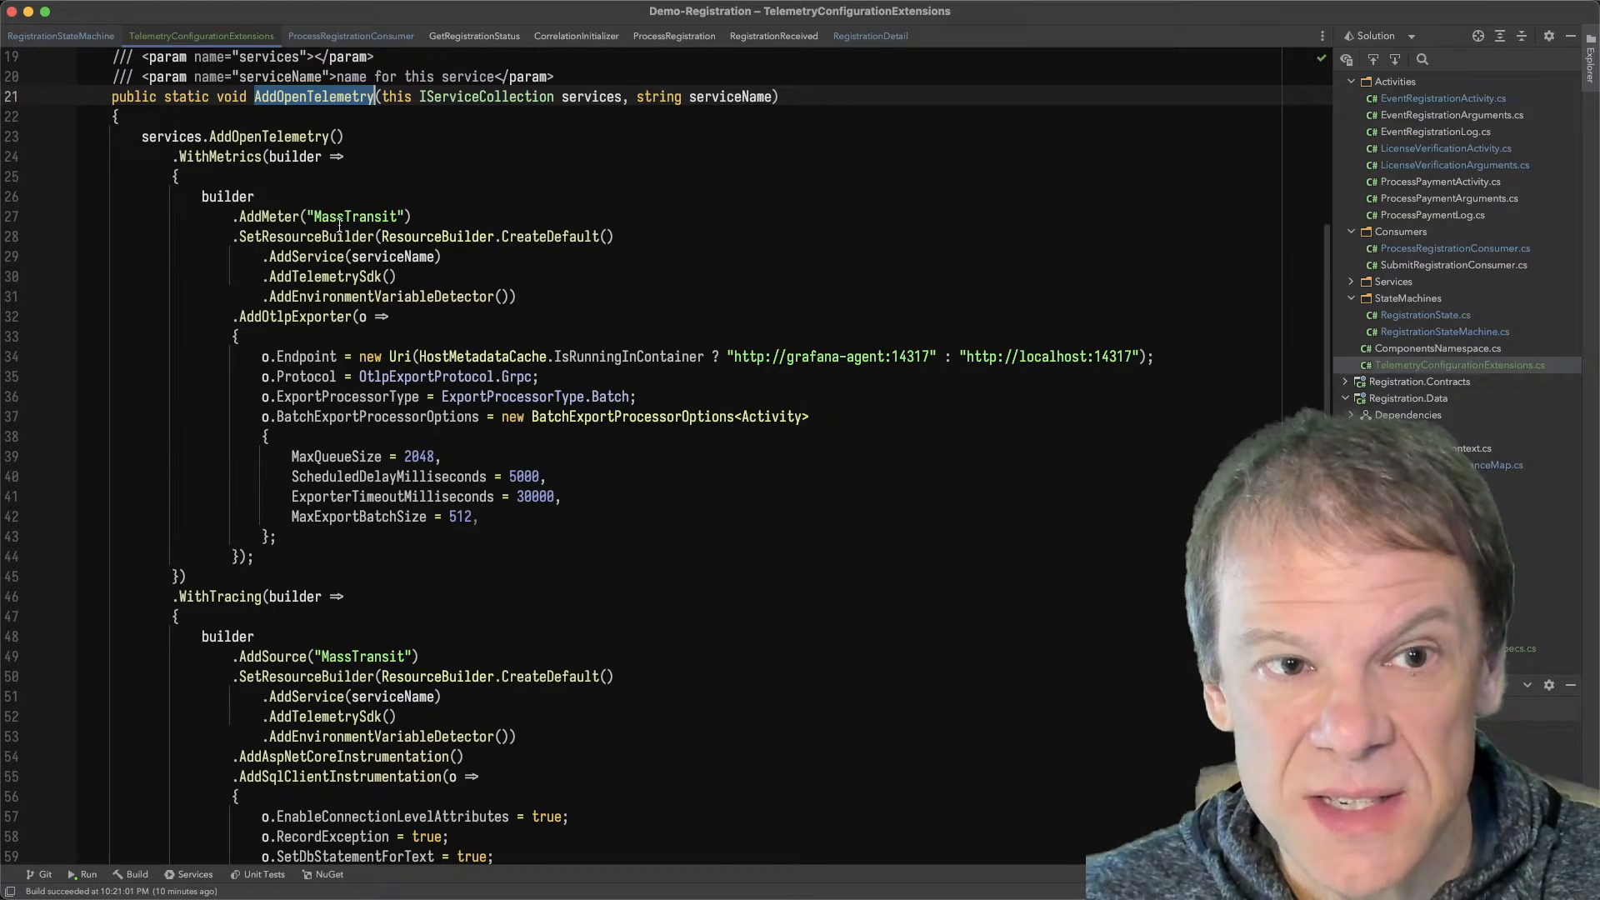
scroll(down, 3)
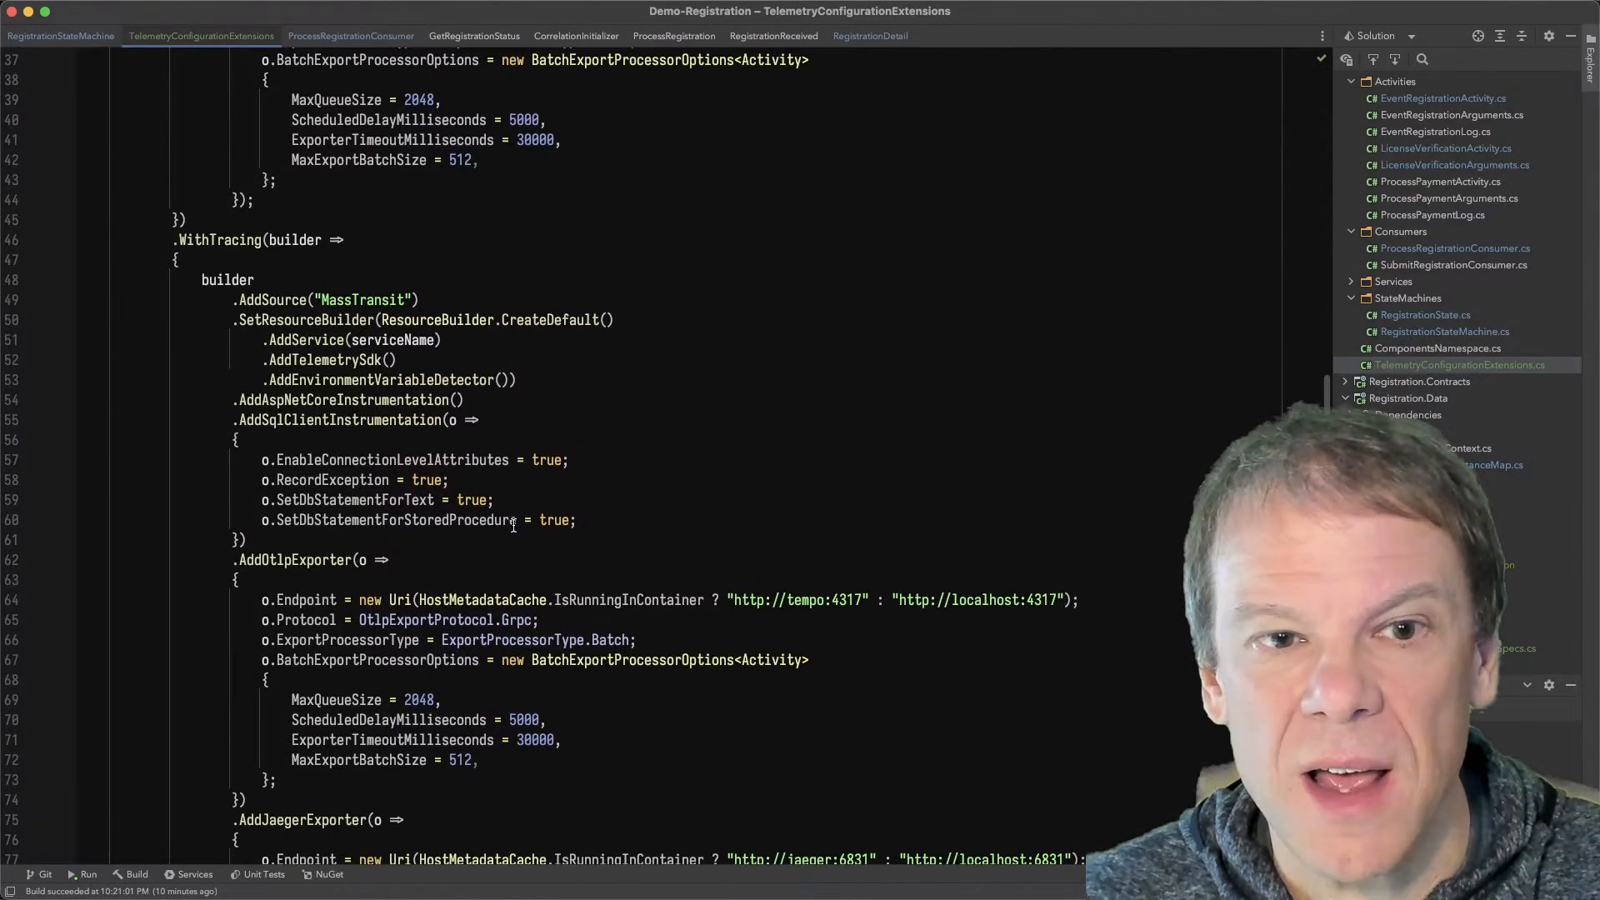
scroll(down, 3)
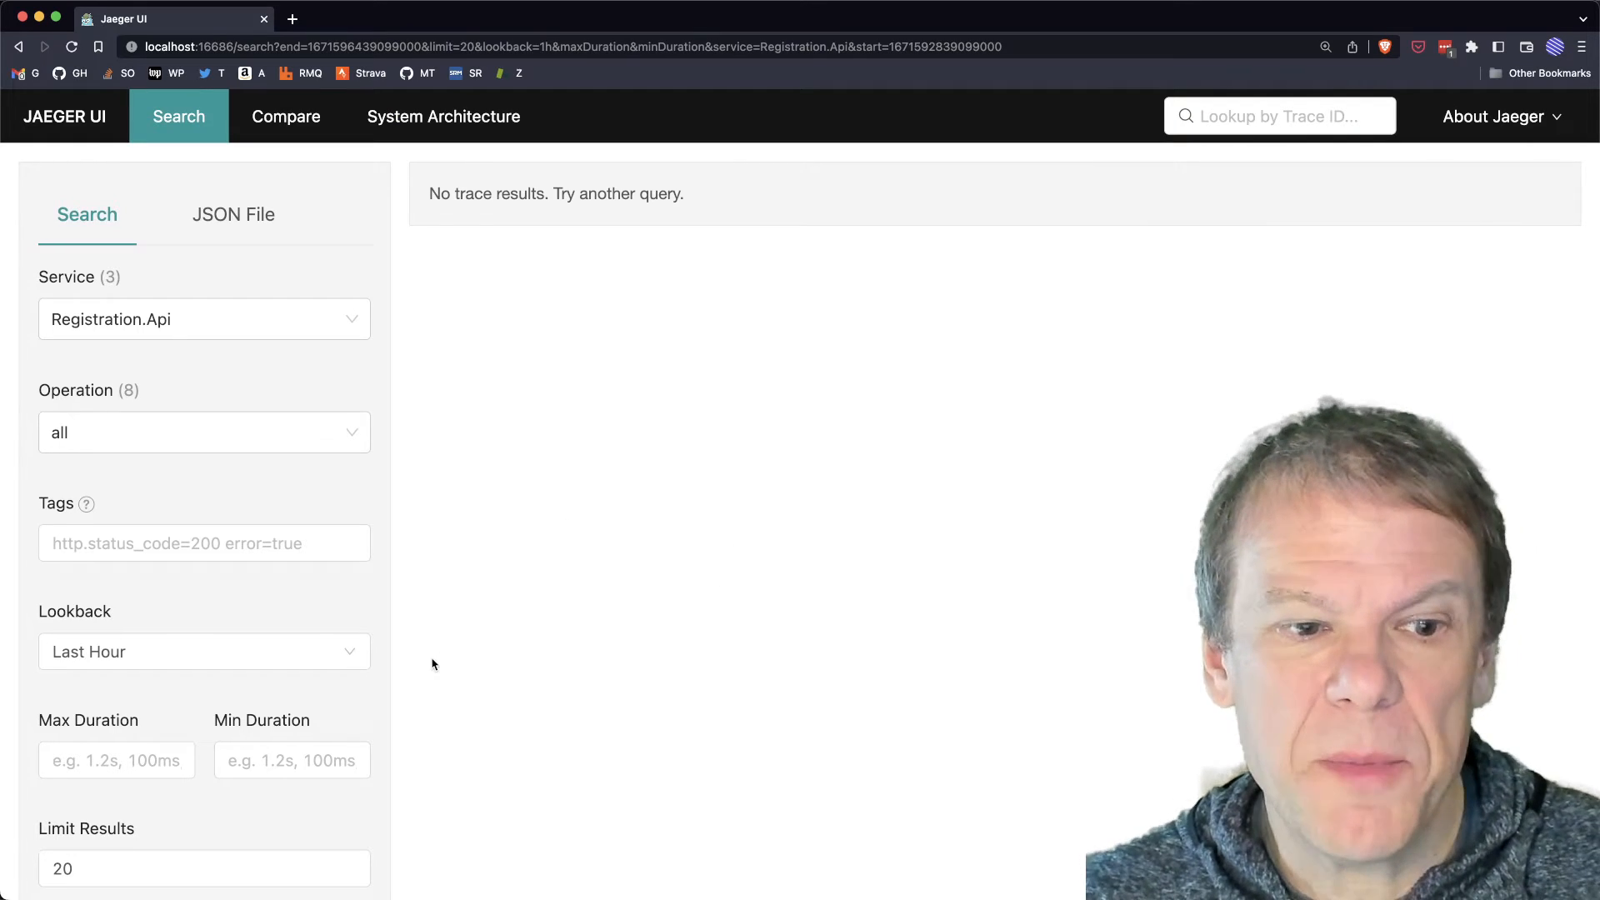
click(308, 842)
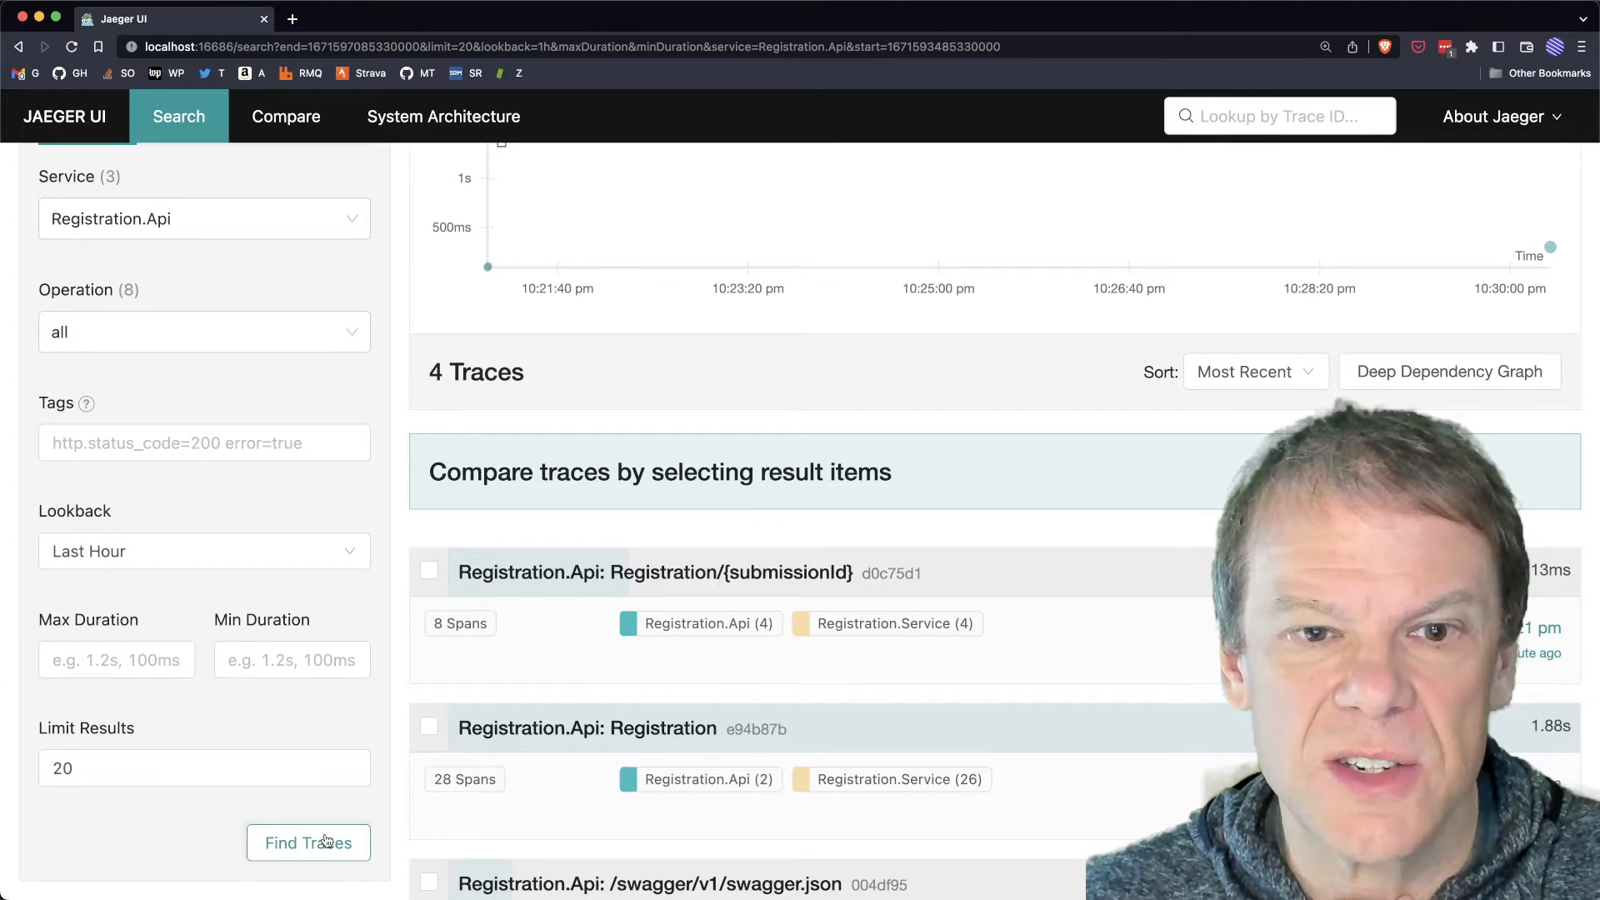
scroll(down, 3)
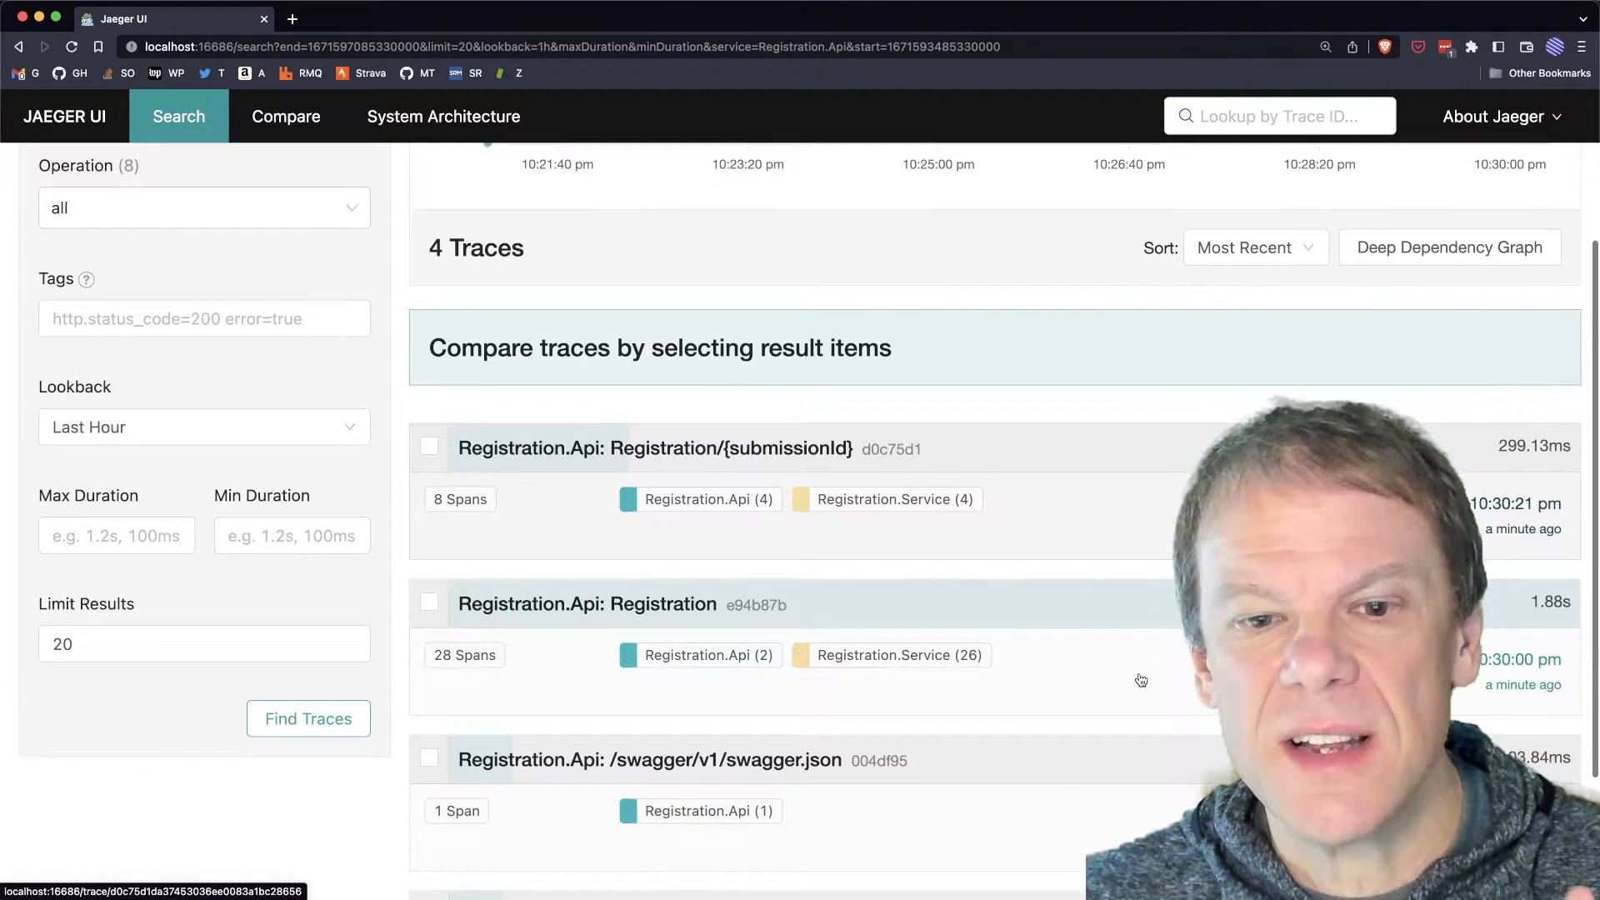
scroll(down, 3)
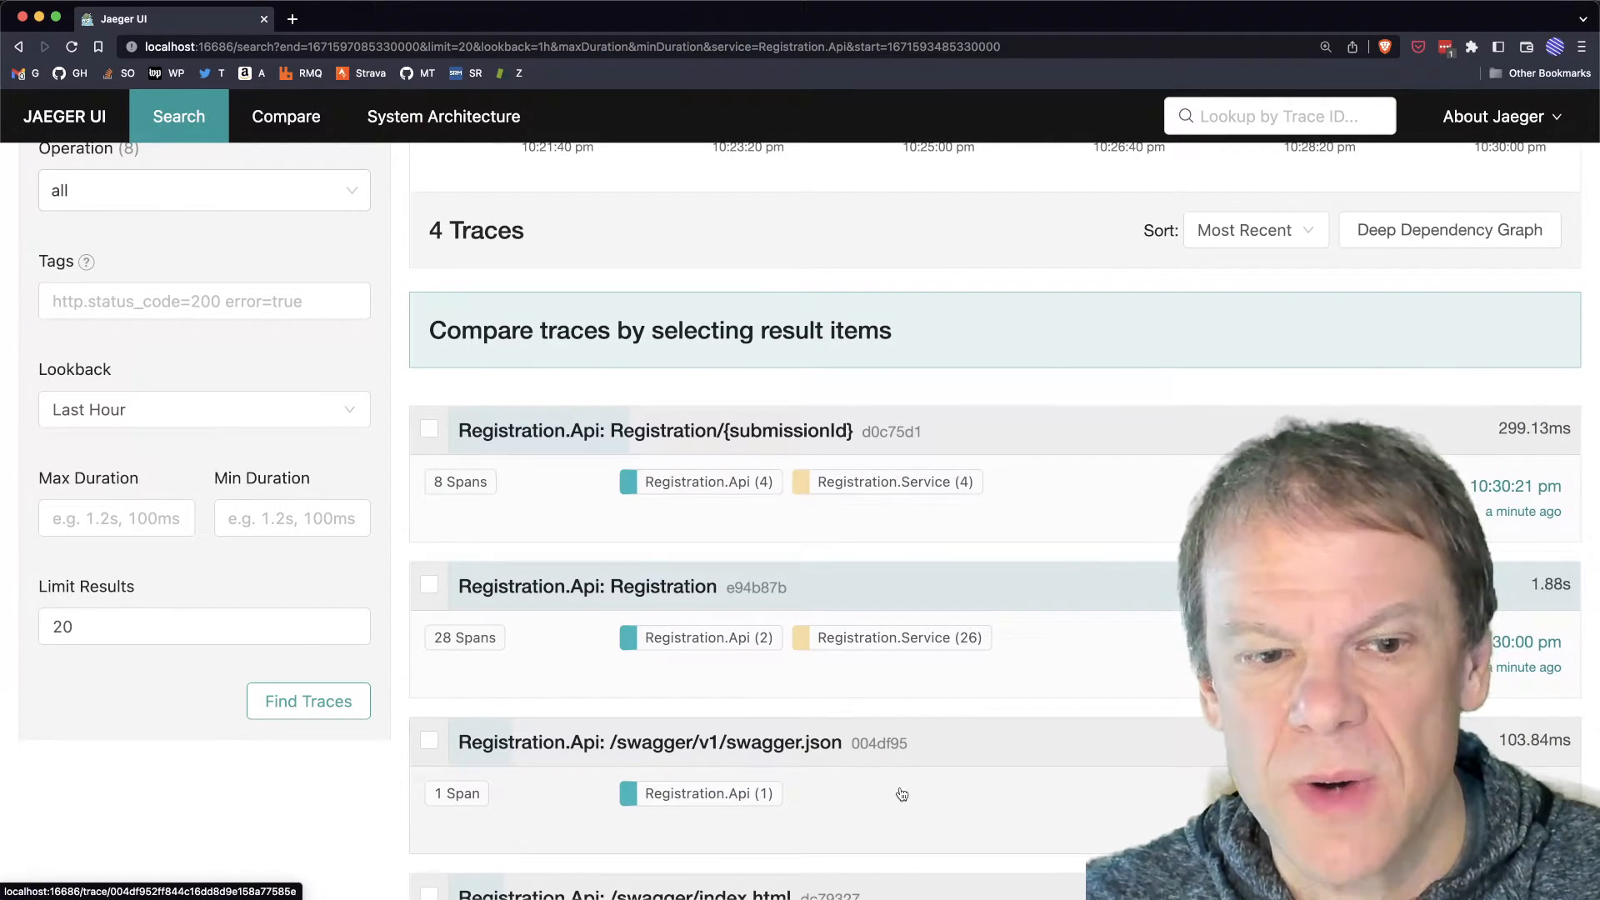
scroll(down, 3)
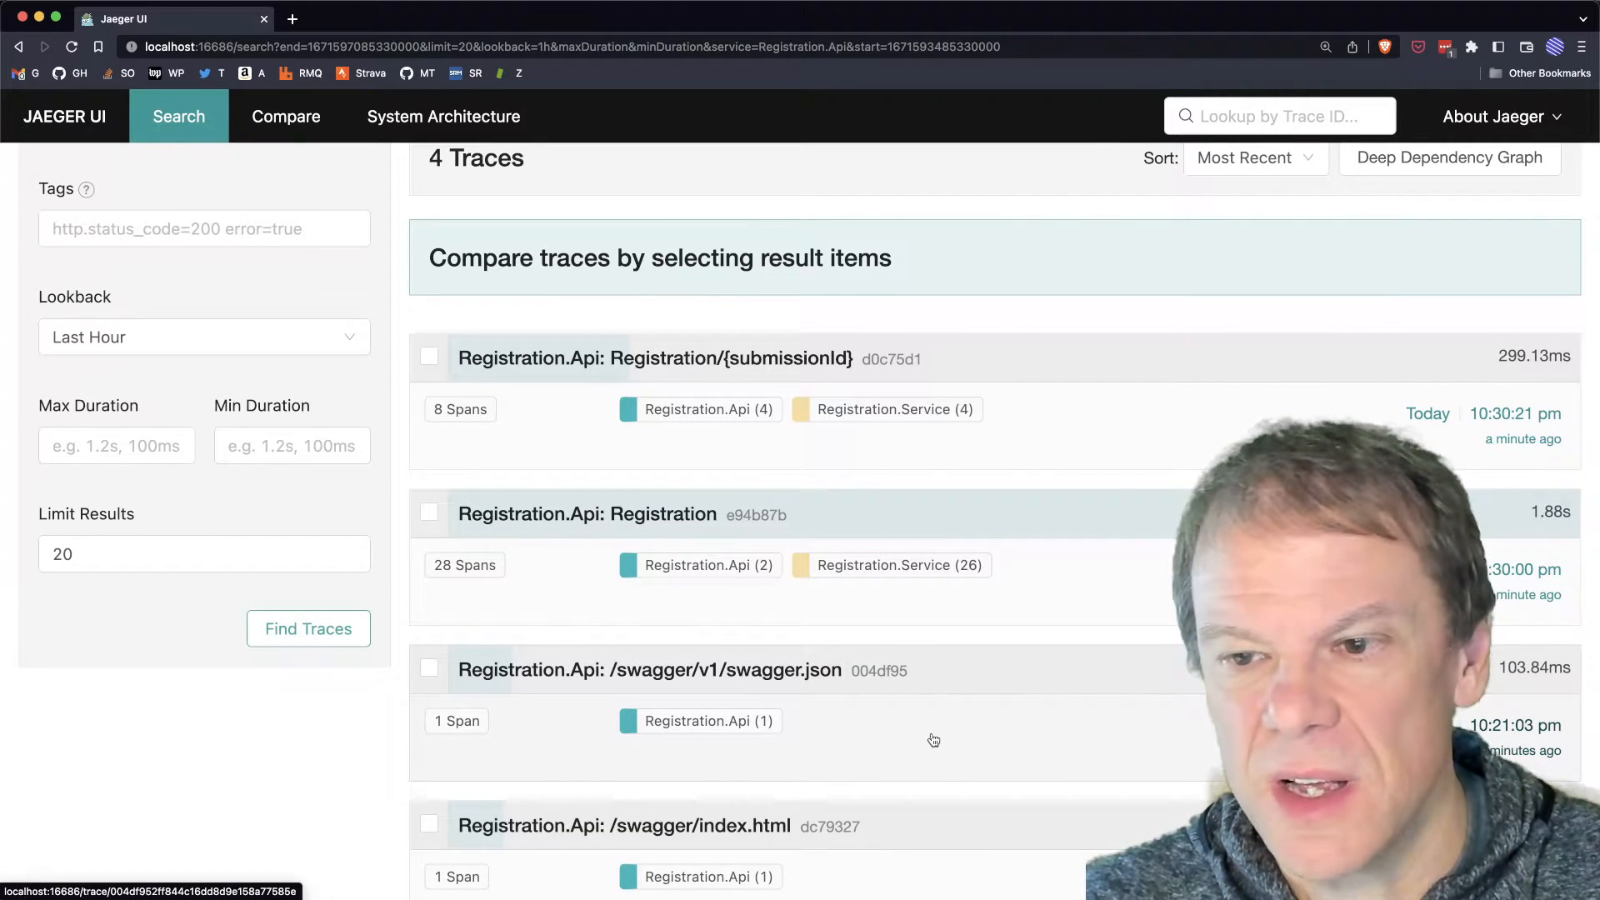
scroll(down, 3)
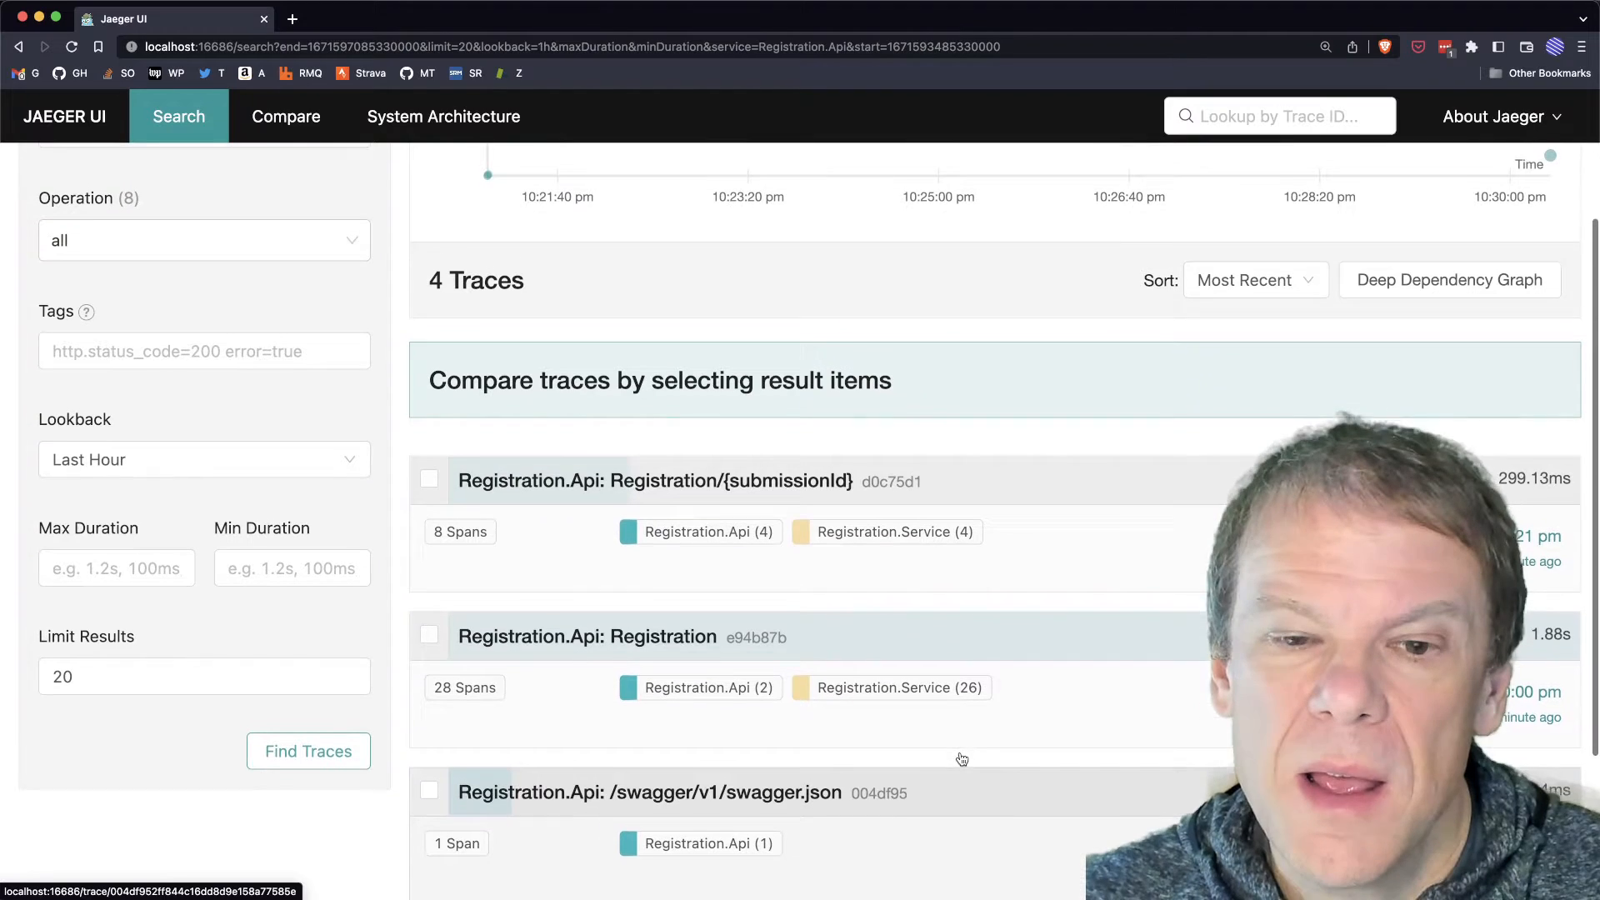
scroll(down, 3)
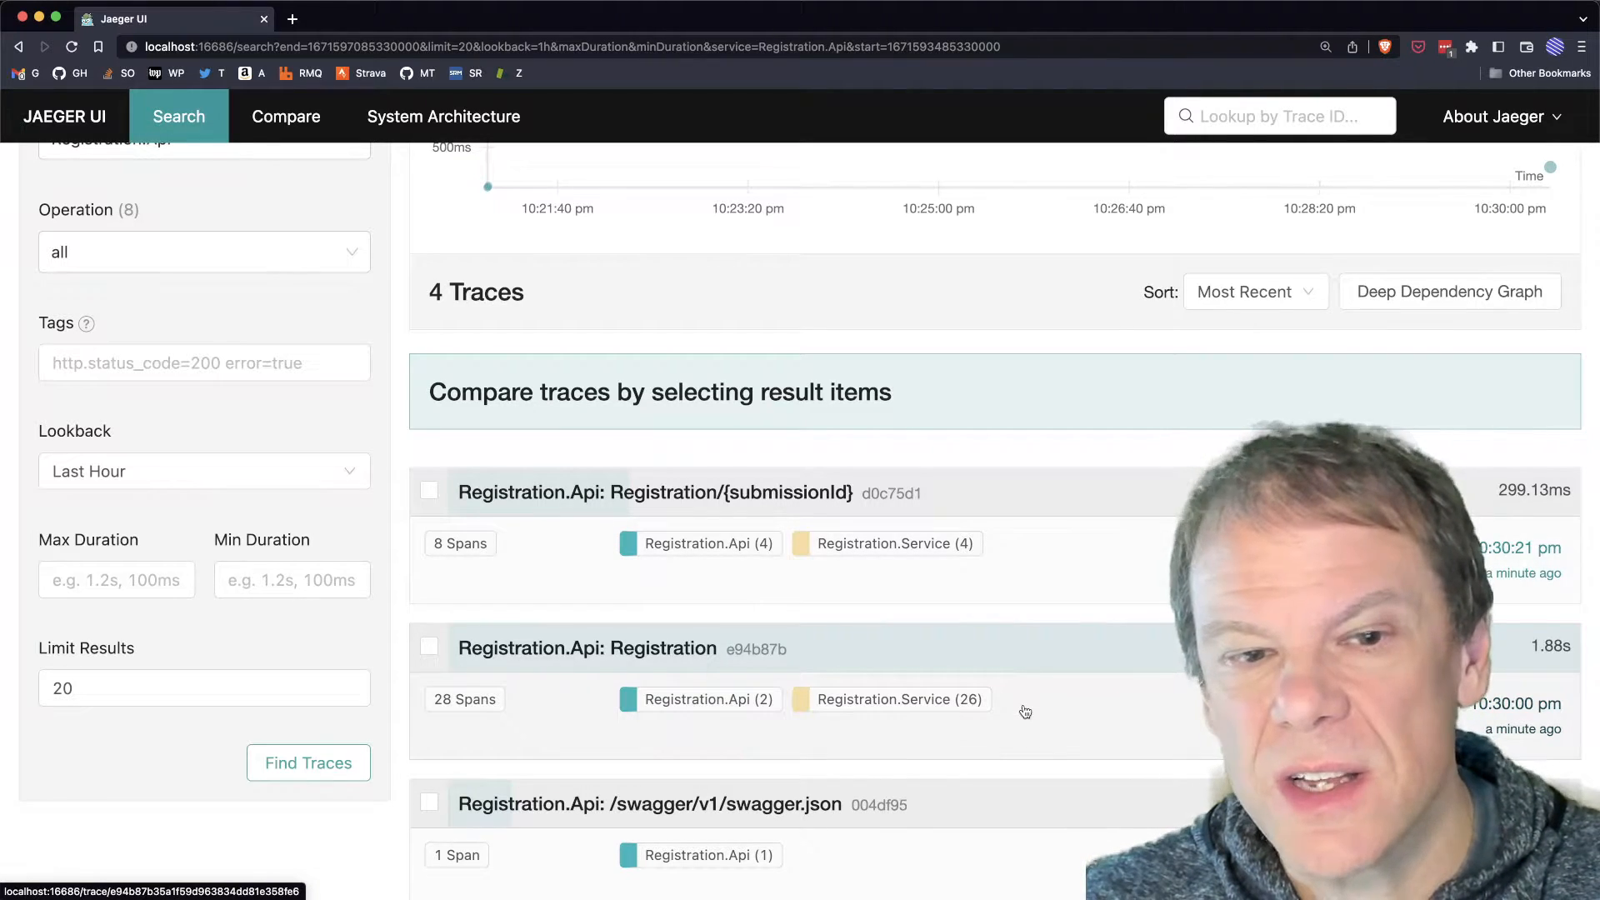
Open the 28-span Registration.Api Registration trace and toggle the submit-registration process span's details
click(589, 649)
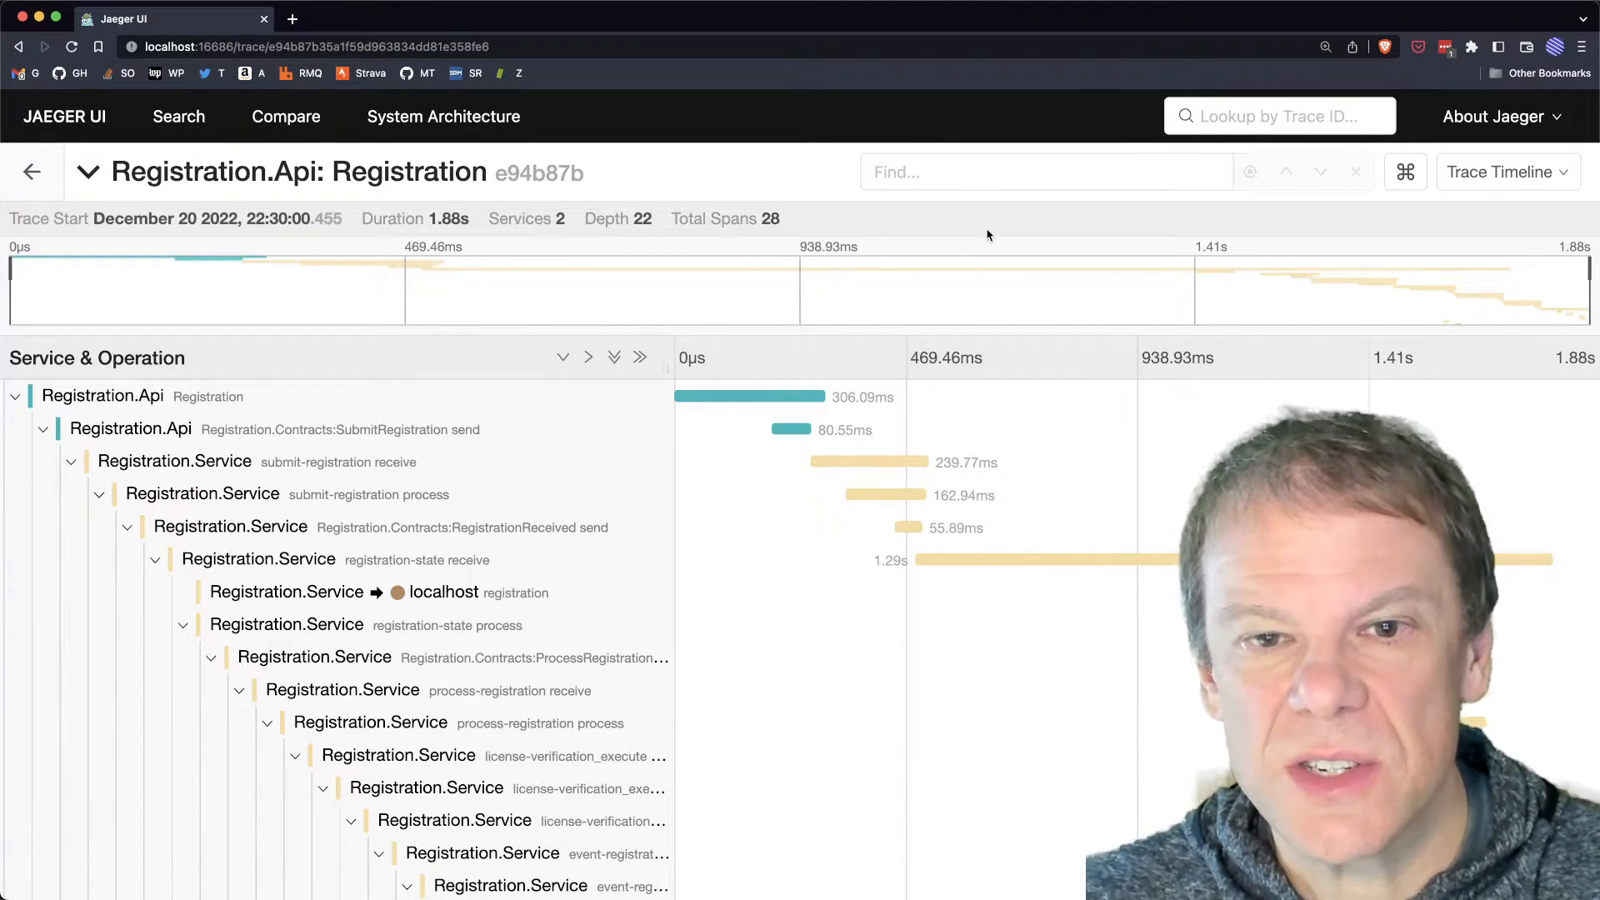
mouse_move(730, 397)
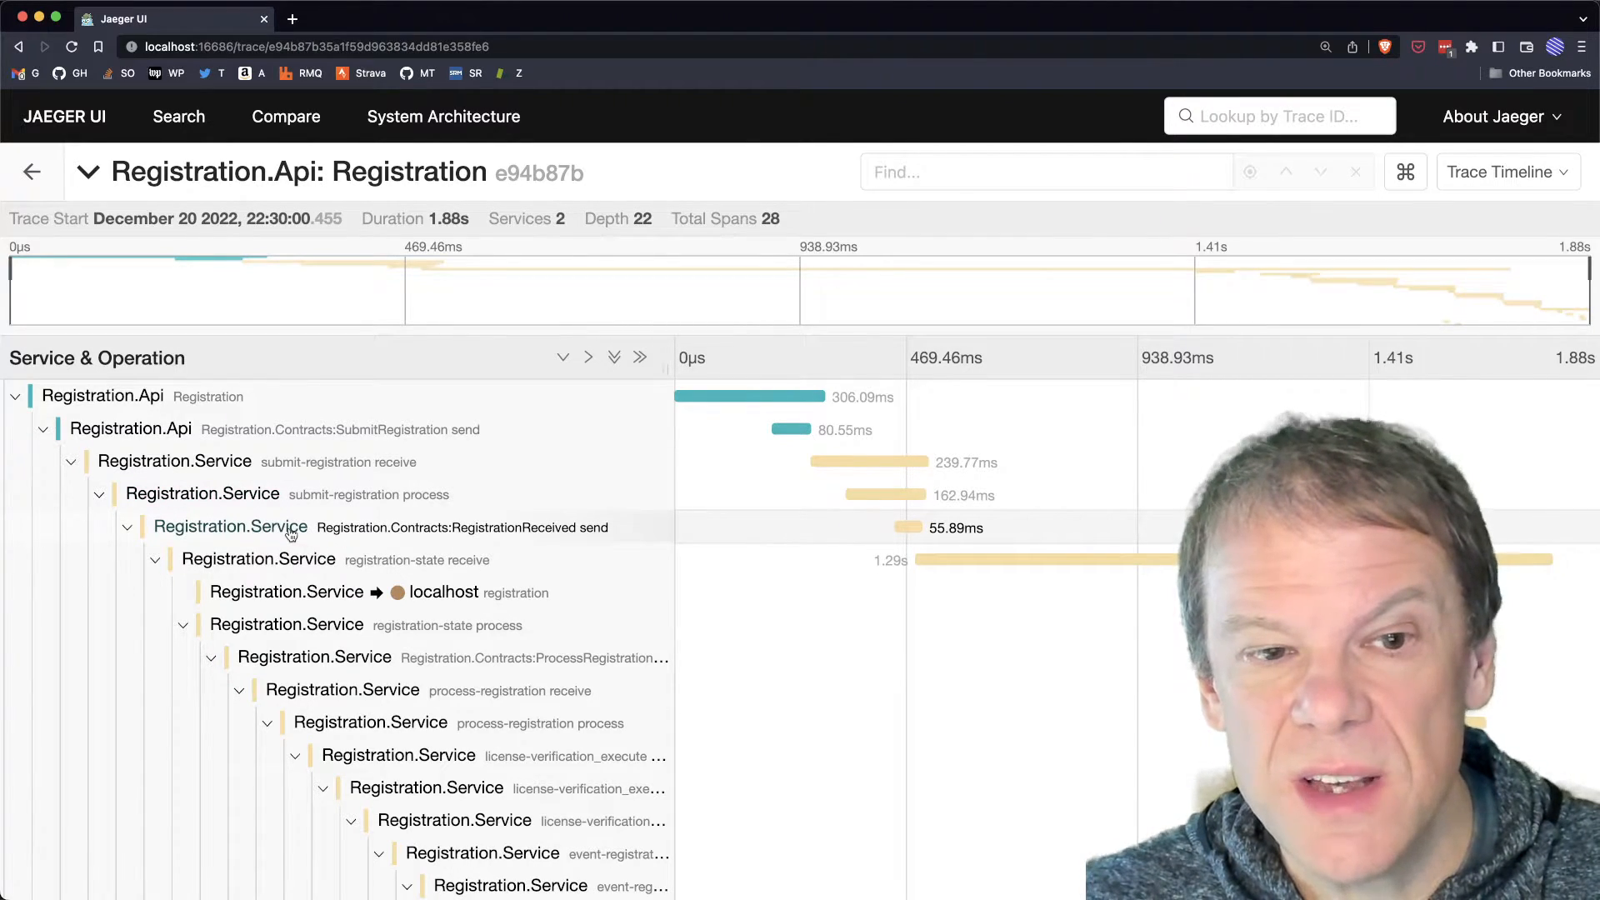
click(15, 397)
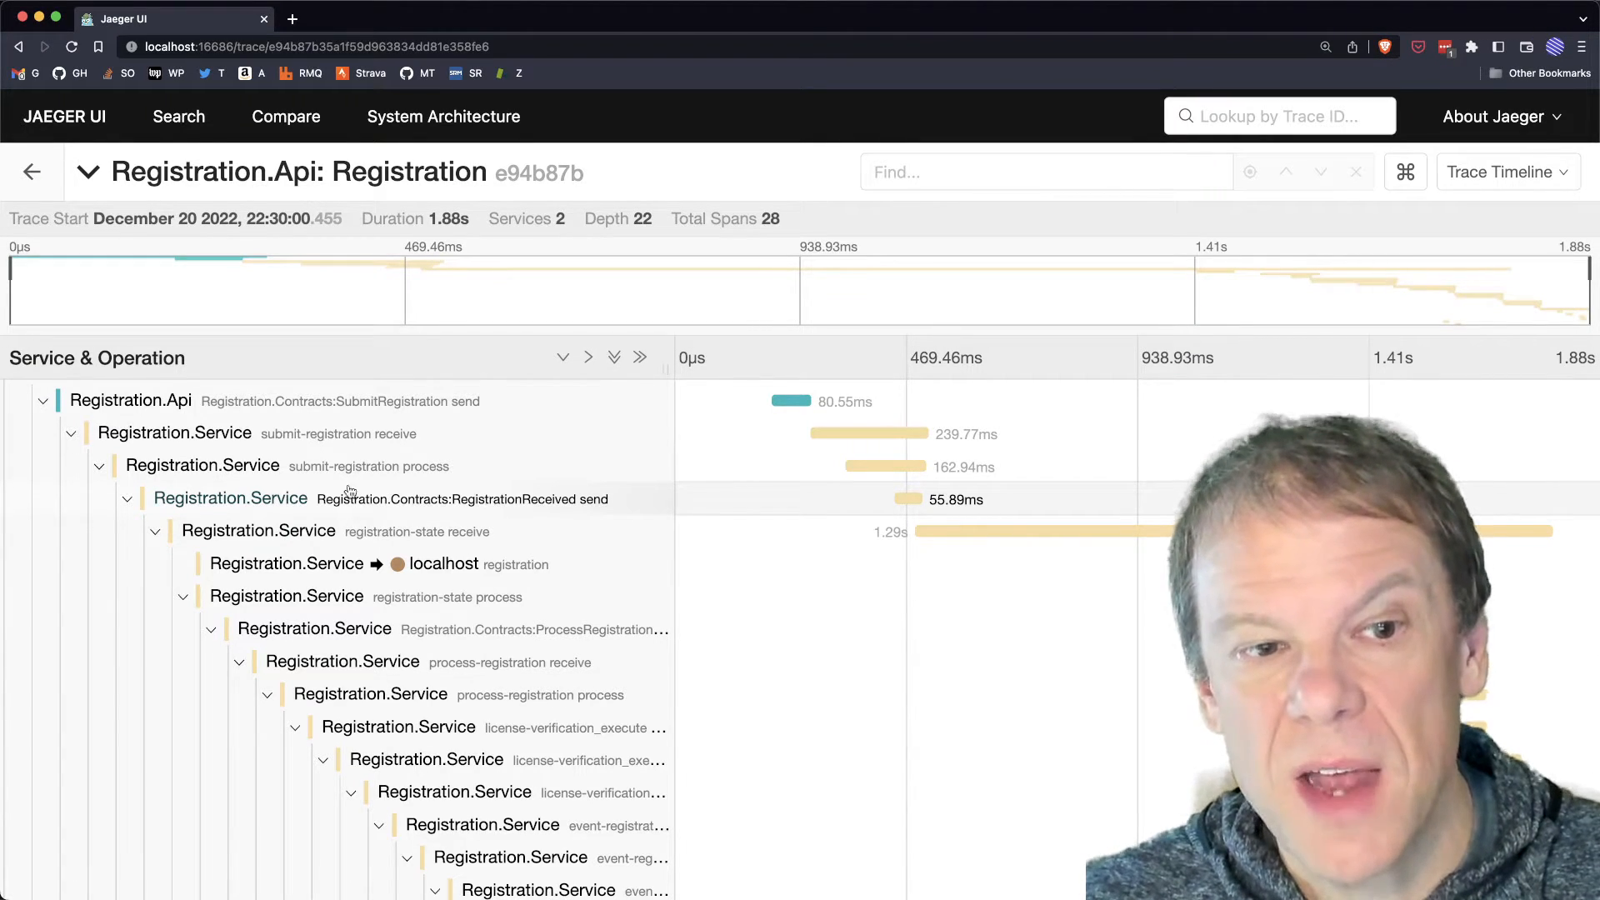
click(201, 467)
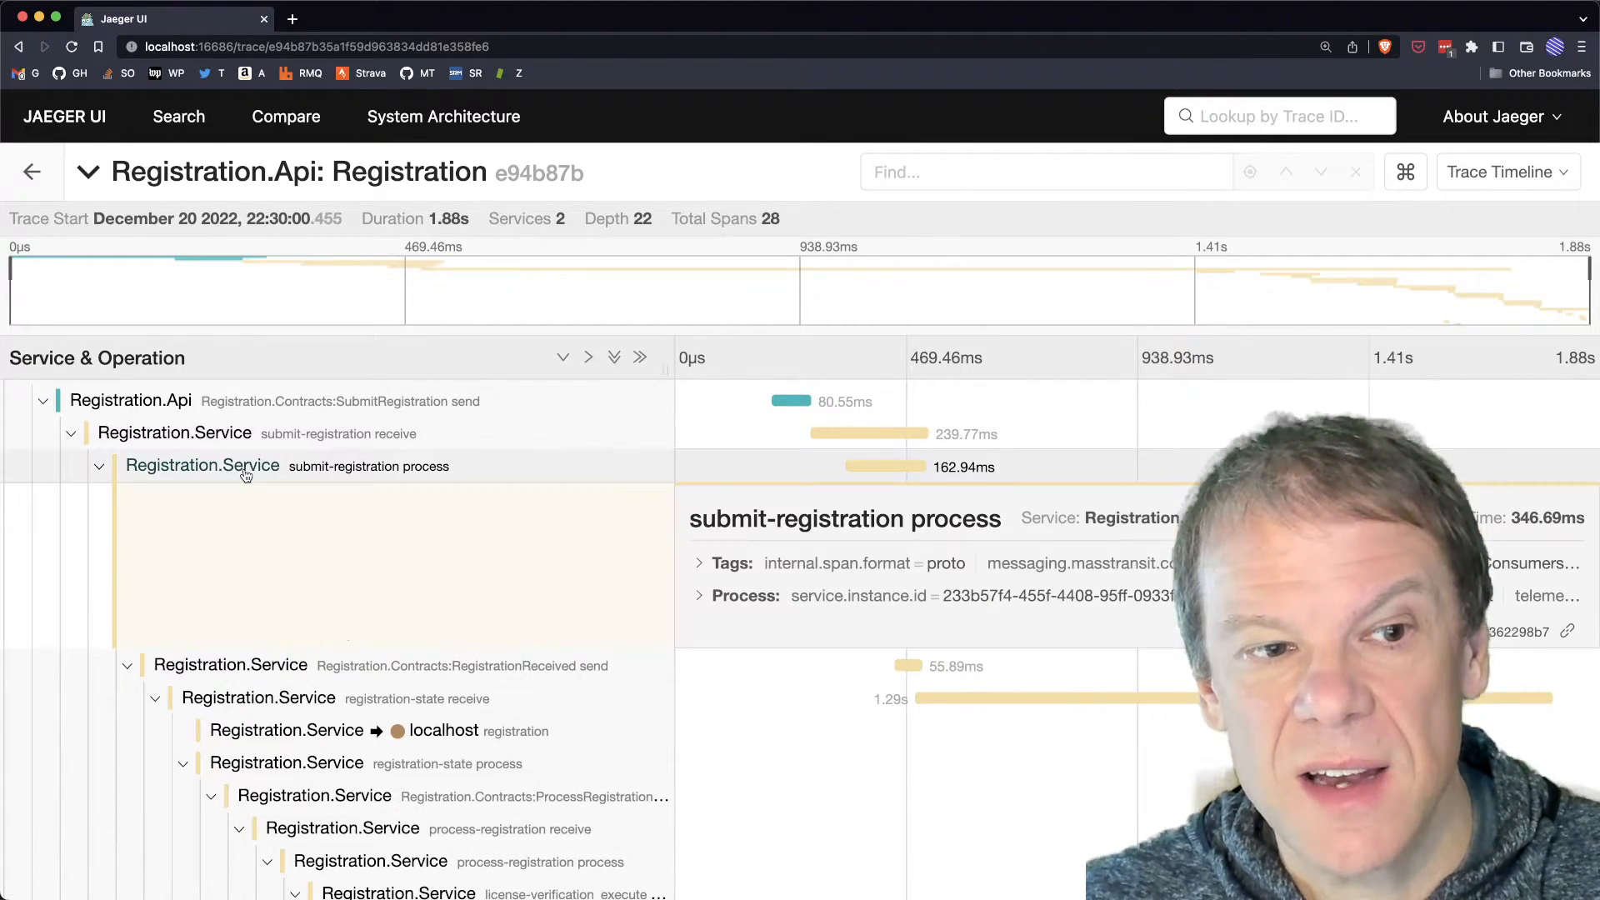
click(732, 563)
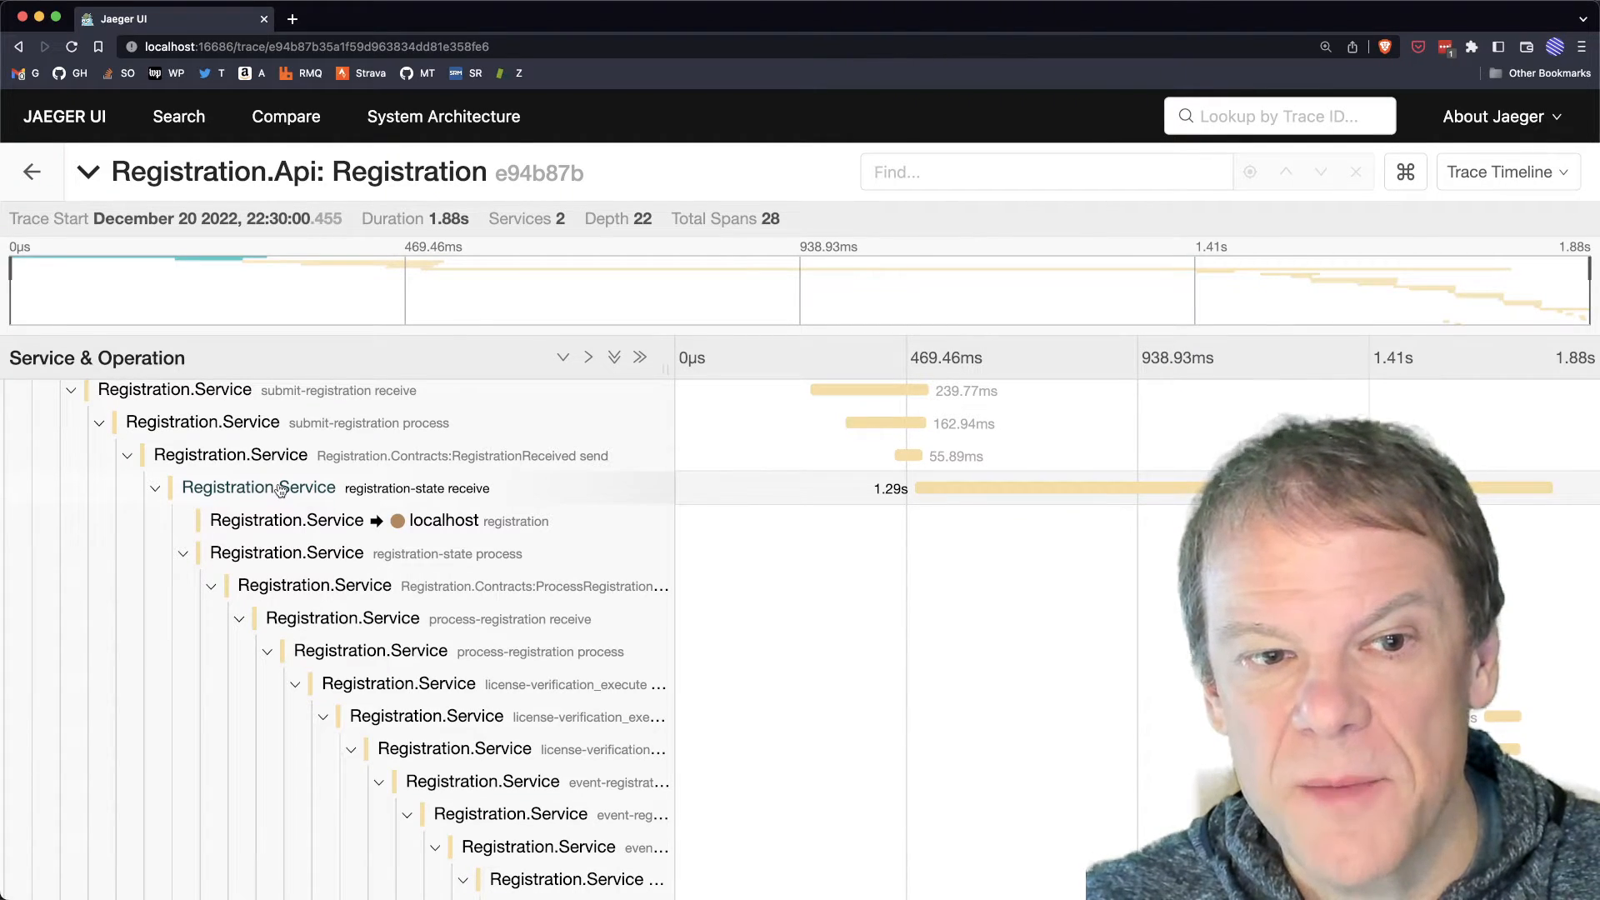
click(259, 488)
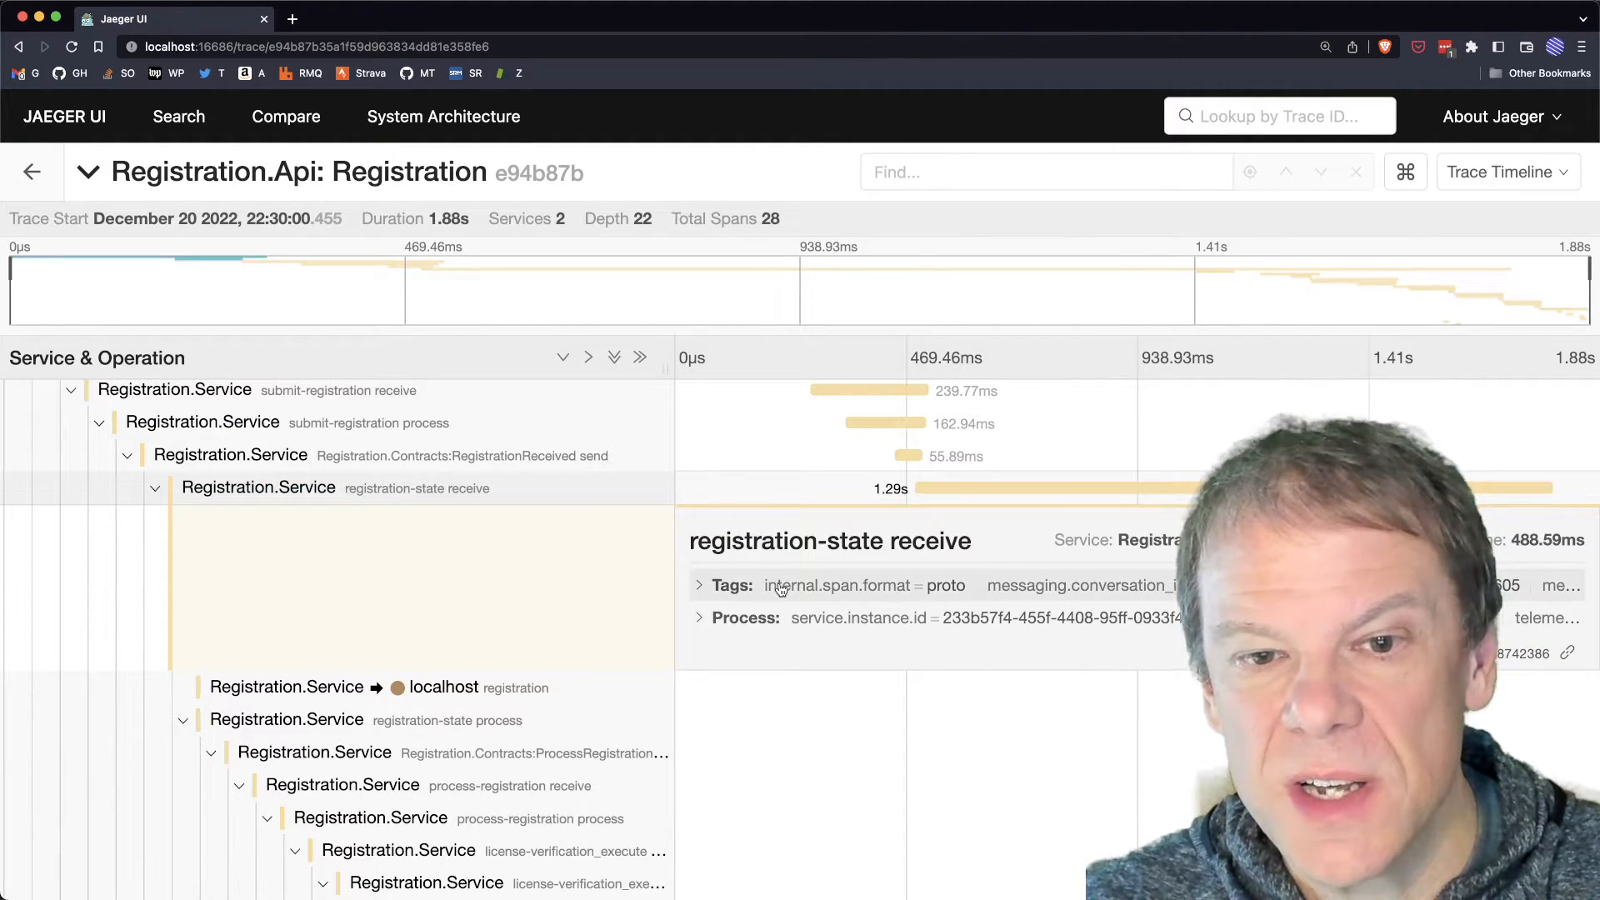
click(698, 585)
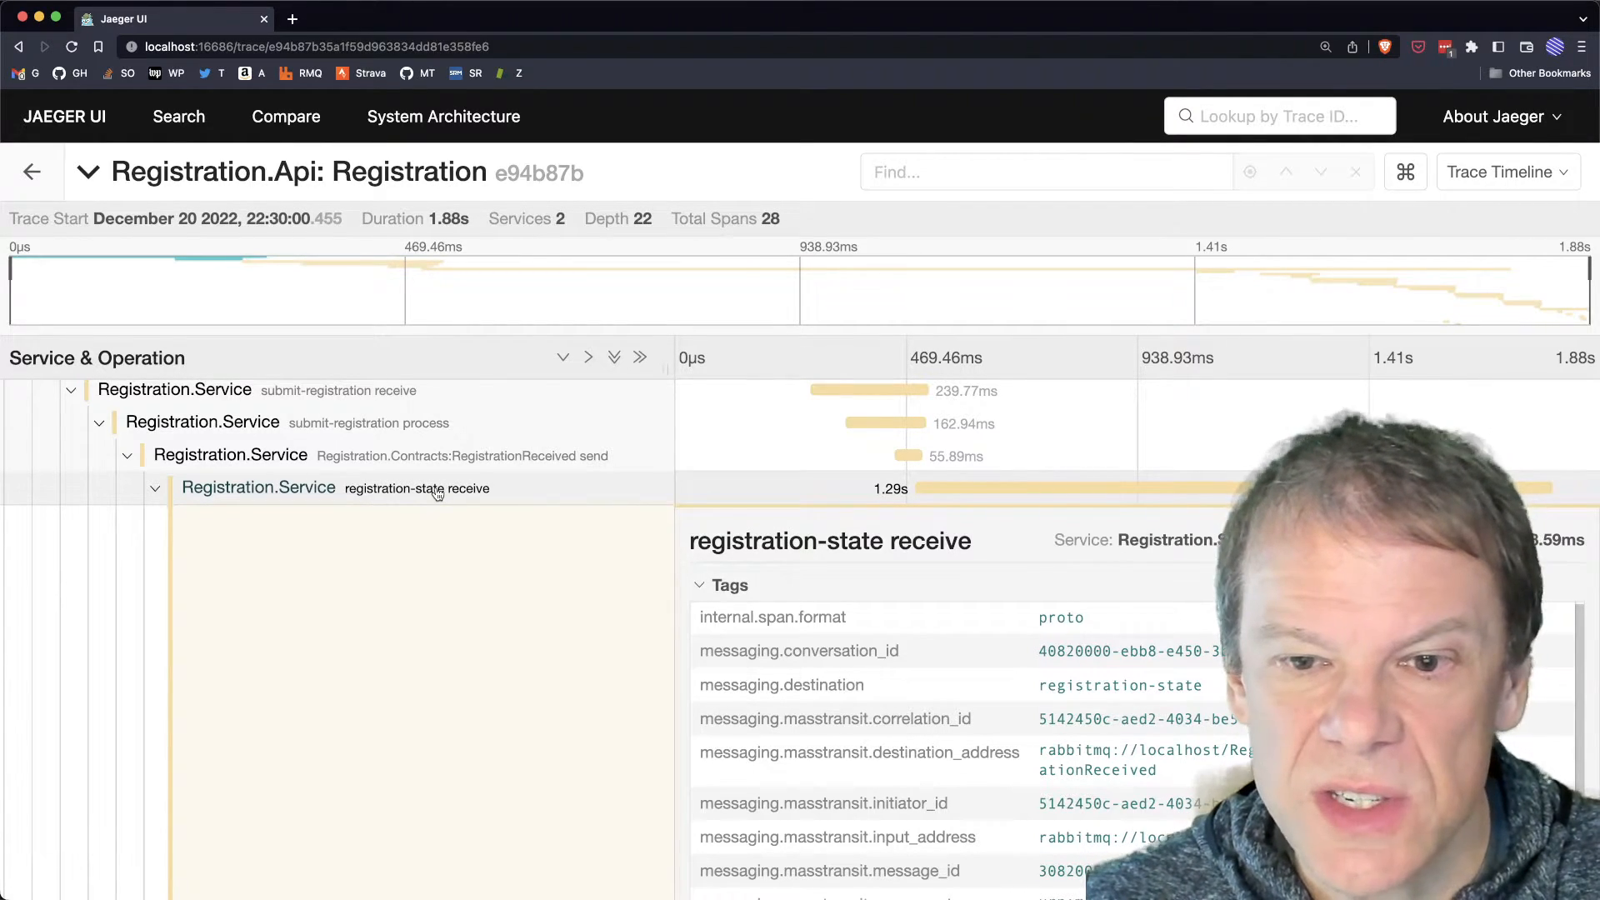
click(155, 489)
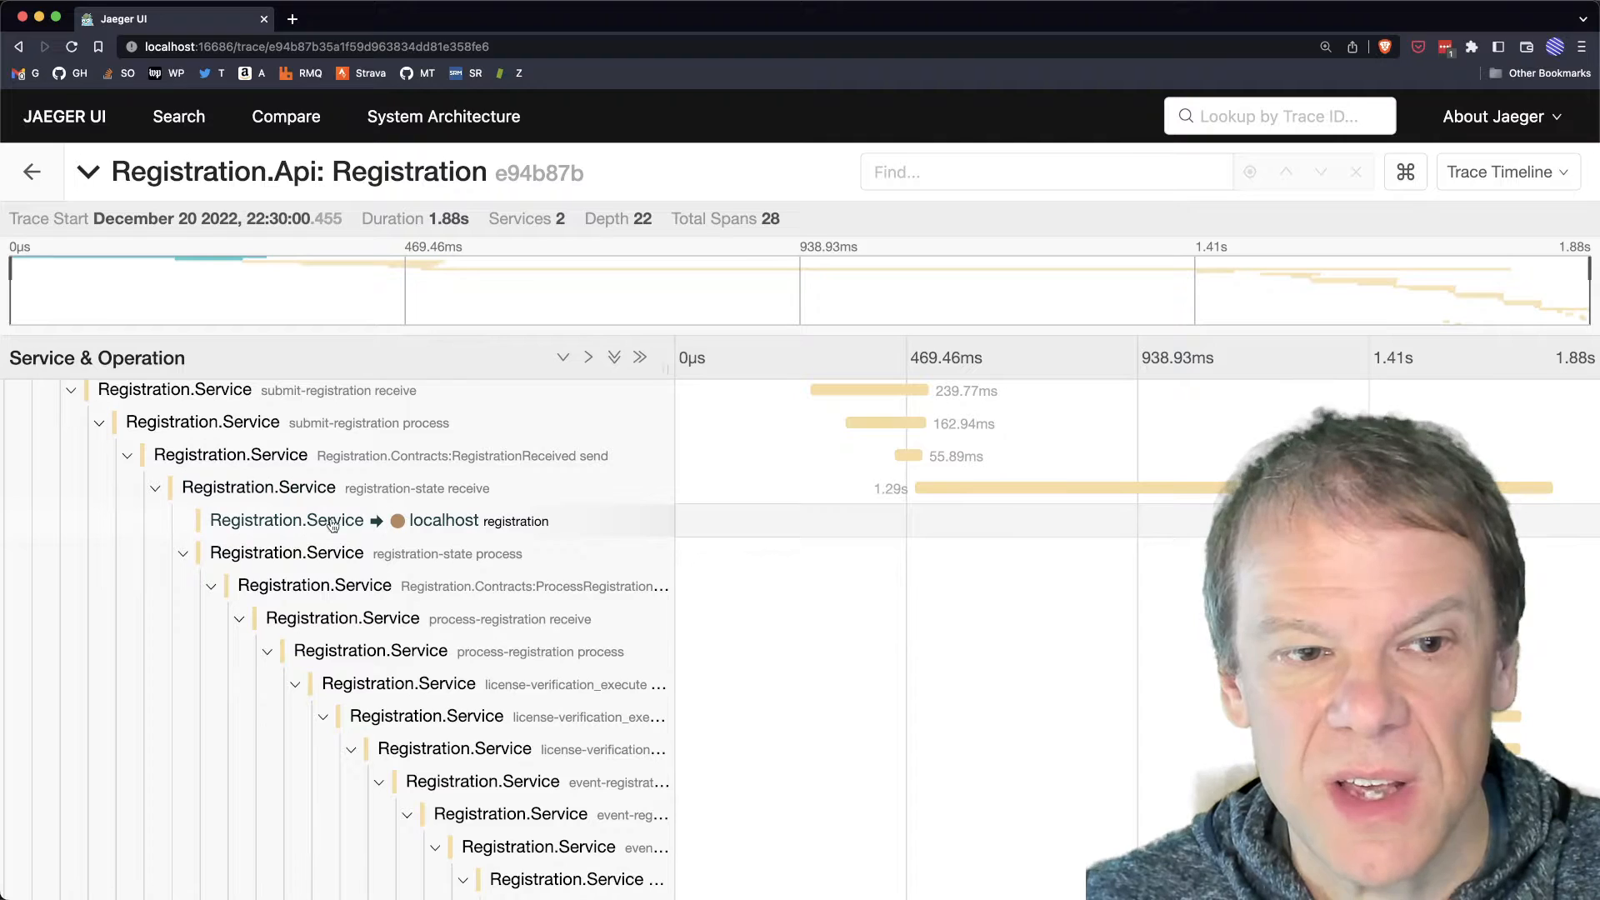
click(443, 520)
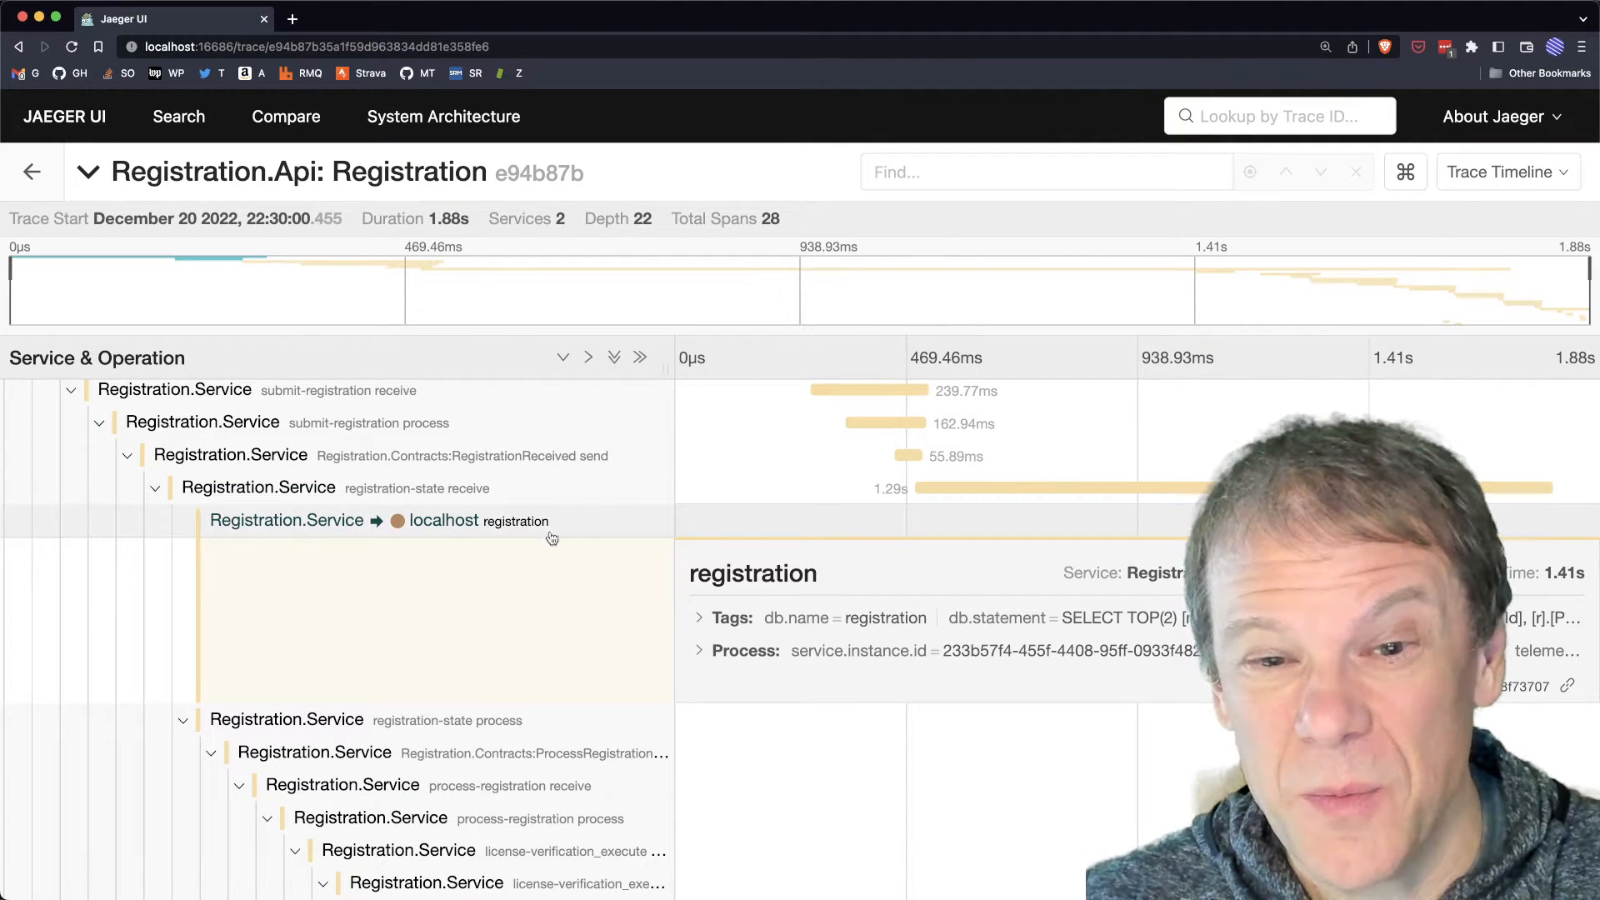
click(701, 617)
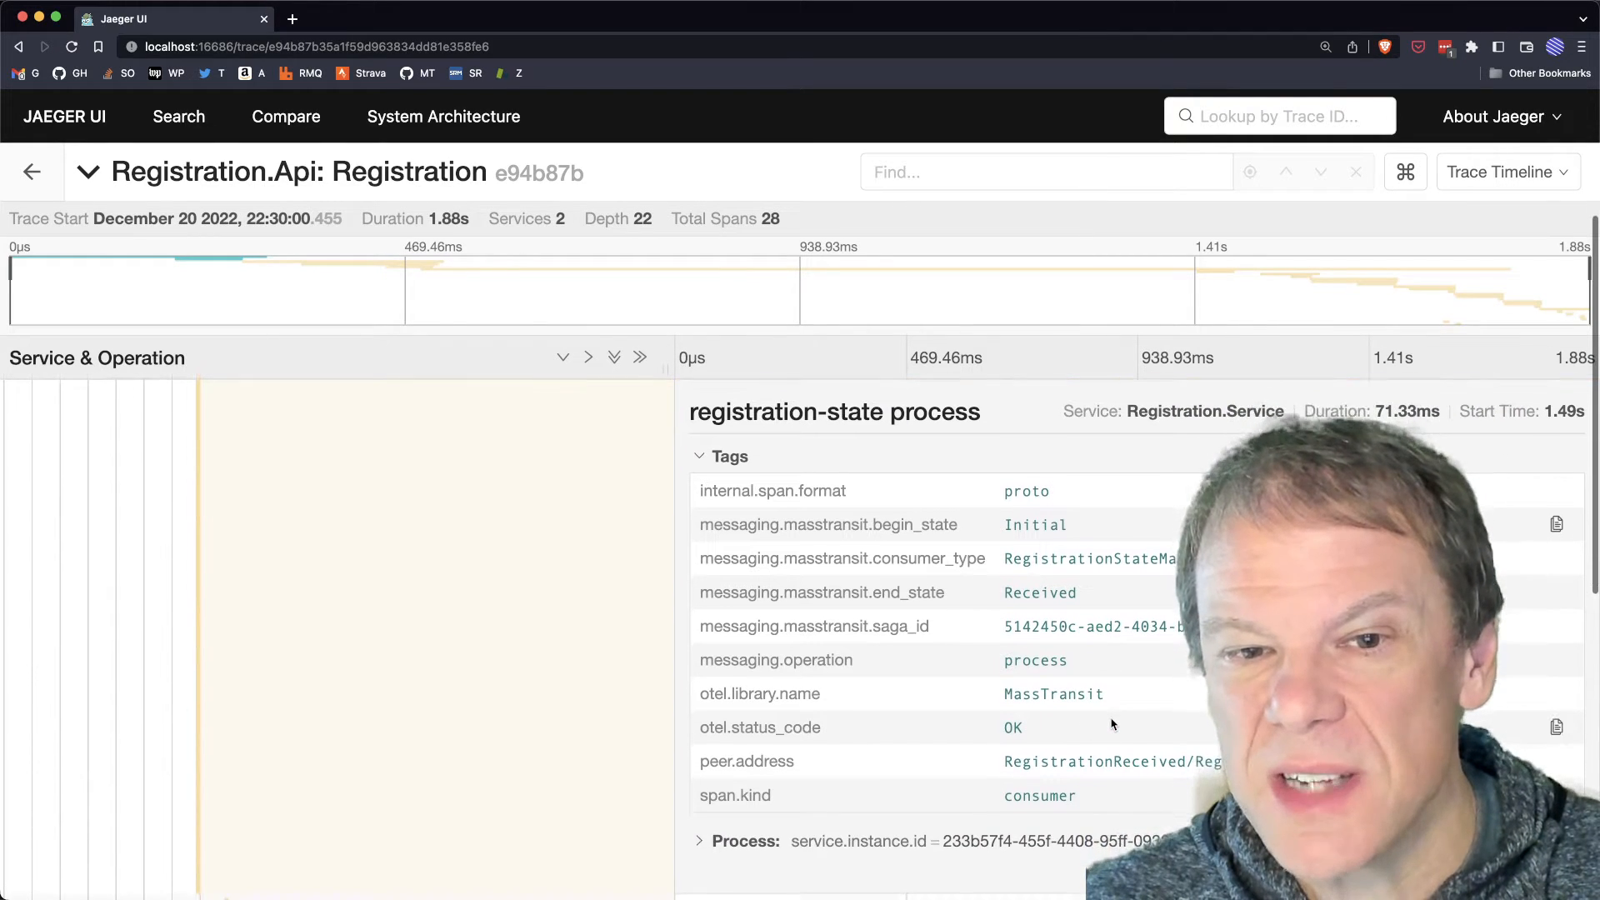
double_click(1035, 525)
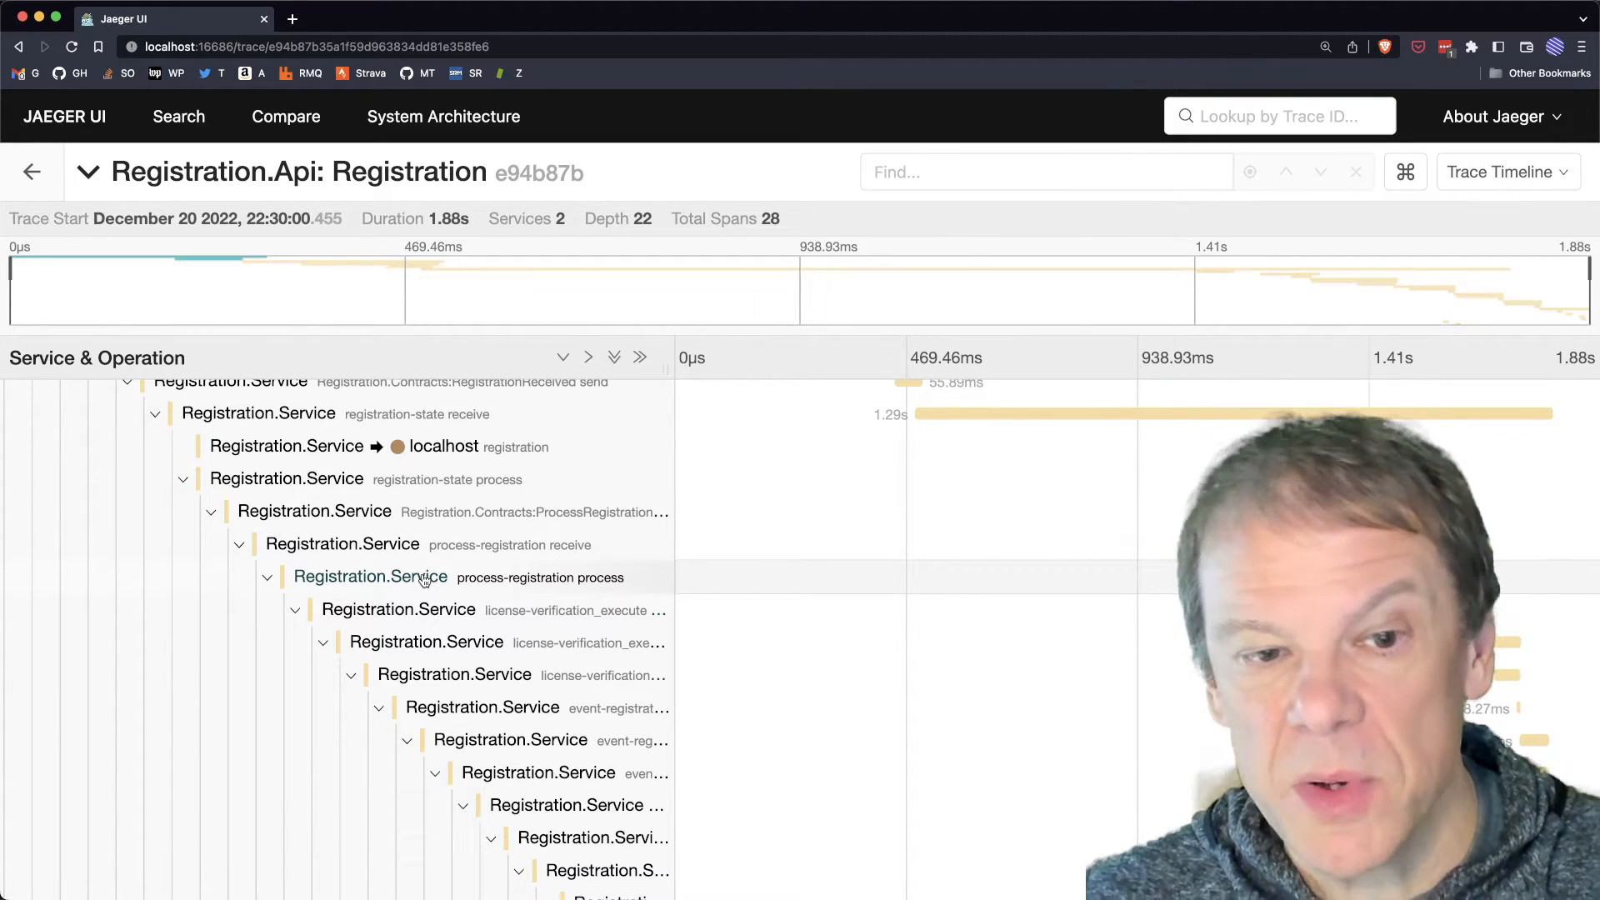
Close the license-verification_execute process span details and zoom the timeline to the 1.5s–1.88s range
scroll(down, 3)
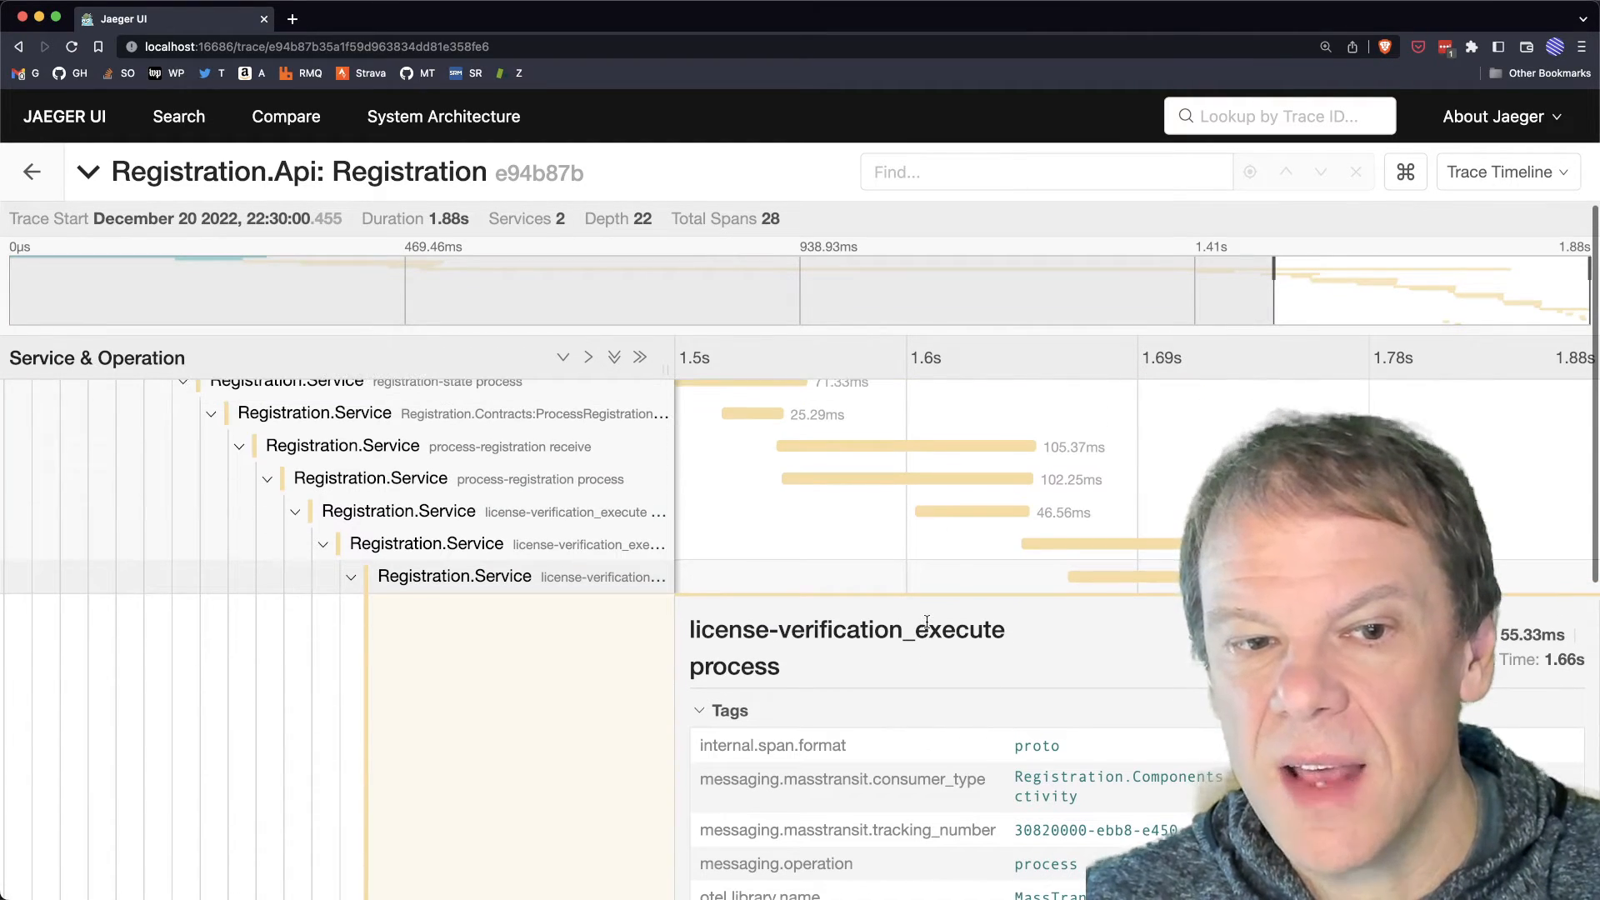
scroll(down, 3)
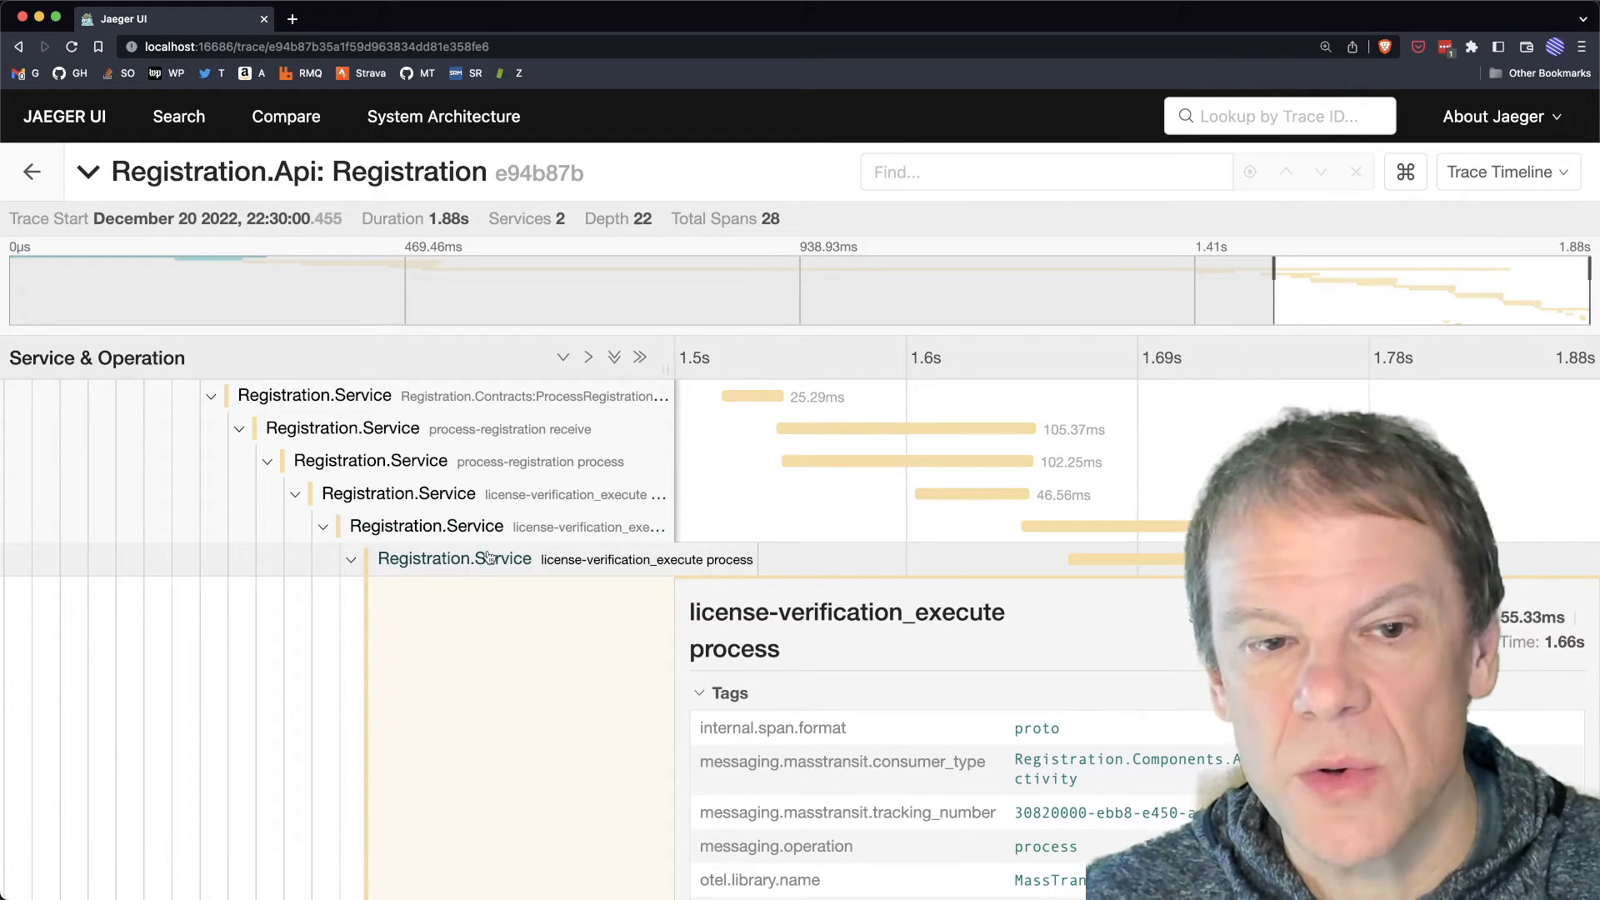
click(351, 559)
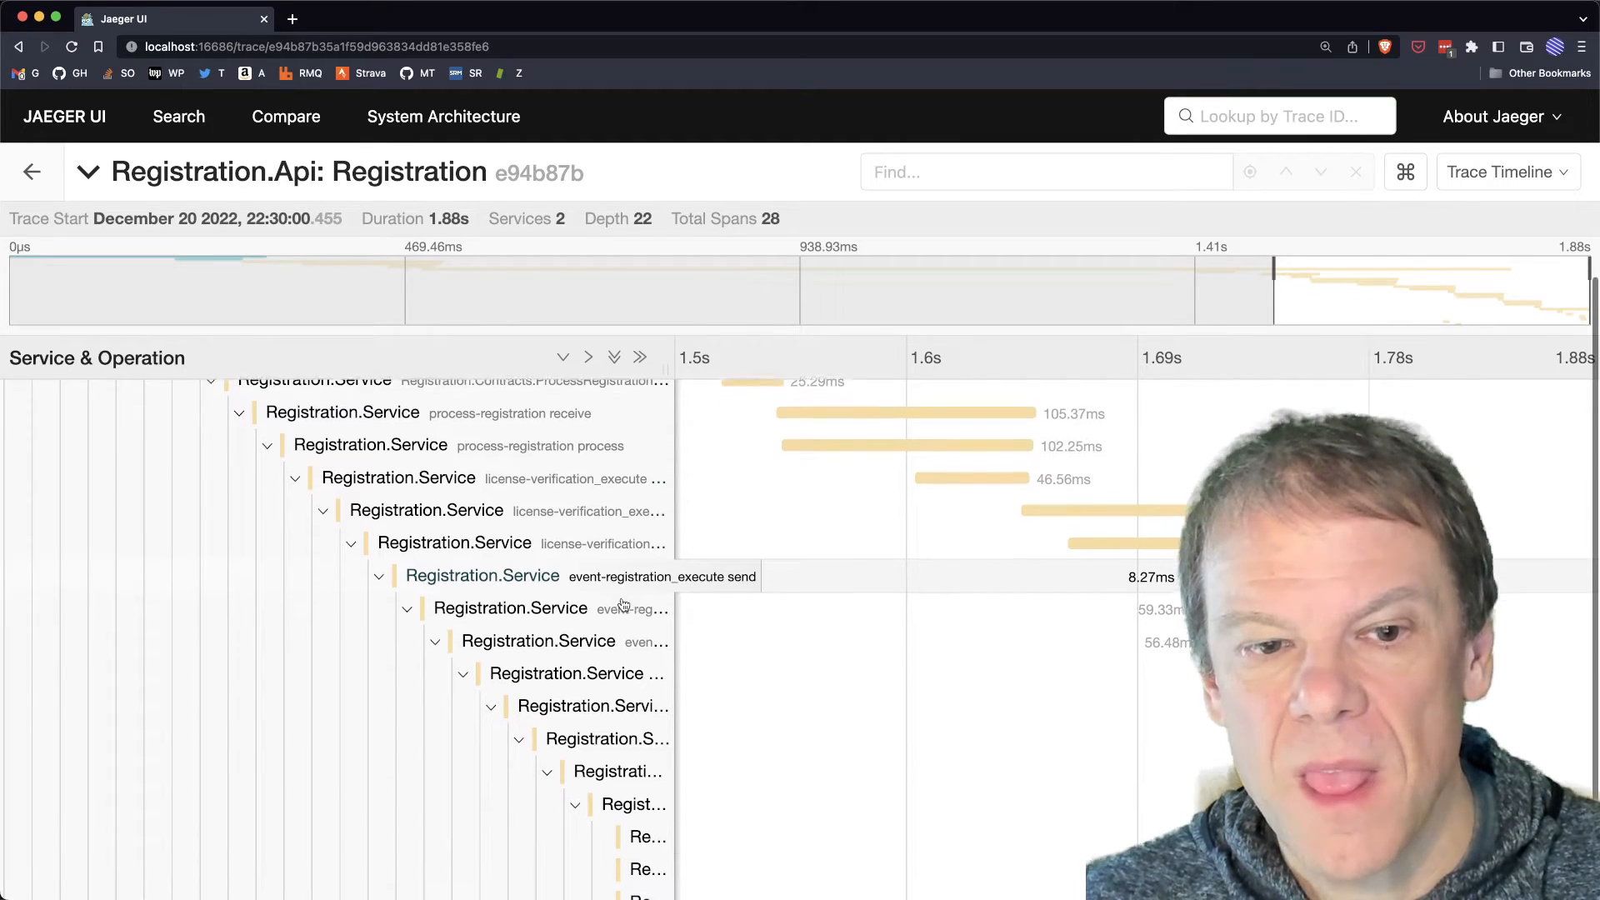
scroll(down, 3)
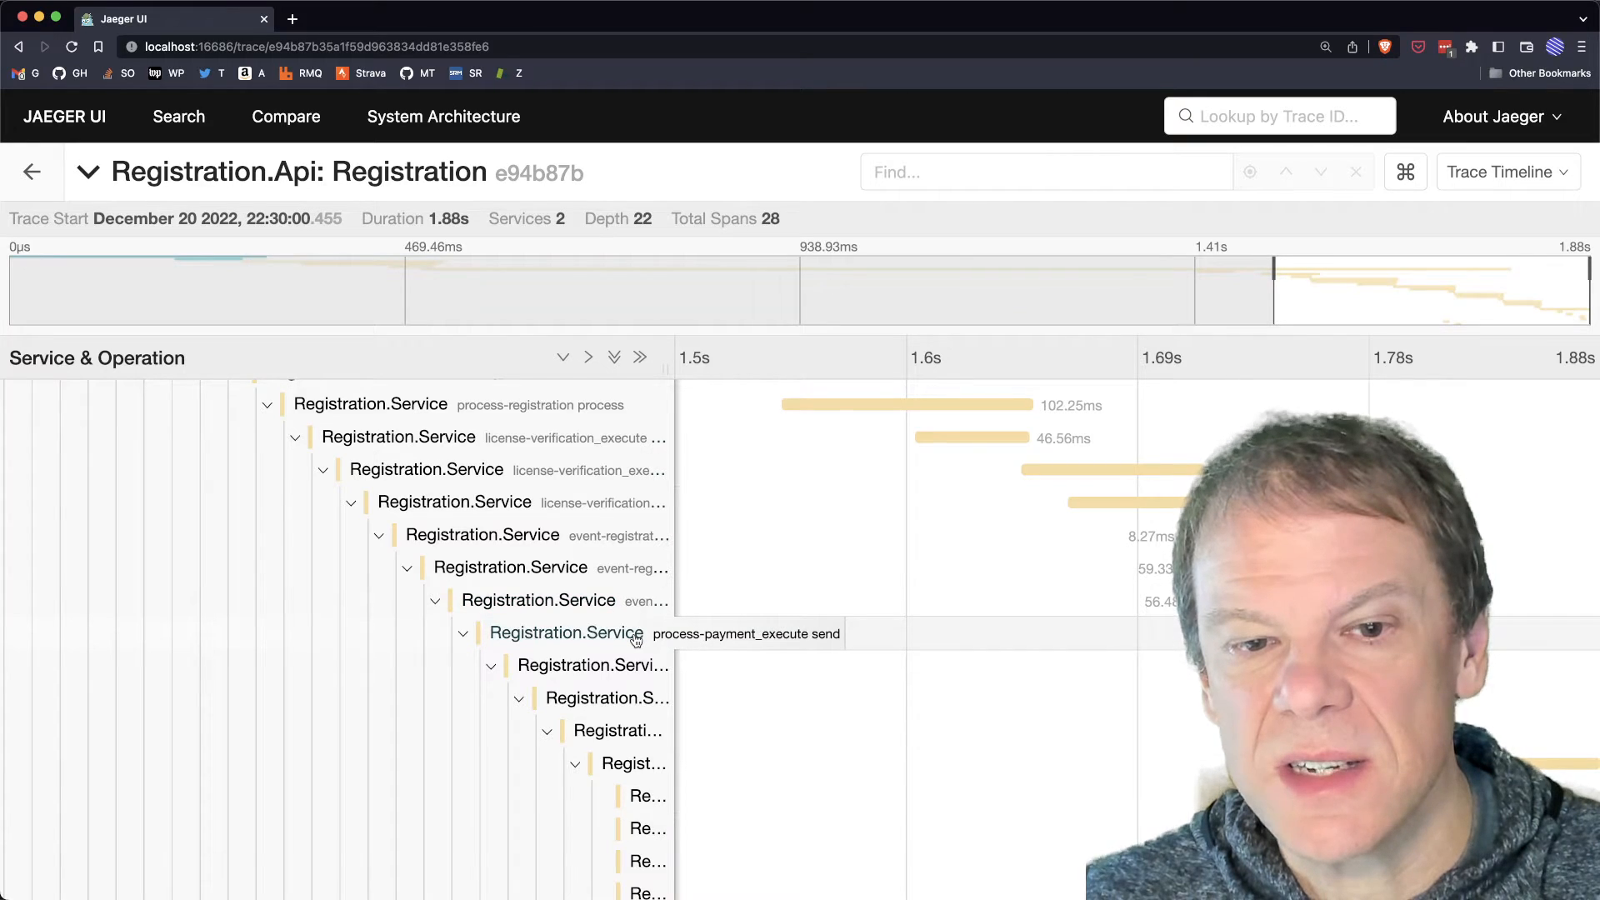
scroll(down, 3)
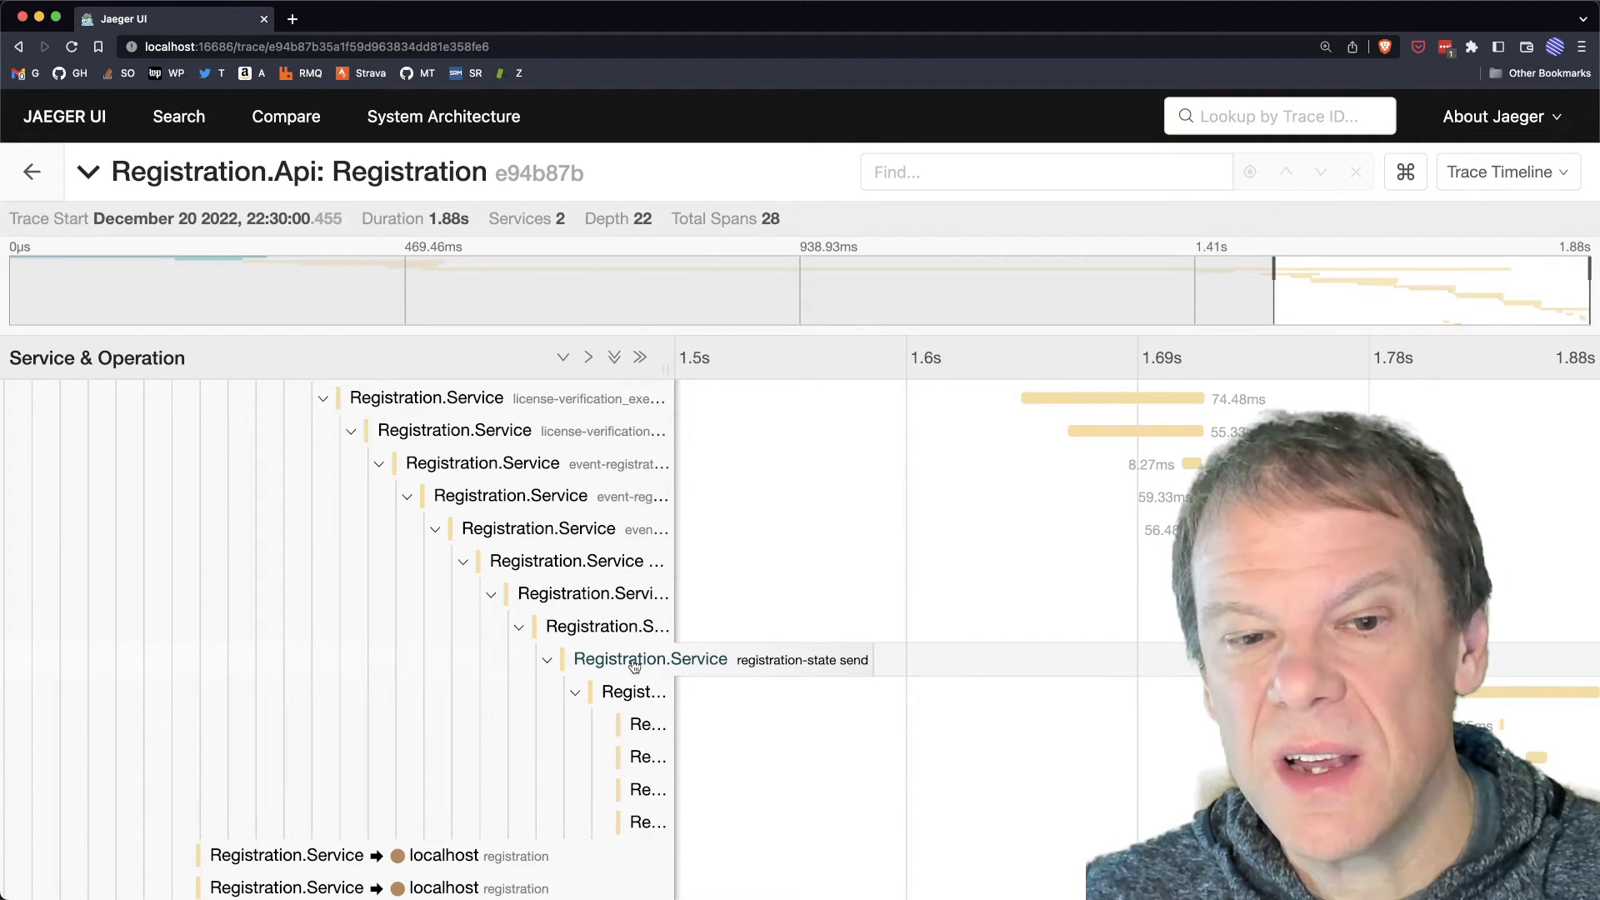
click(651, 660)
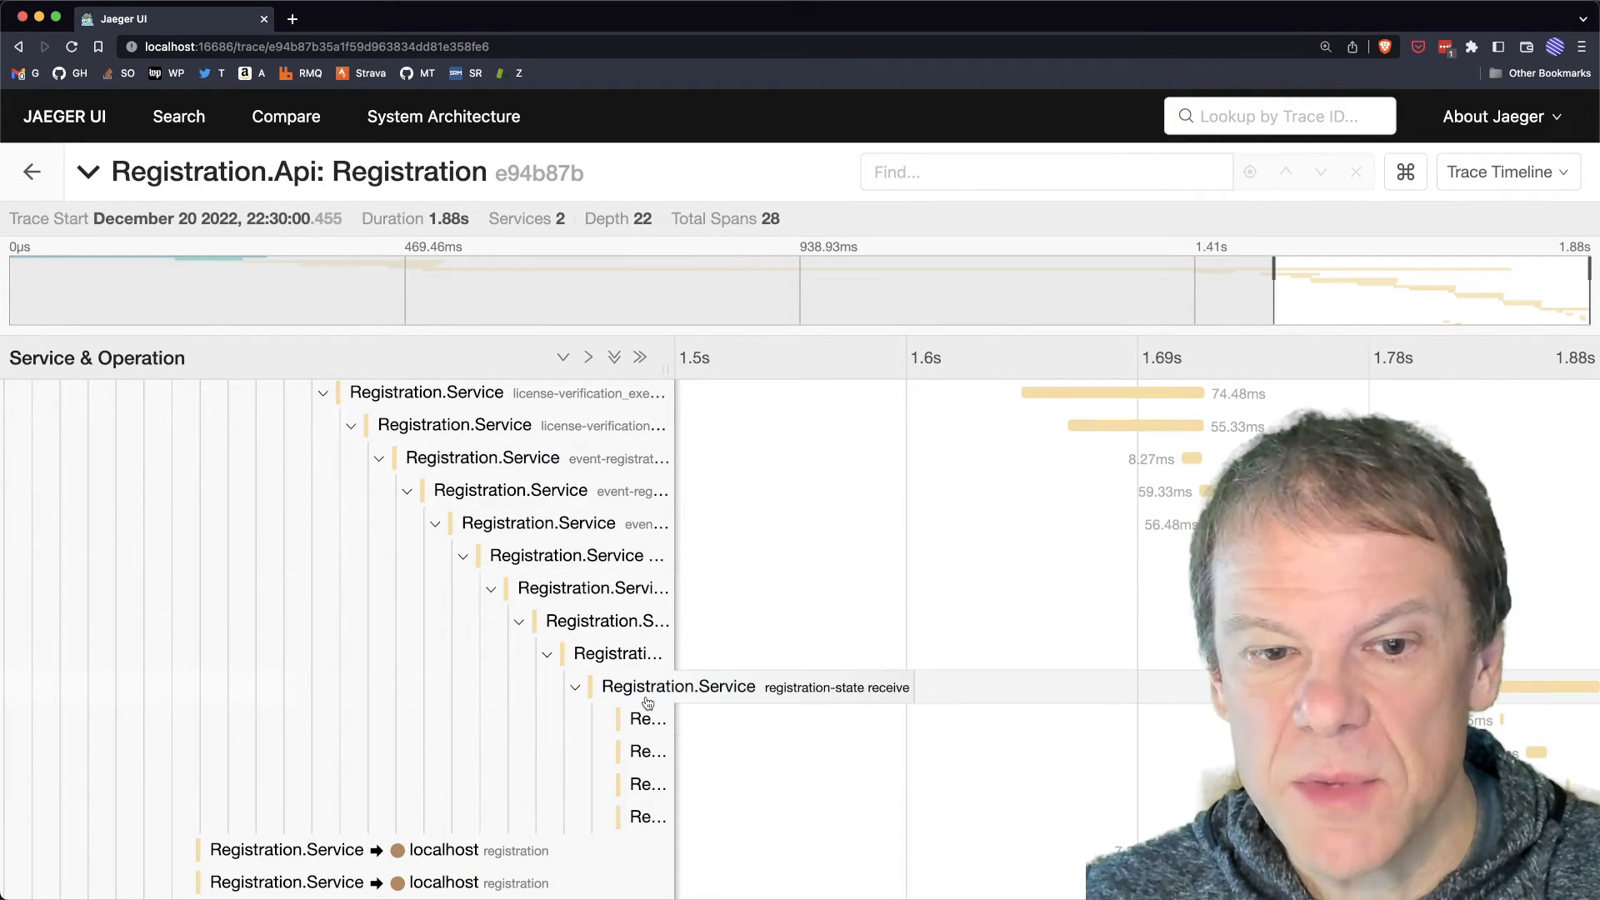
Go back from the trace view to the Jaeger search results listing the Registration.Api traces
click(707, 752)
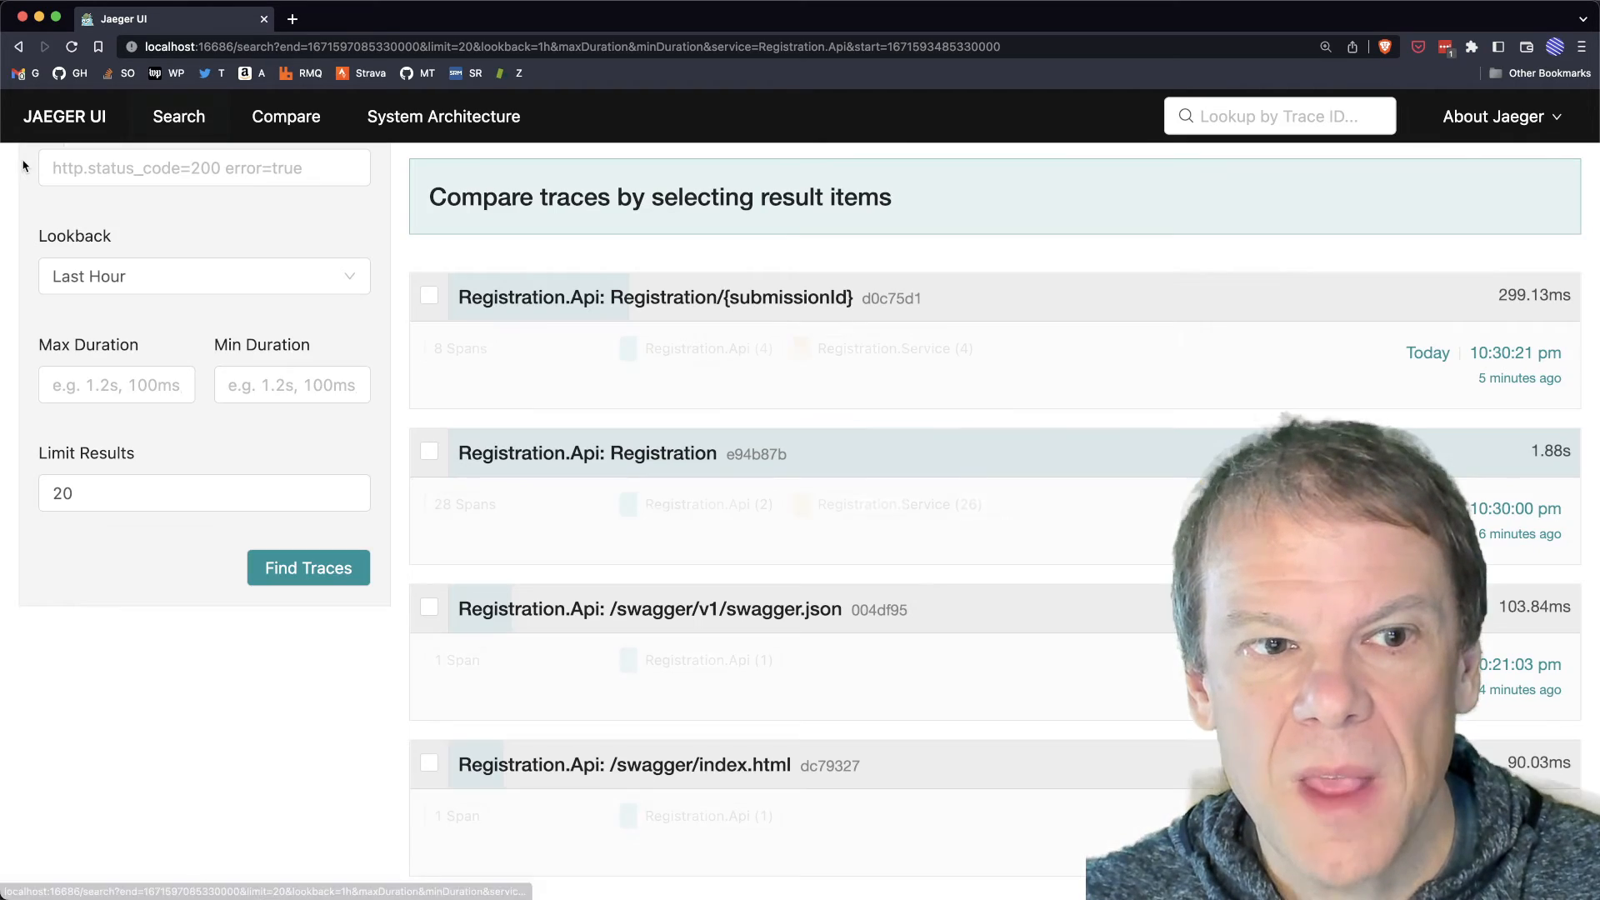
Open the 8-span Registration/{submissionId} trace, expand the bus send span's tags and show the bus process span's details
click(660, 297)
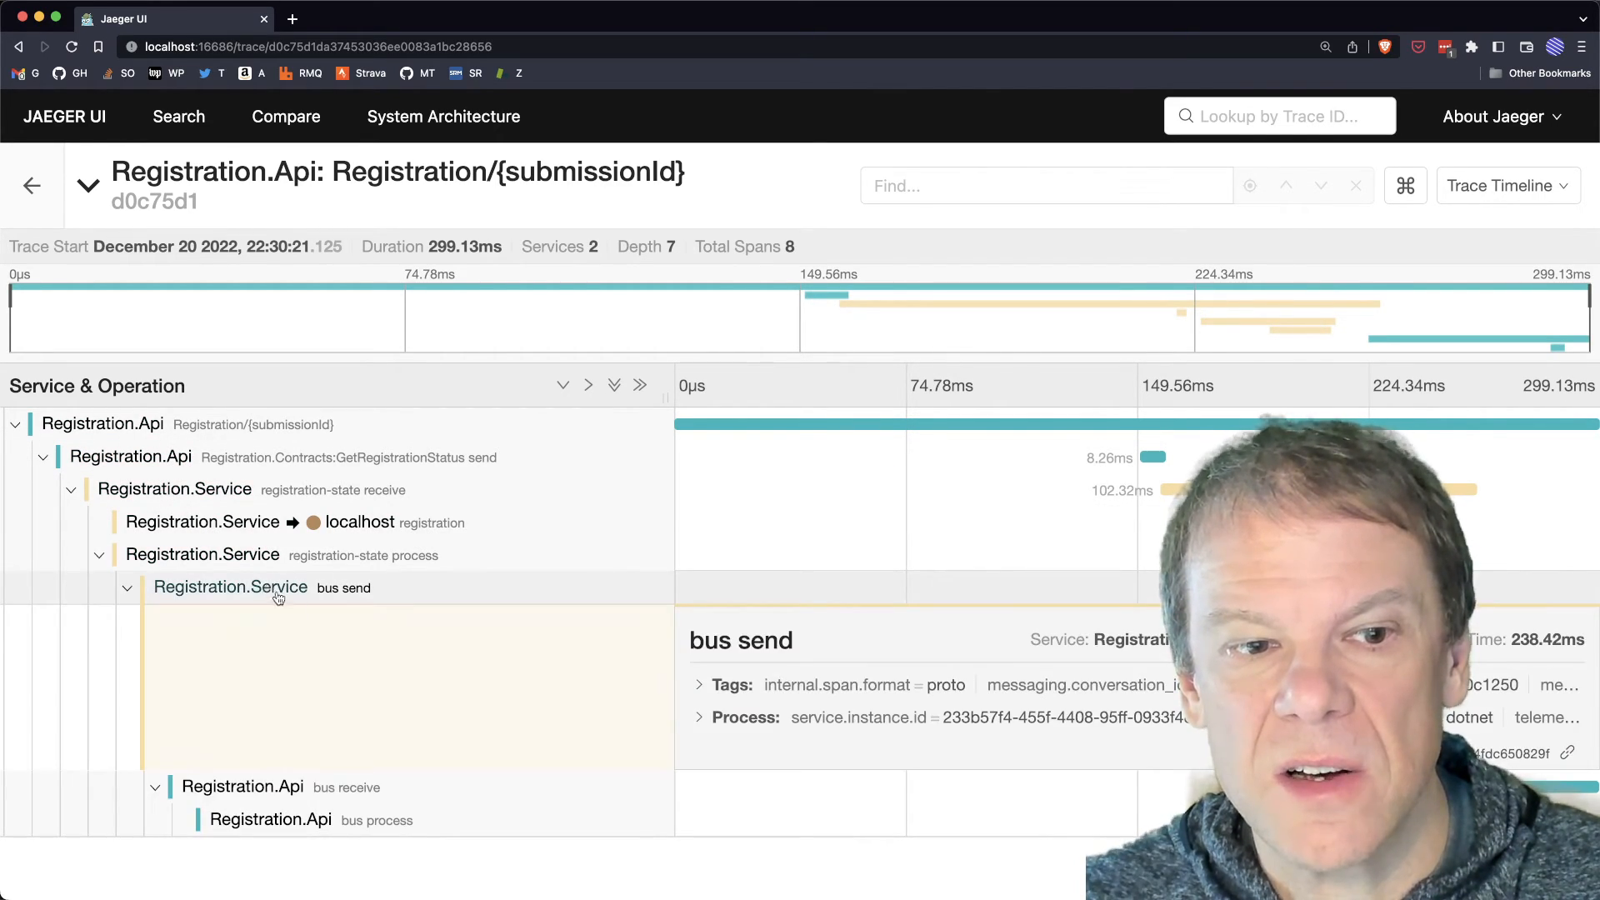
click(702, 685)
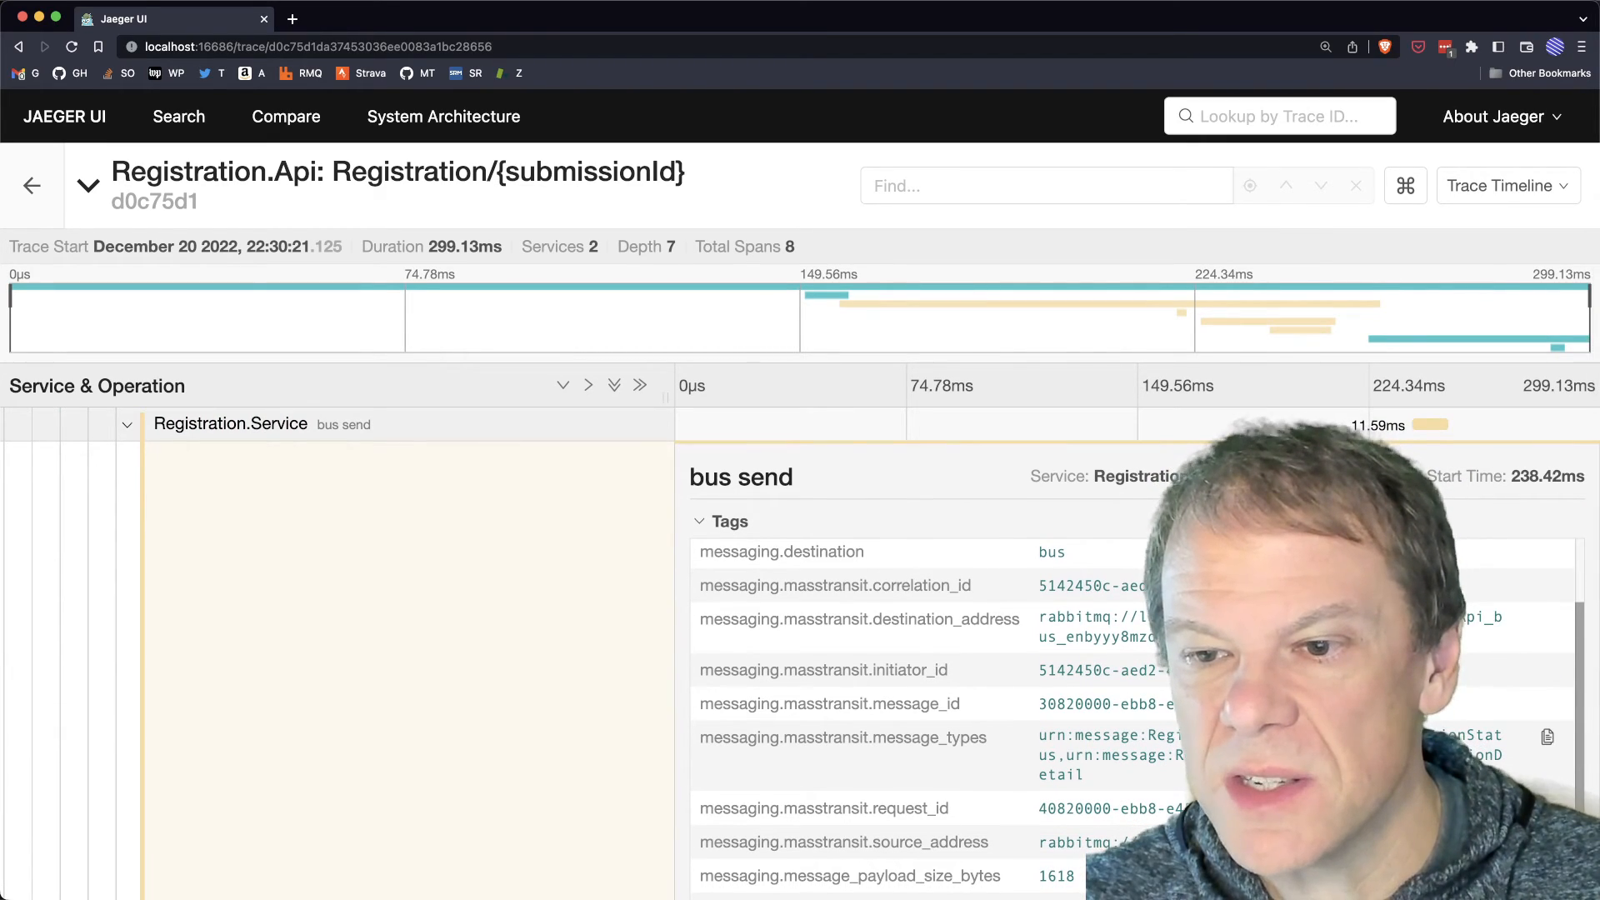
scroll(down, 3)
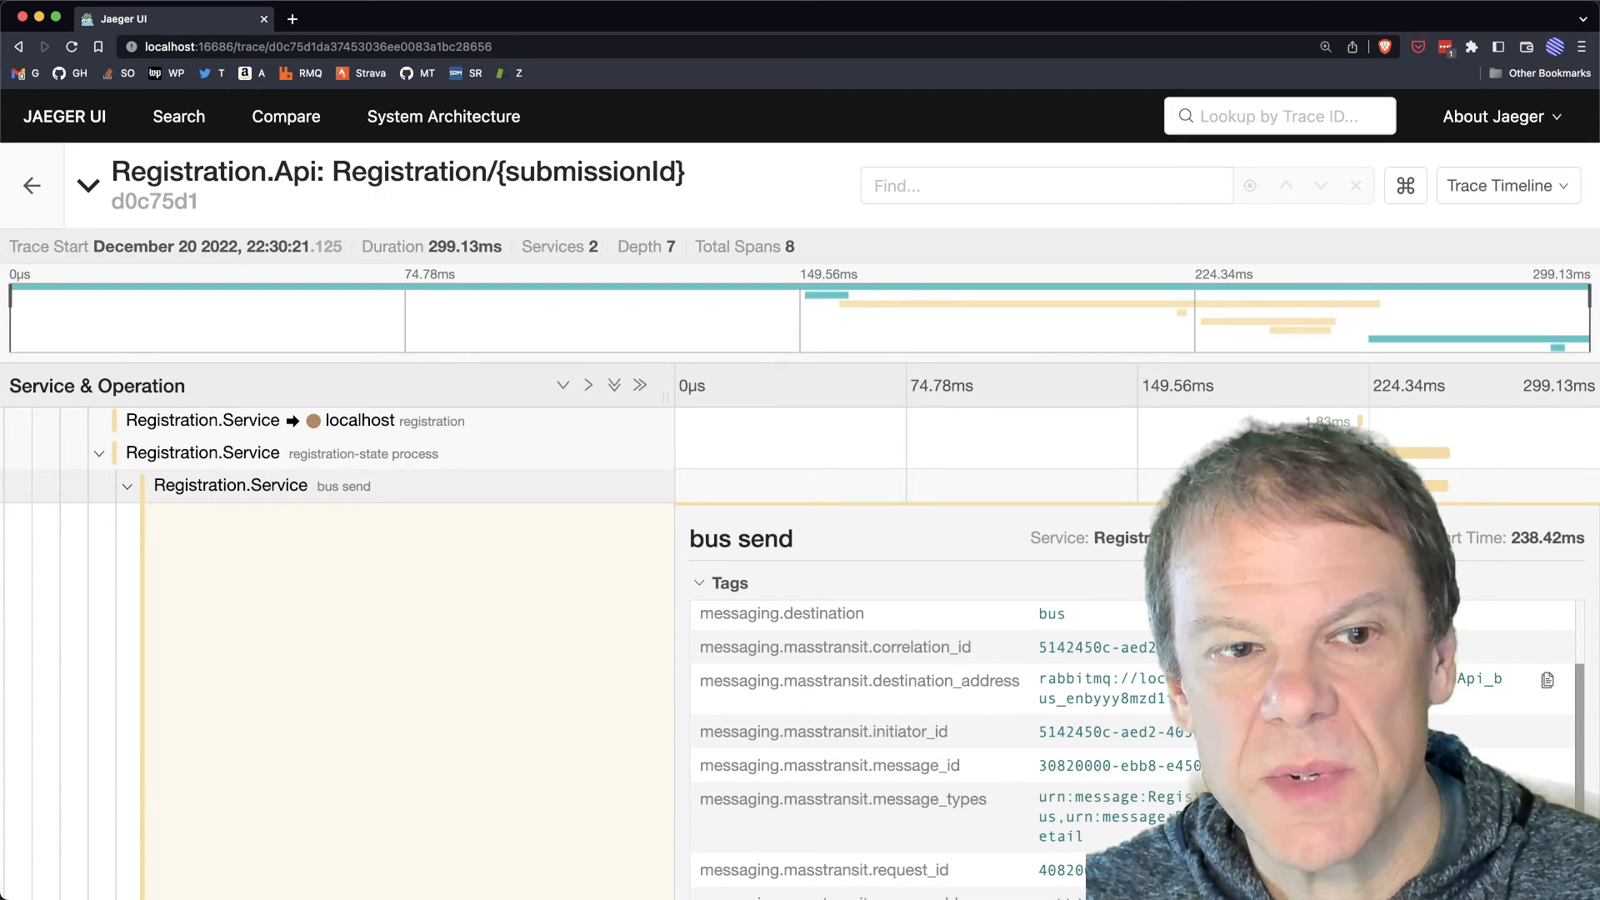
scroll(down, 3)
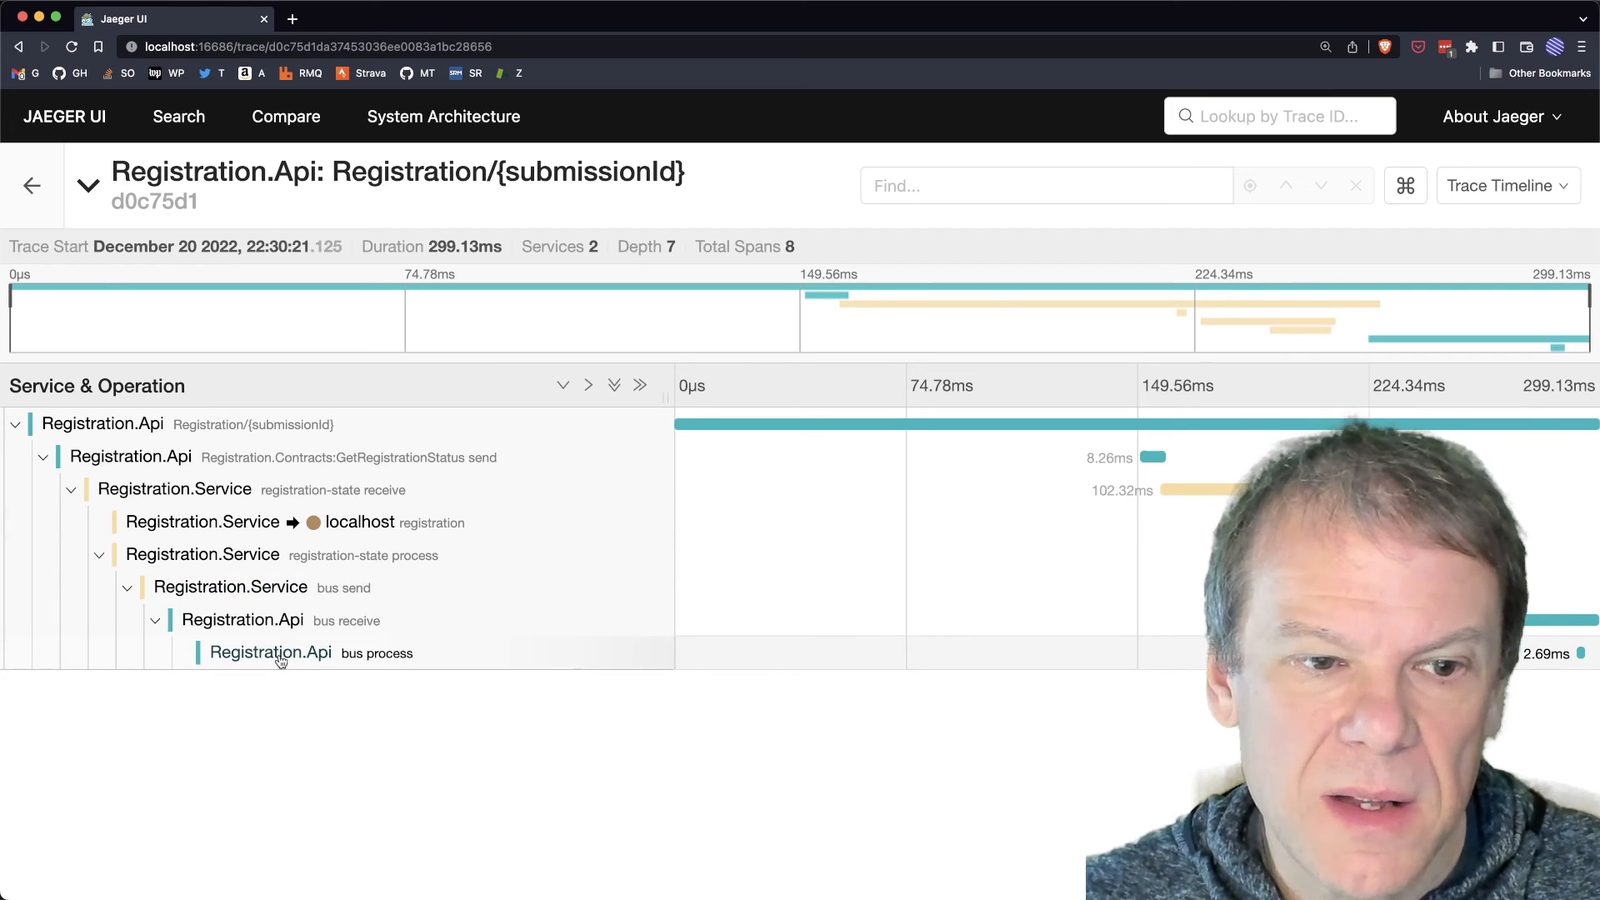
click(270, 653)
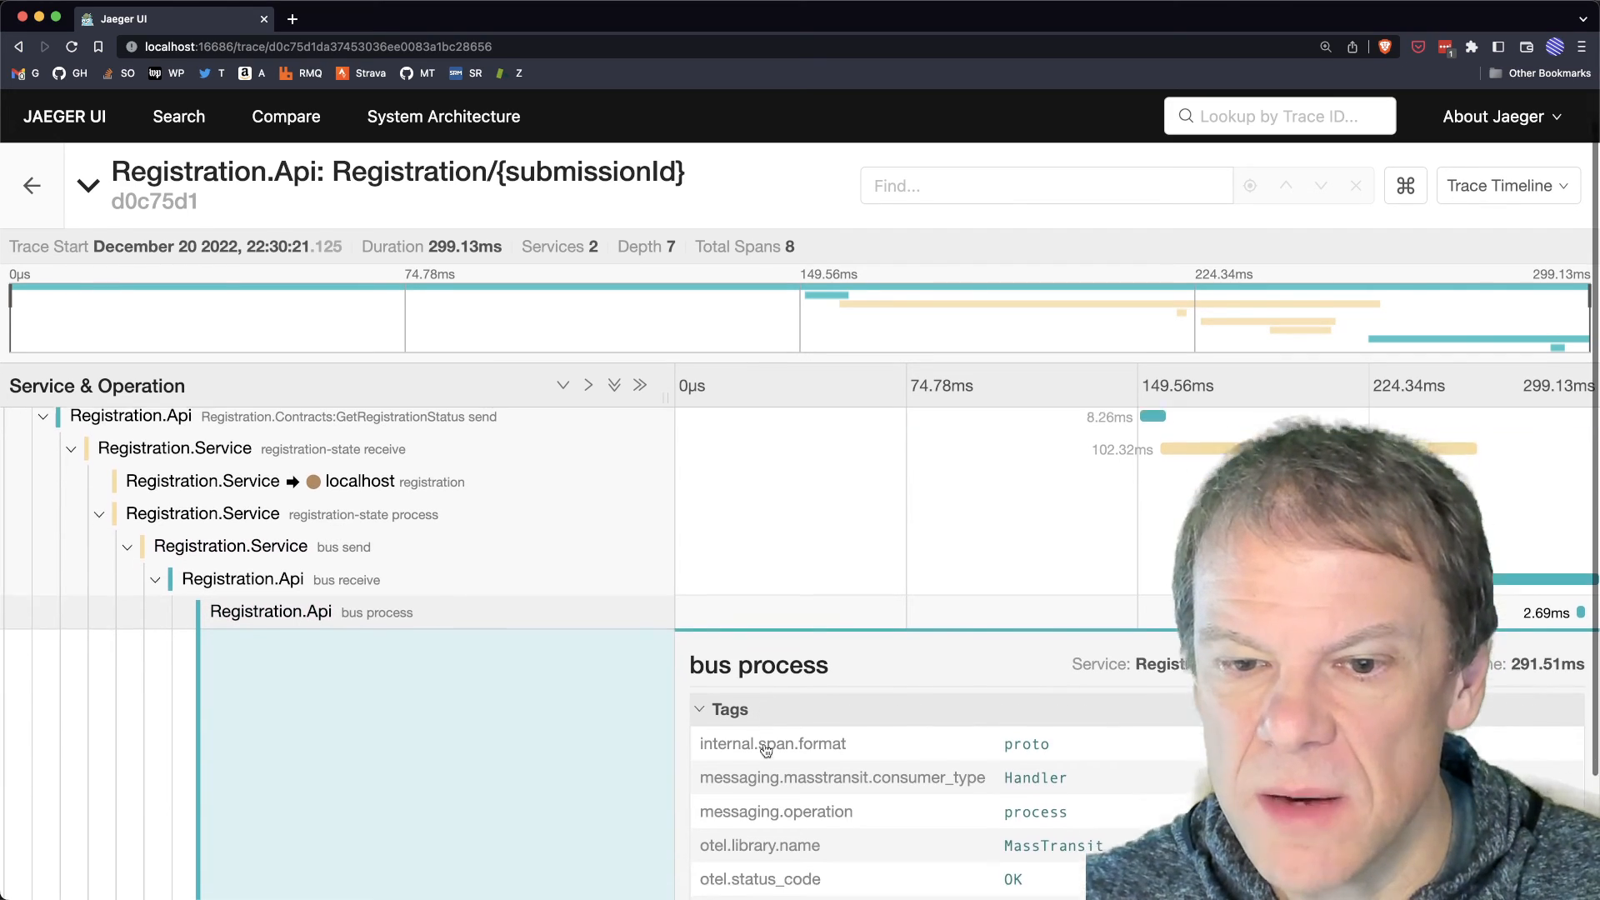